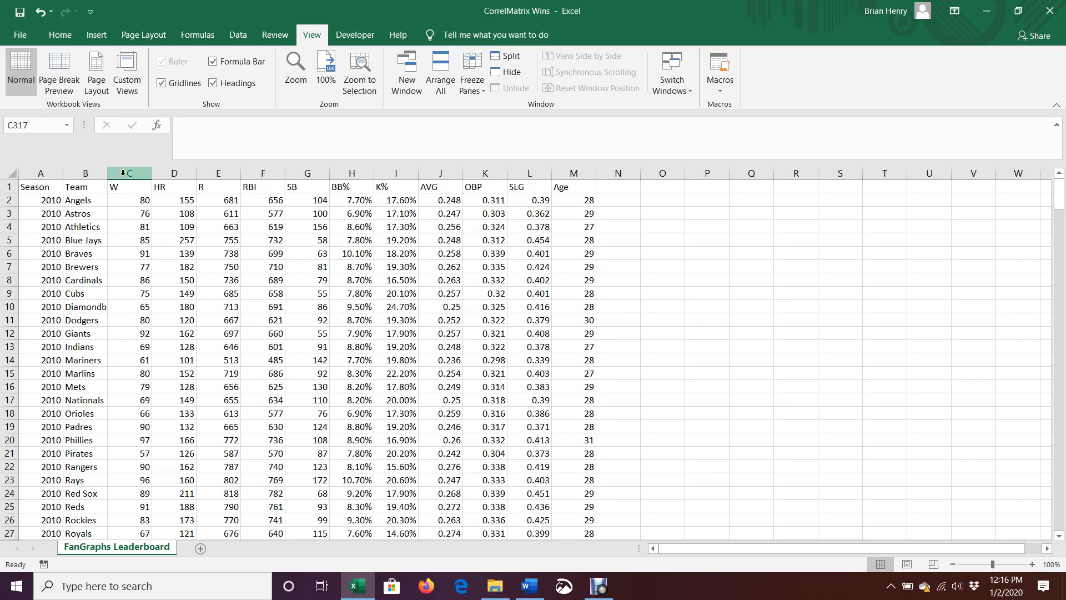
mouse_move(530, 247)
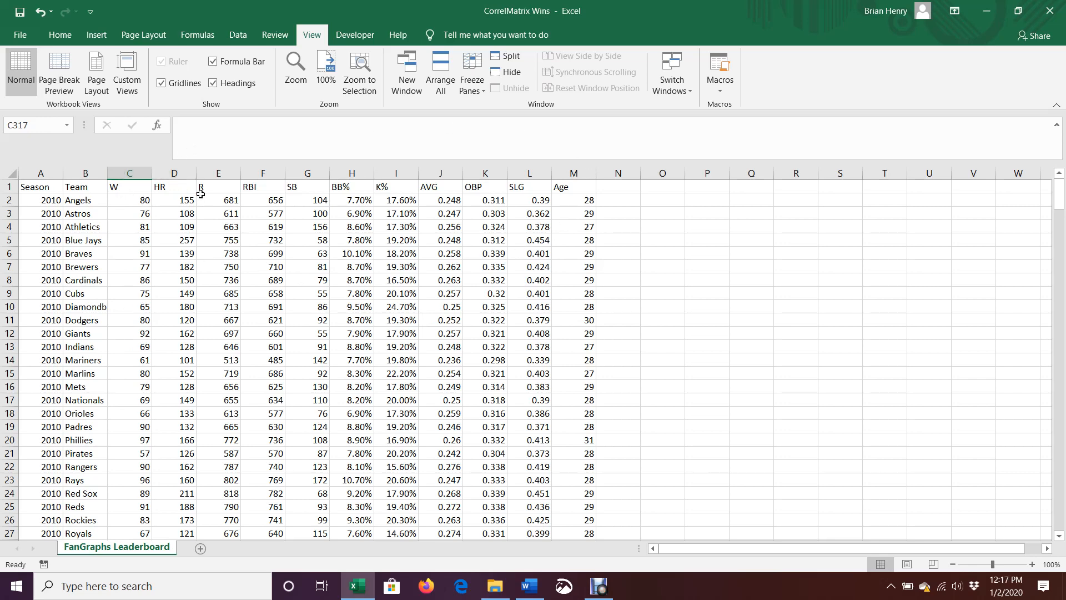
mouse_move(582, 166)
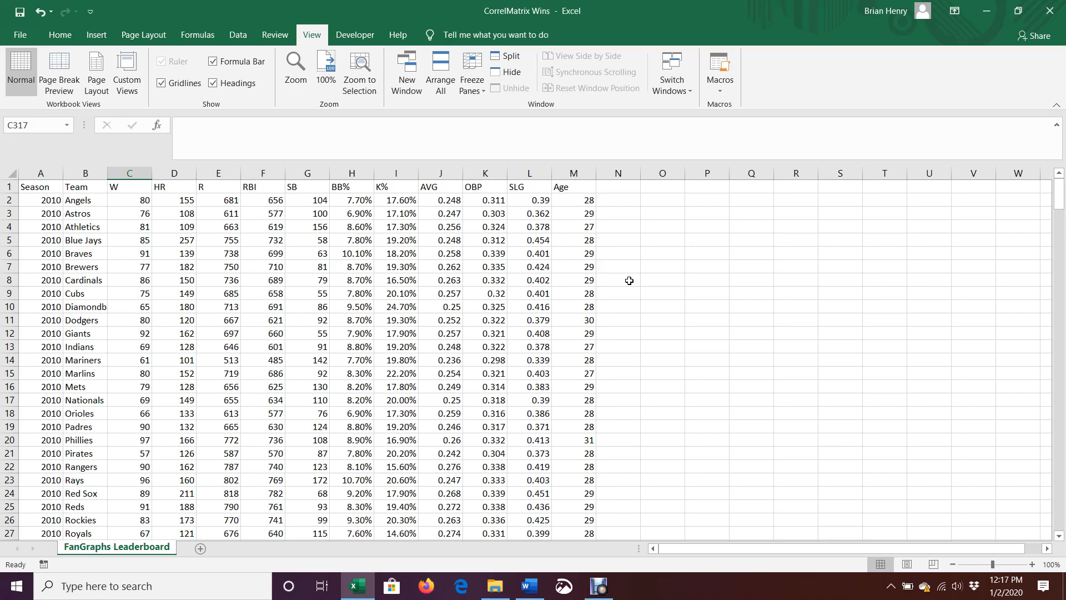
mouse_move(534, 213)
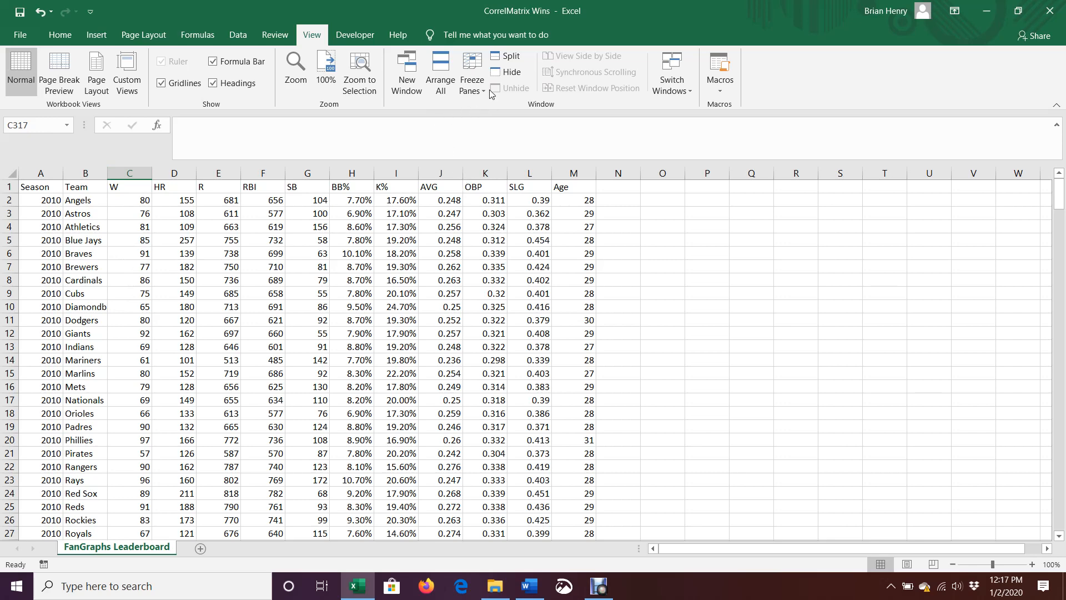
Copy the statistic headers W through Age and paste them across row 303.
left_click(470, 73)
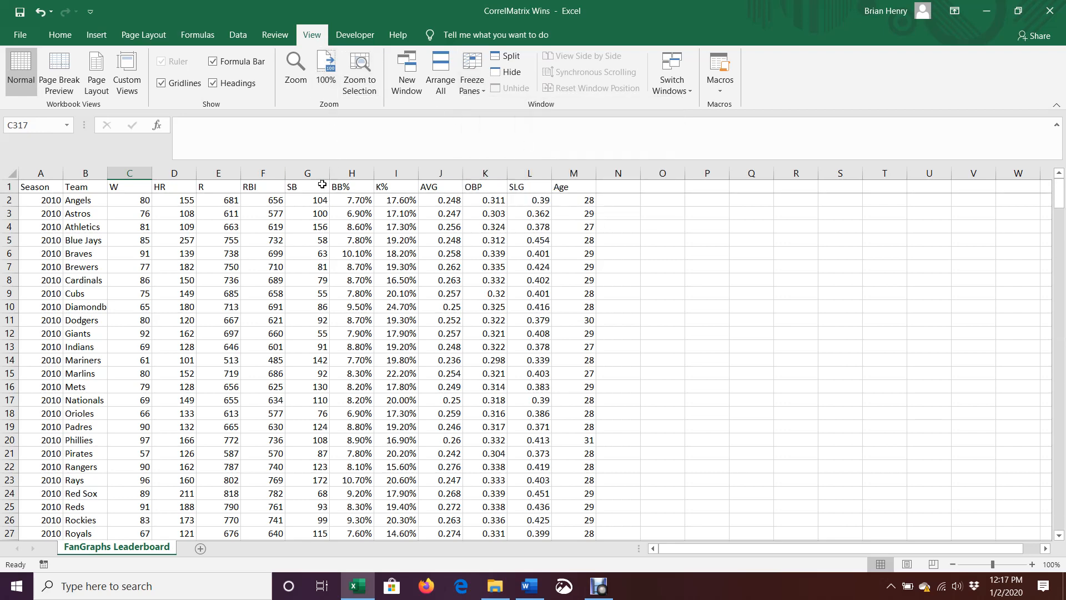
left_click(129, 280)
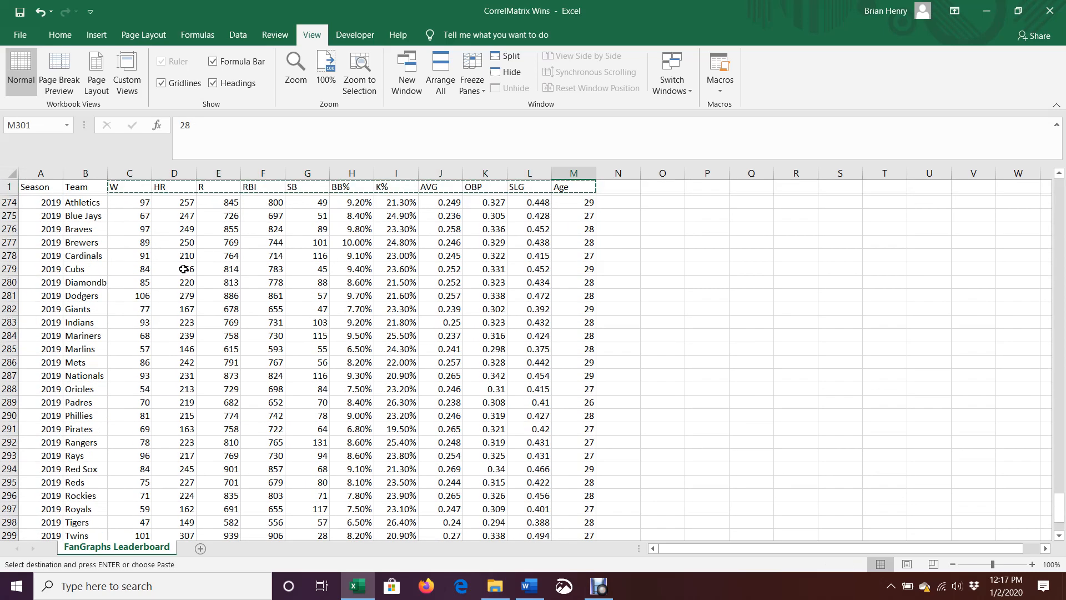
scroll("down", 3)
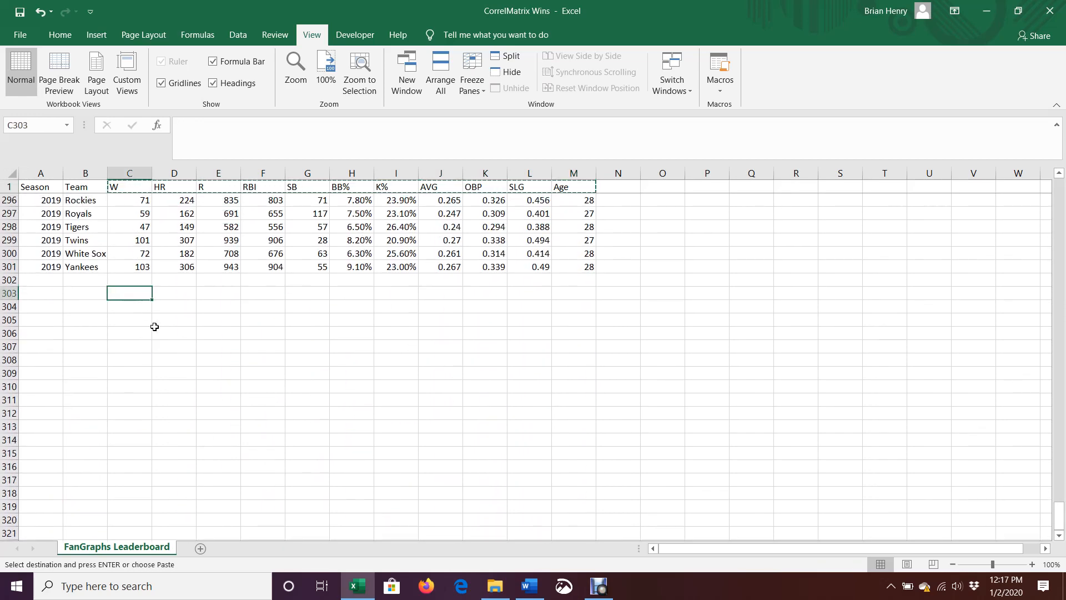
key("ctrl+v")
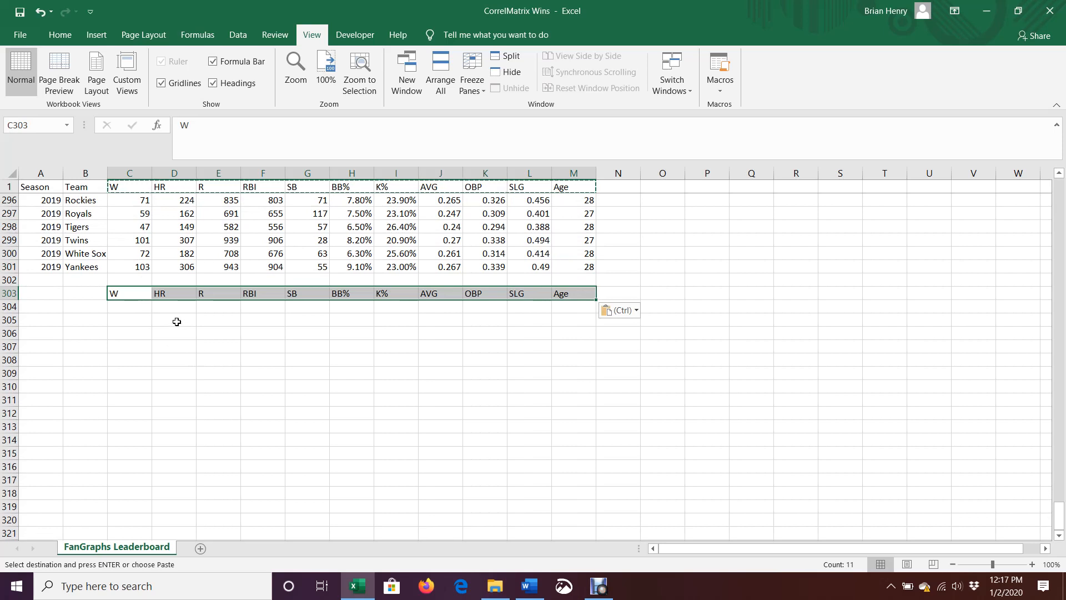
mouse_move(569, 304)
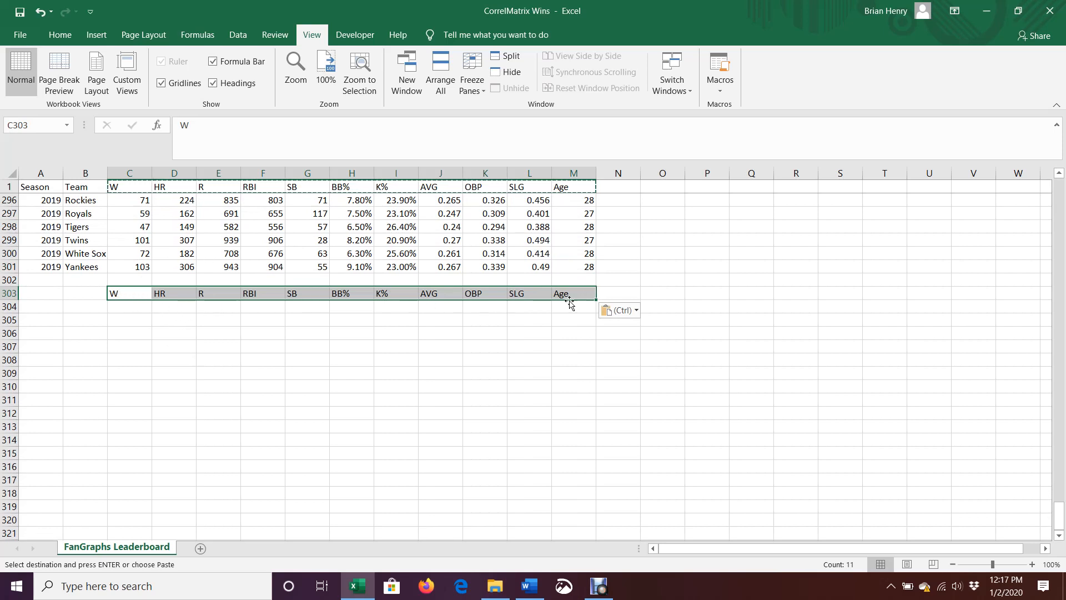
Paste the headers transposed down column B starting at B304.
left_click(85, 306)
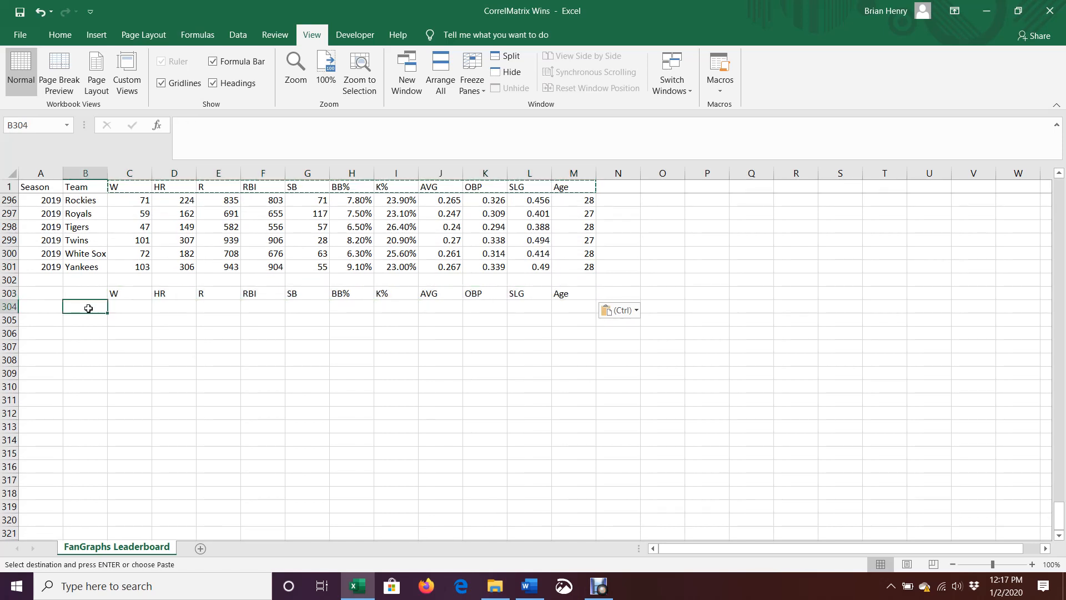
right_click(85, 306)
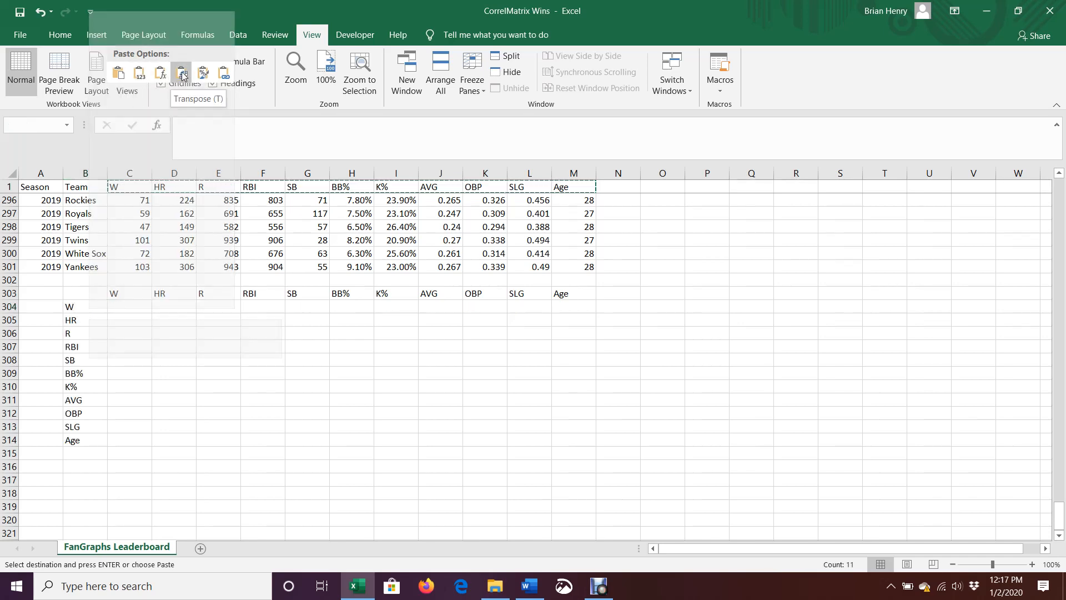
right_click(69, 306)
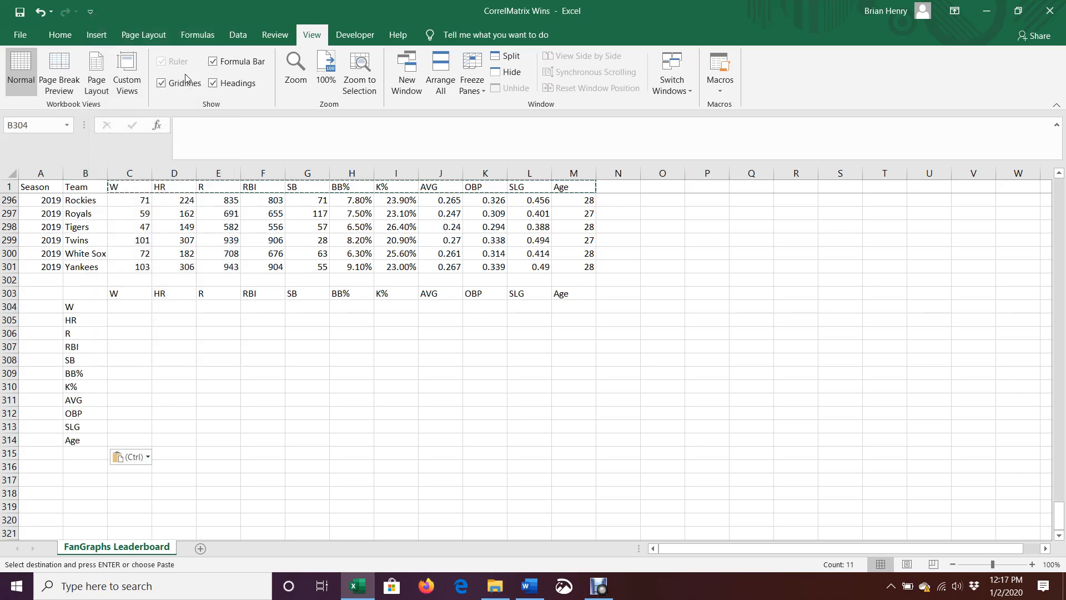
left_click(85, 306)
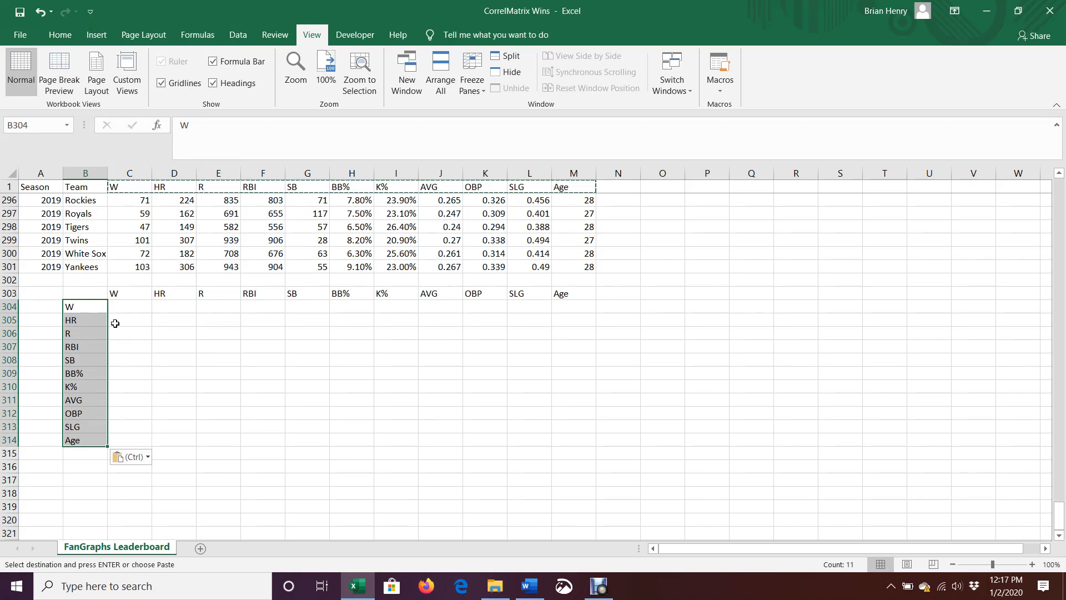
mouse_move(81, 448)
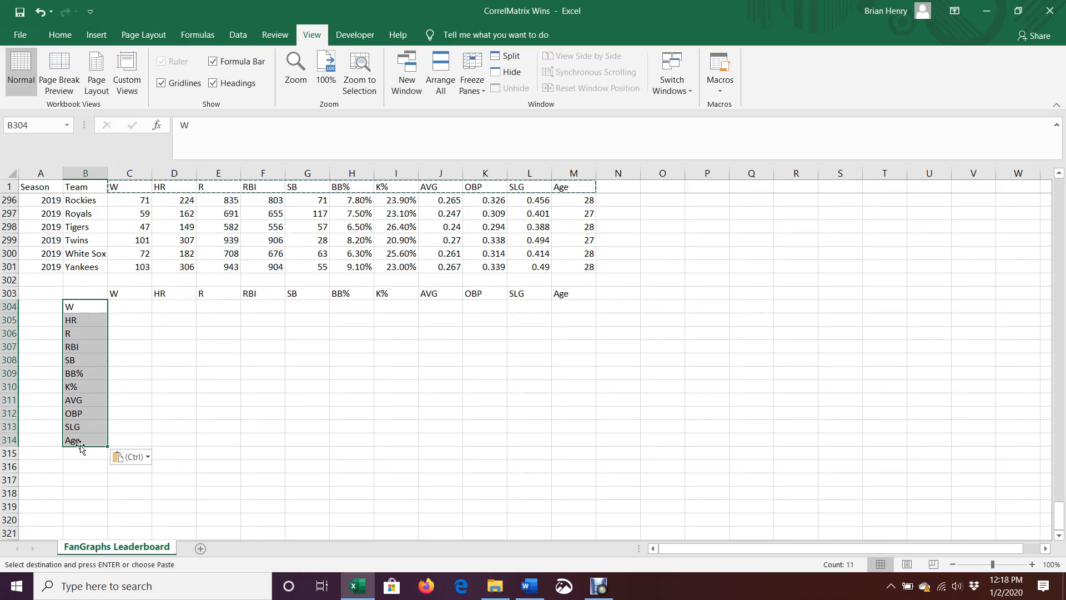
mouse_move(143, 309)
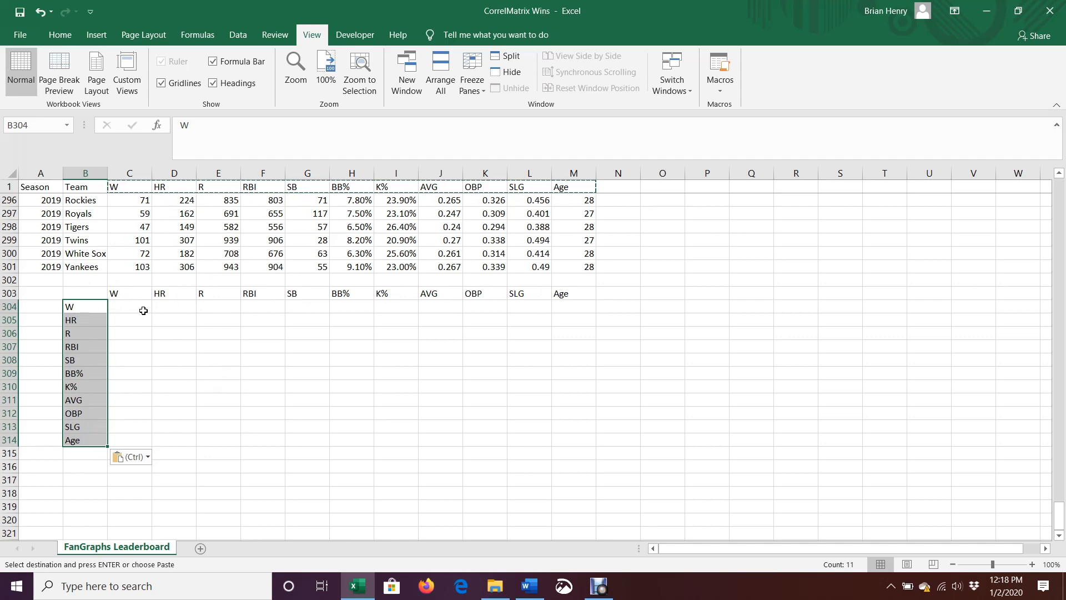
mouse_move(190, 334)
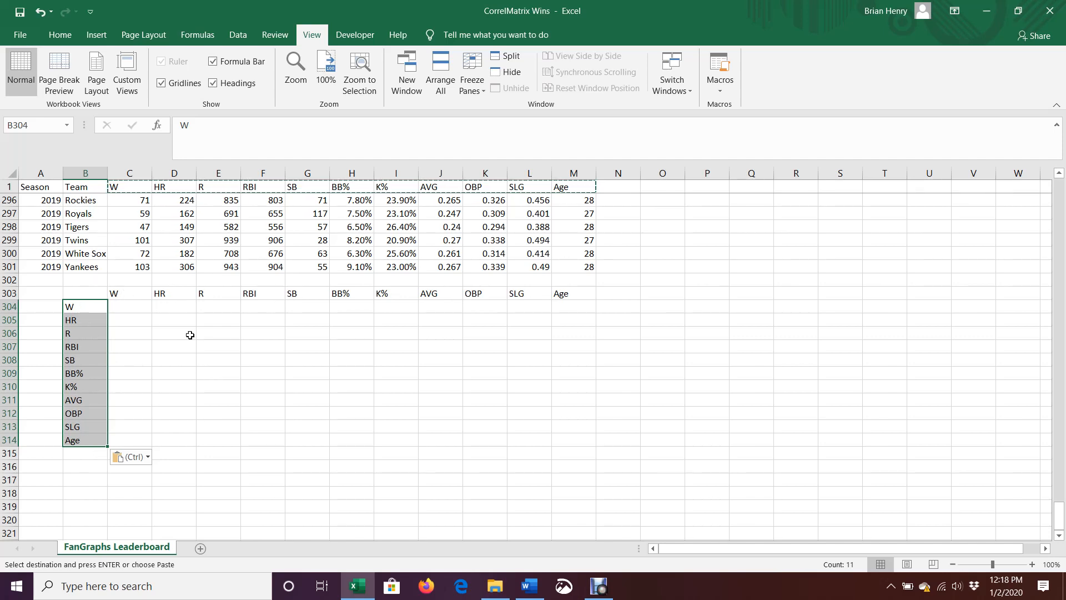
left_click(129, 306)
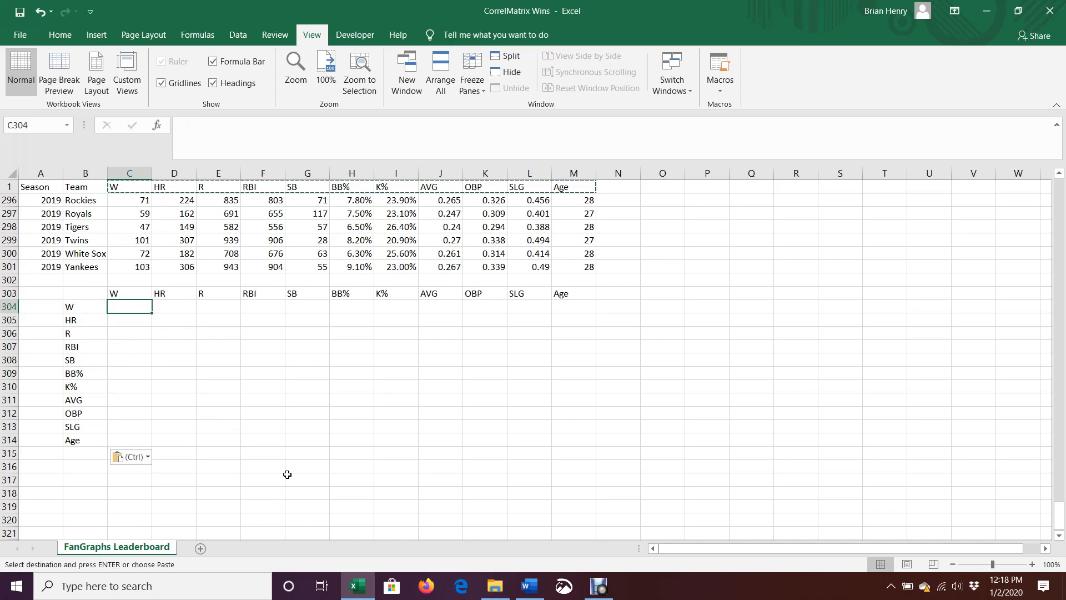
left_click(174, 306)
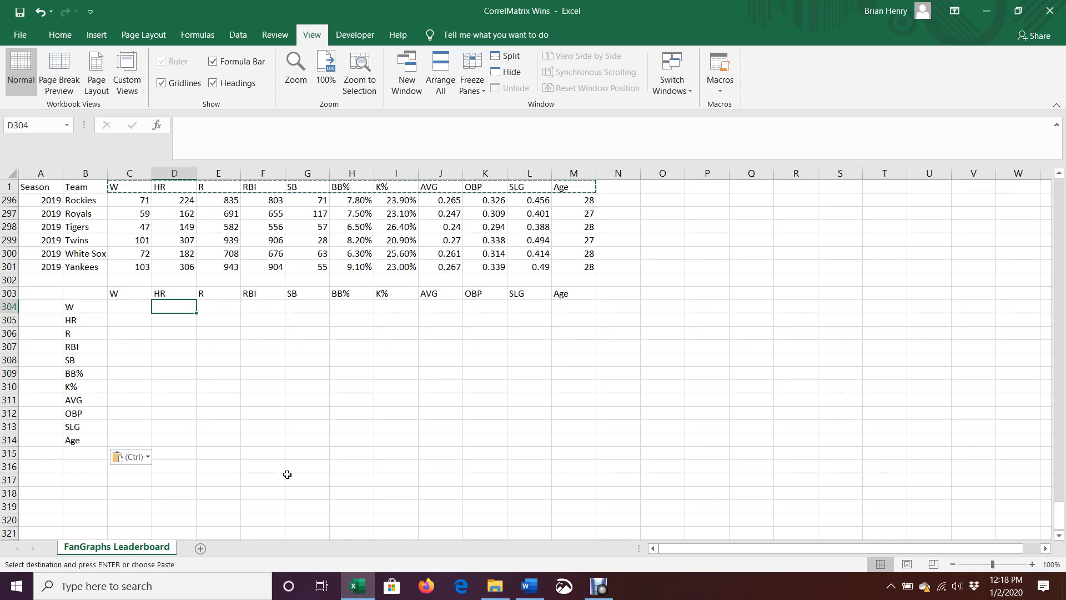
left_click(219, 306)
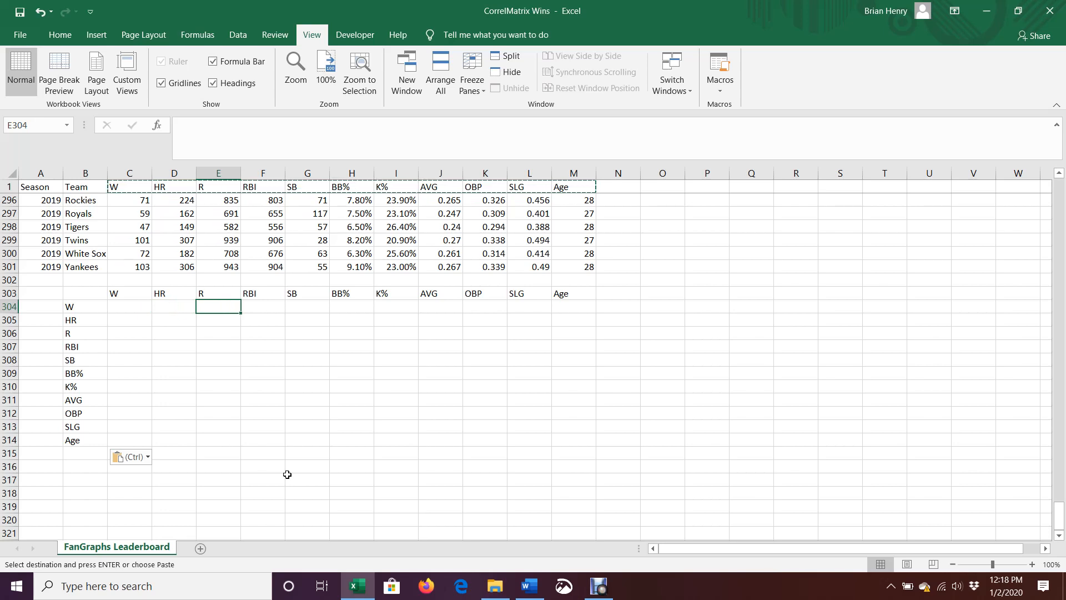
left_click(173, 359)
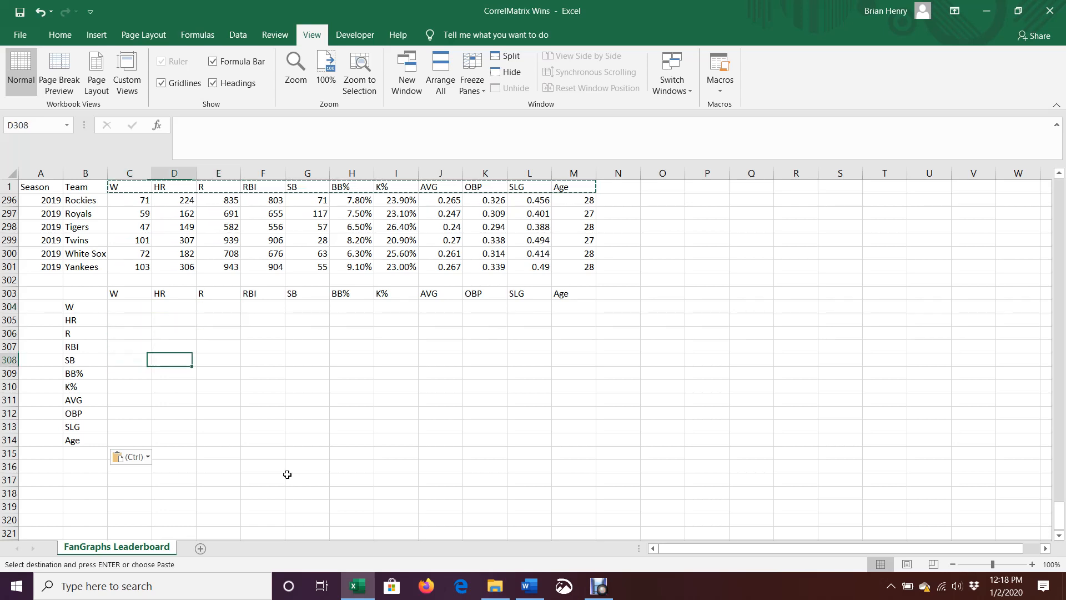
left_click(218, 359)
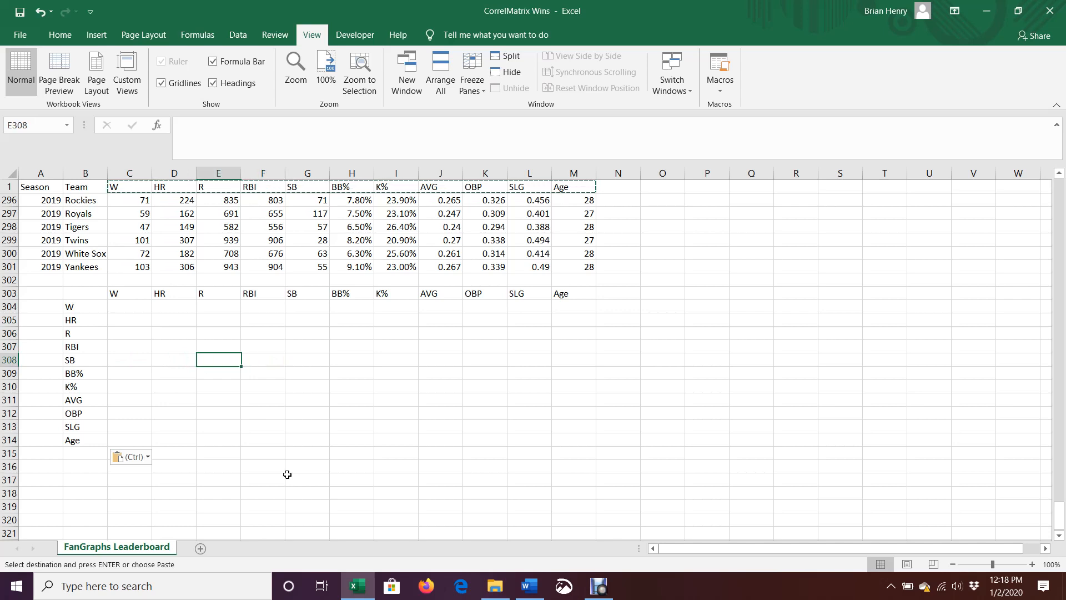
left_click(128, 333)
type("=")
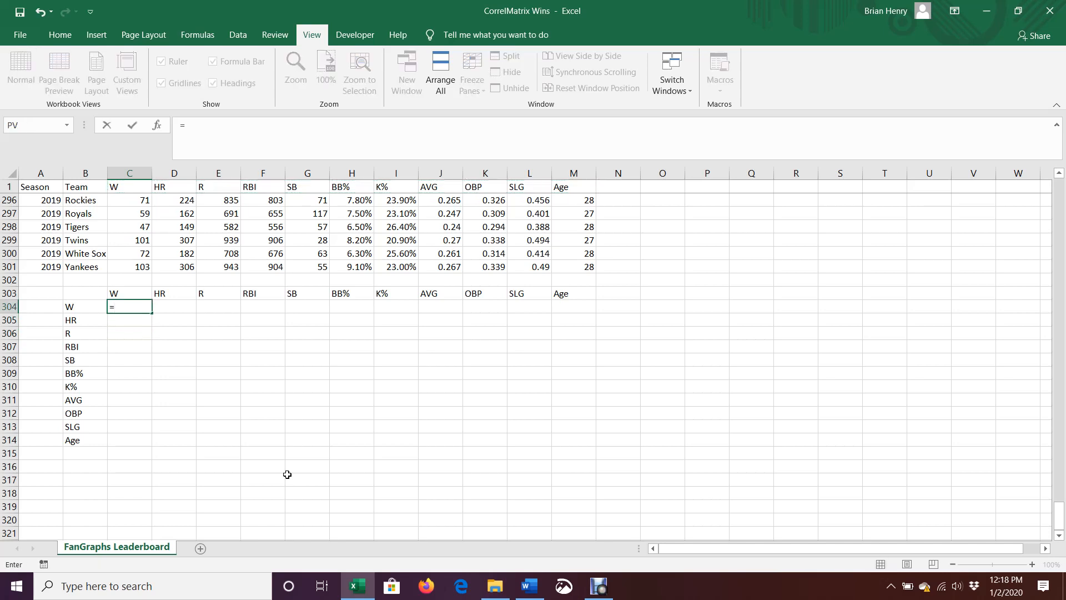
Enter a CORREL formula in C304 correlating wins column C2:C301 with itself.
type("correl(")
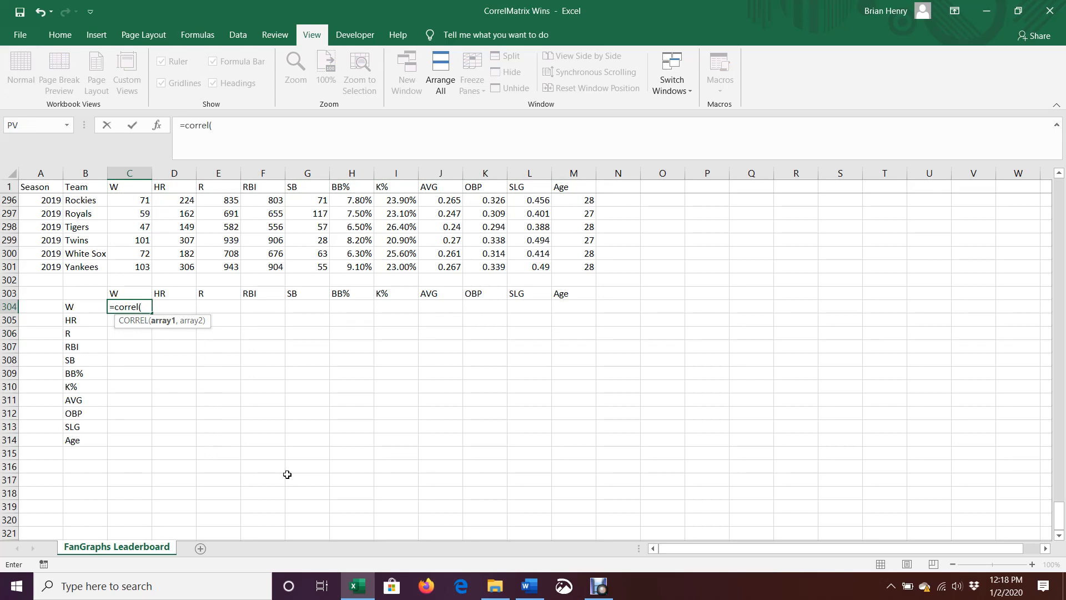
type("c")
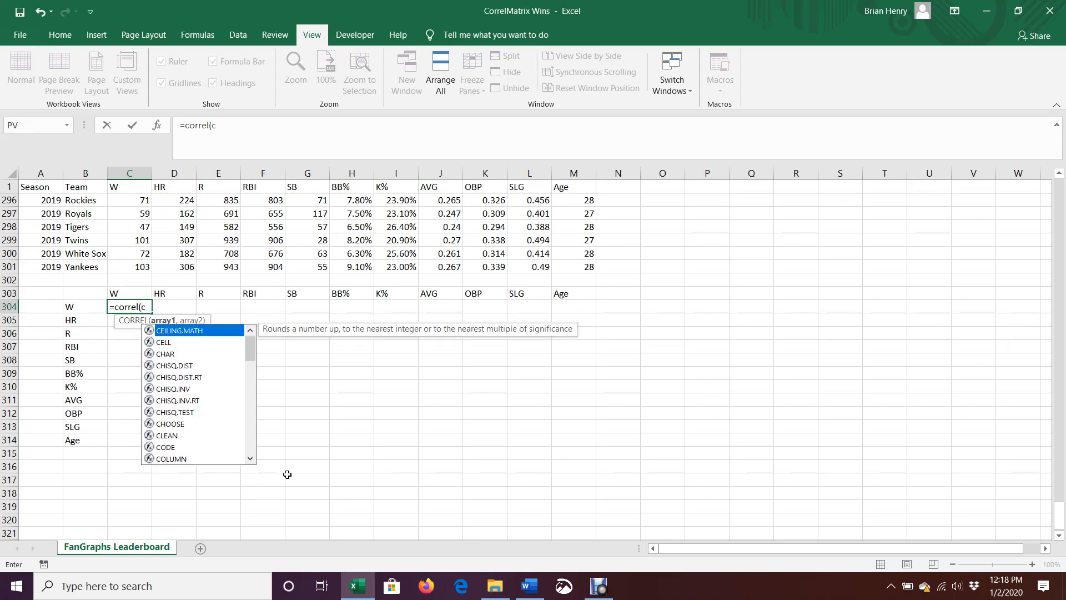
type("2:")
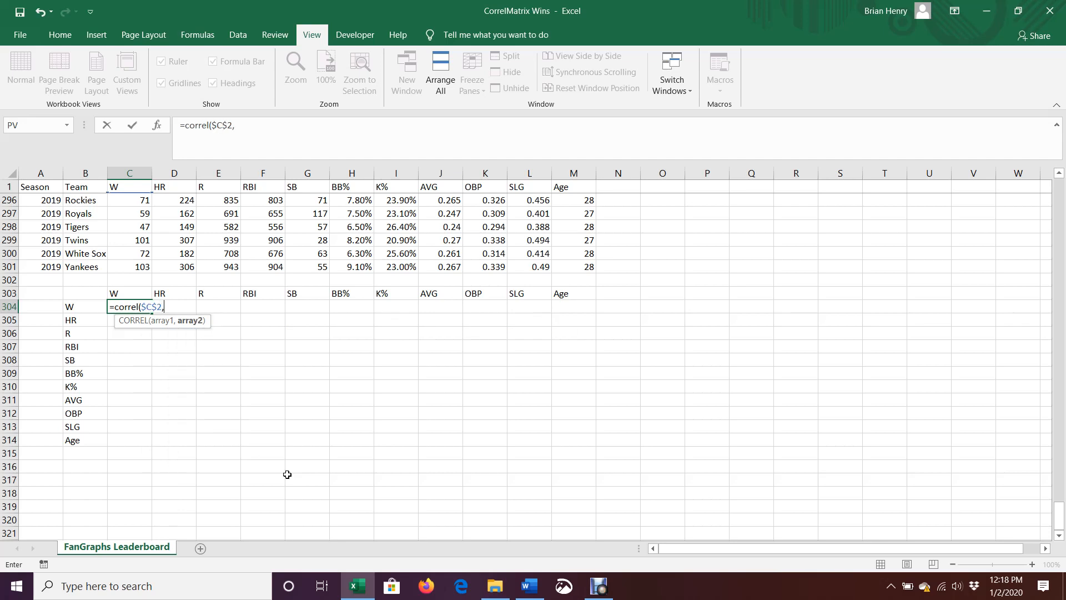
type(":c")
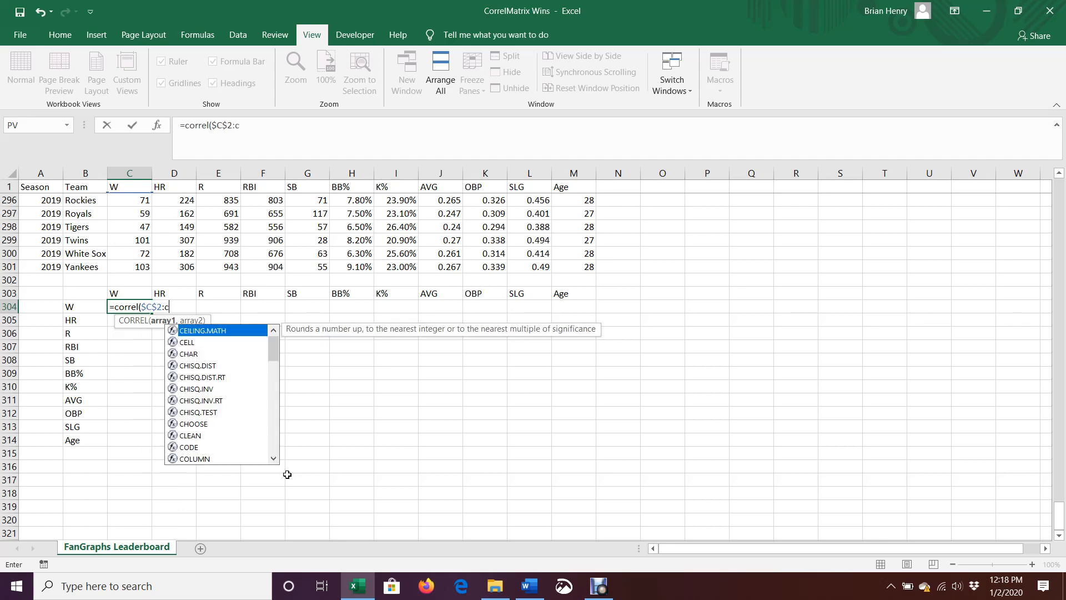
type("301")
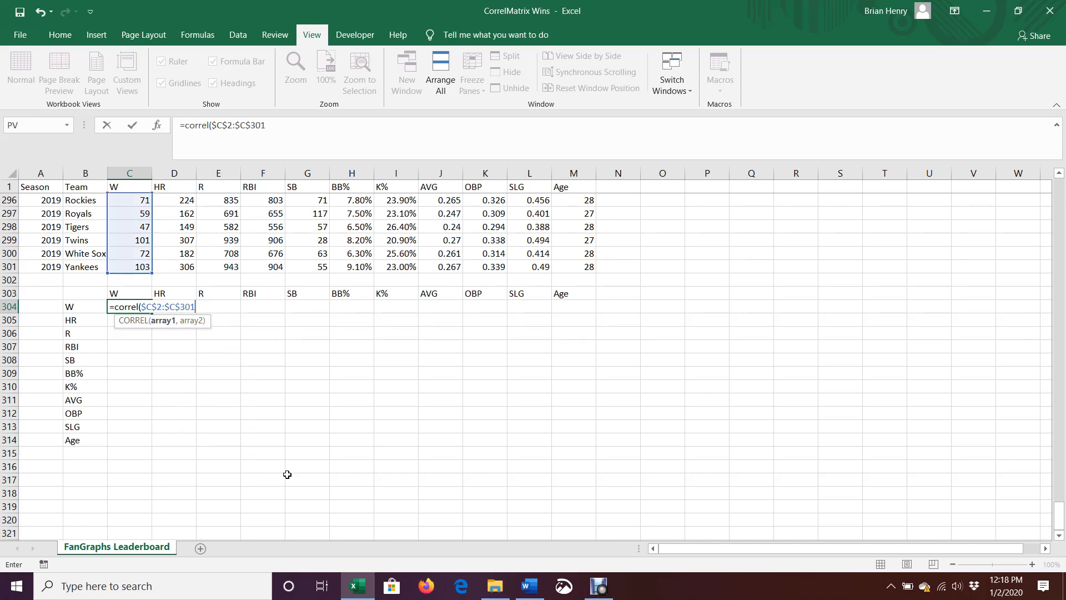
mouse_move(614, 391)
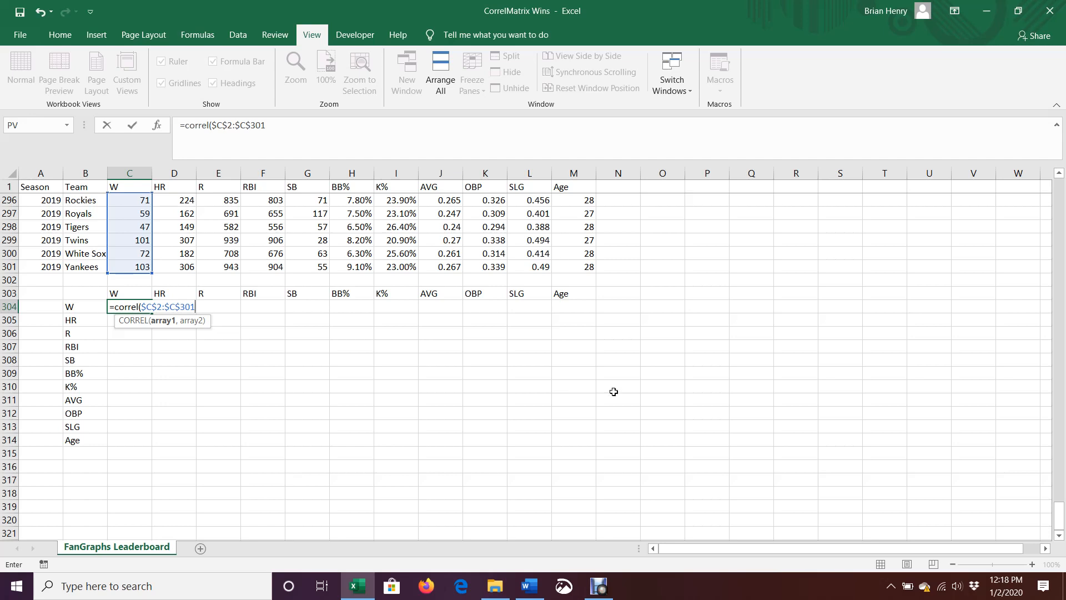
mouse_move(134, 253)
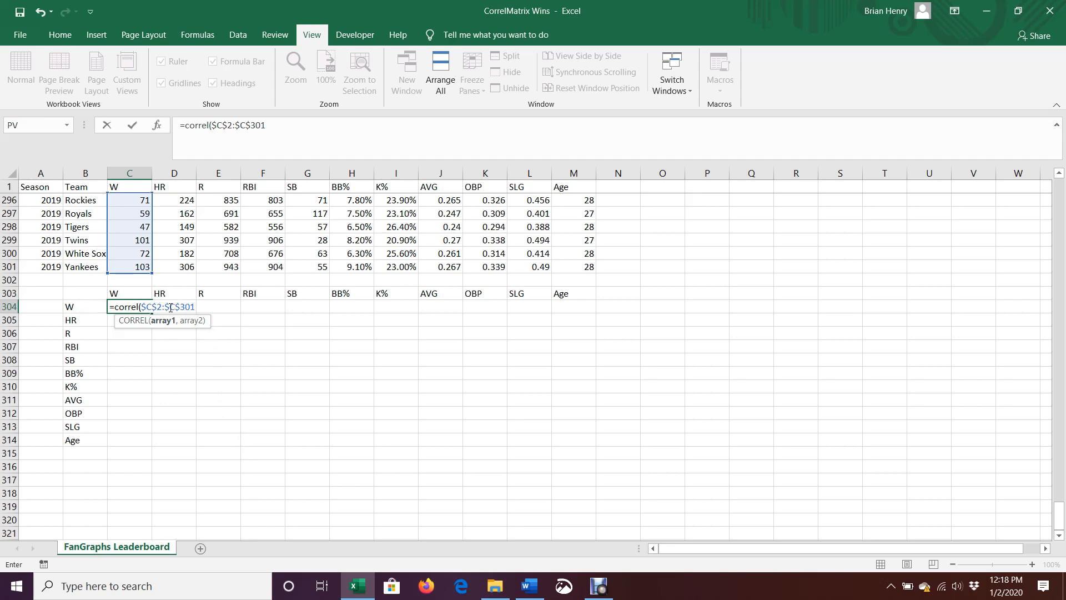
mouse_move(246, 312)
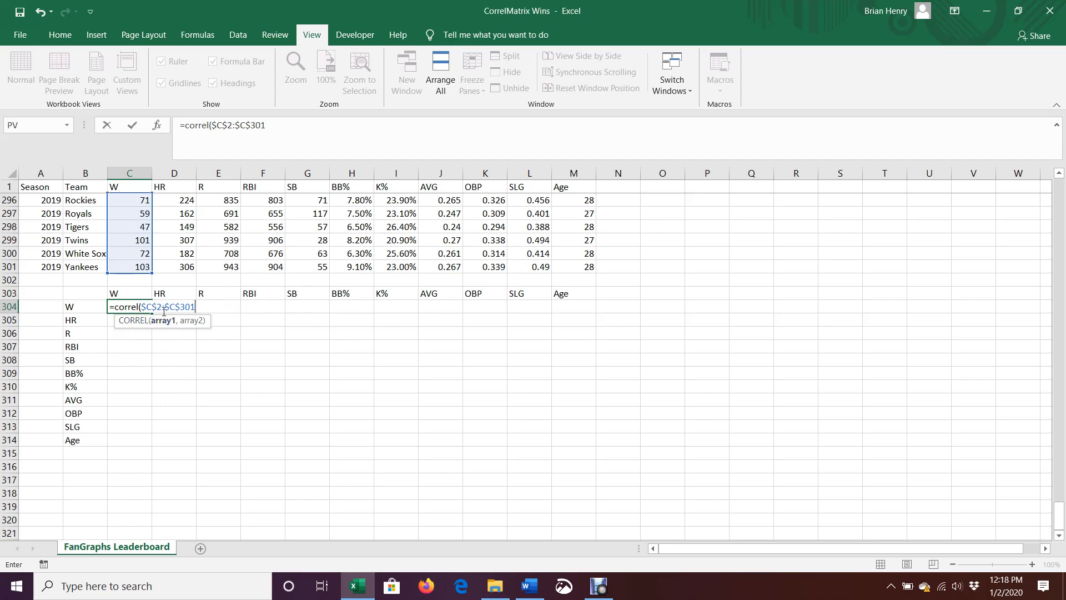
mouse_move(182, 408)
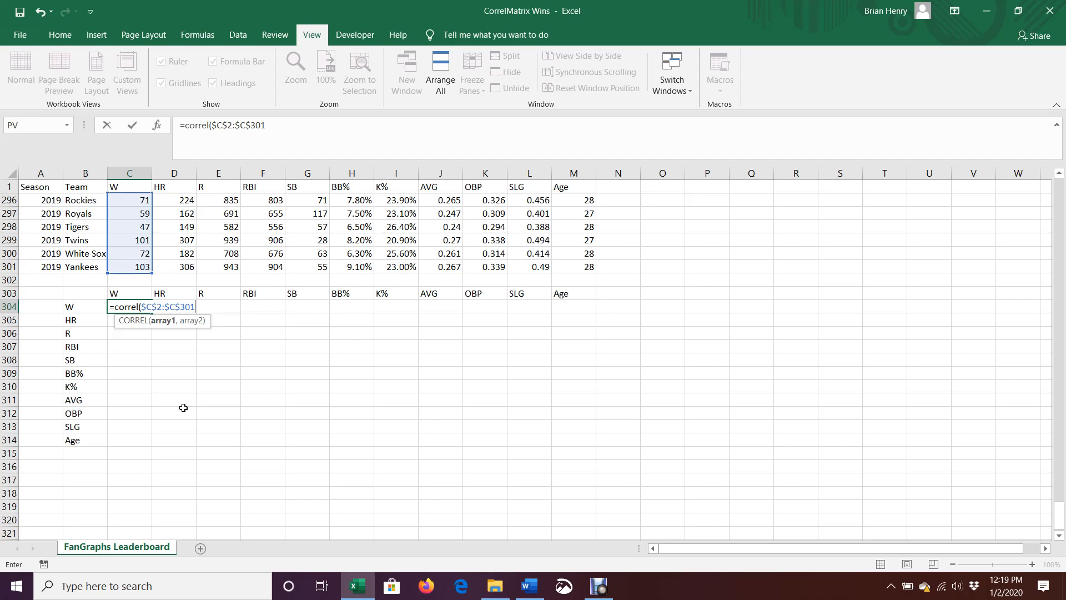
type(",")
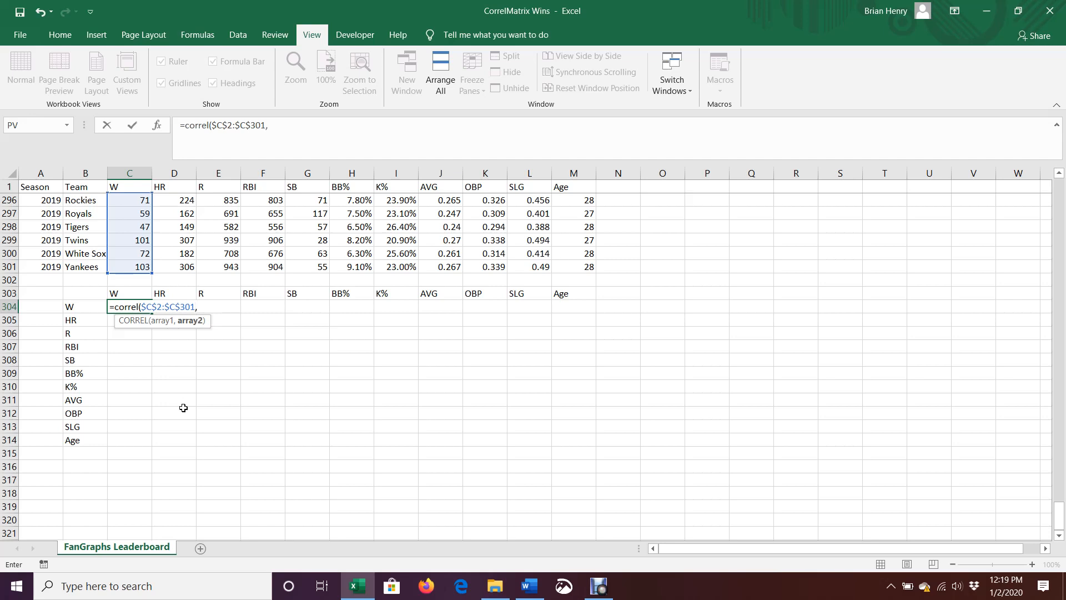
type("c2:c")
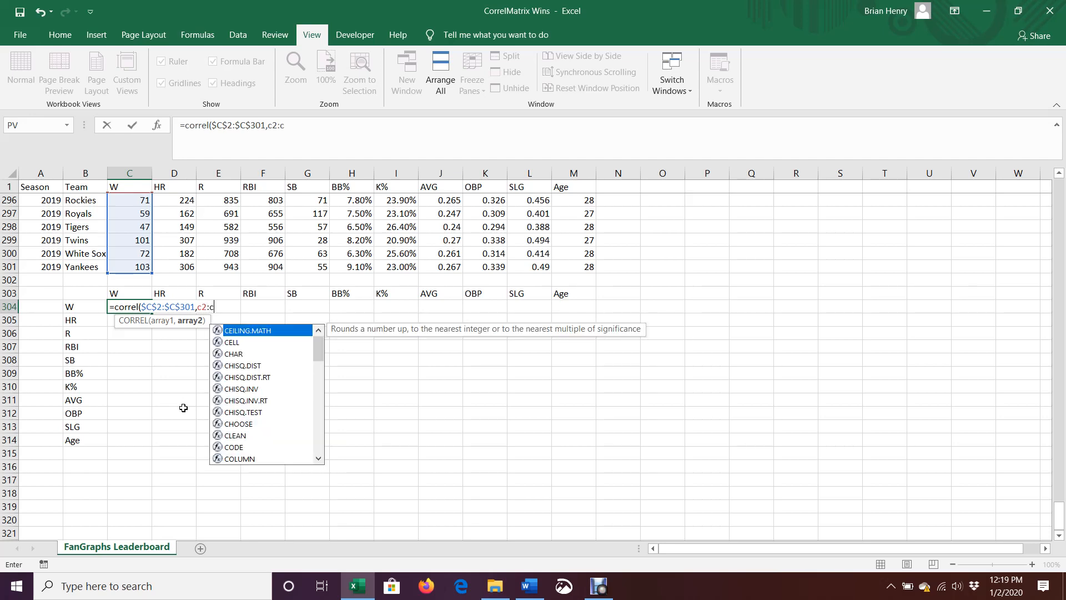
type("301)")
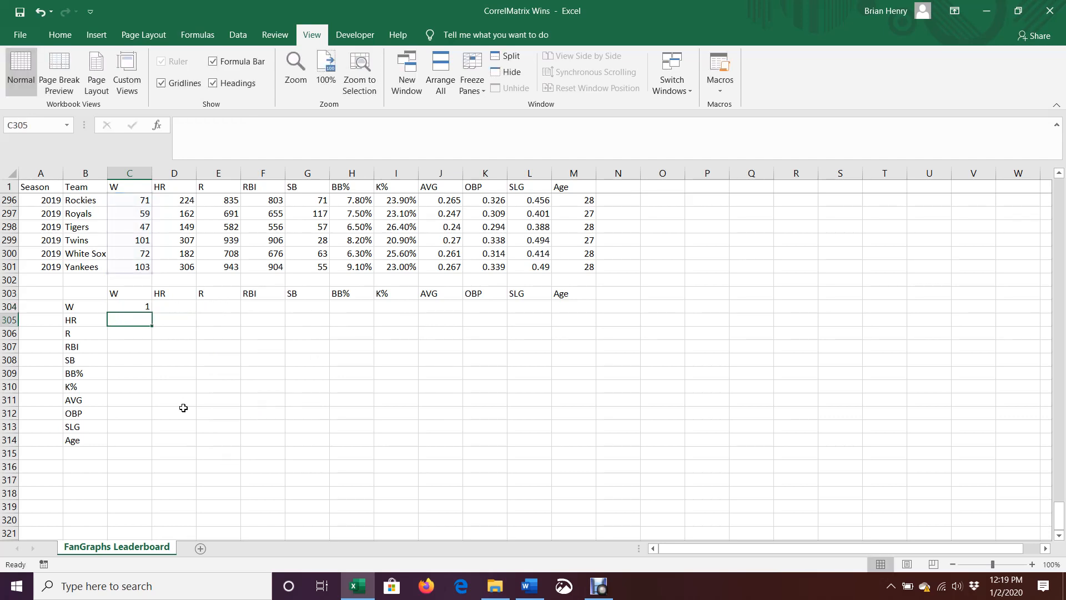
Select the W-by-W correlation cell C304 to revise its formula.
left_click(128, 306)
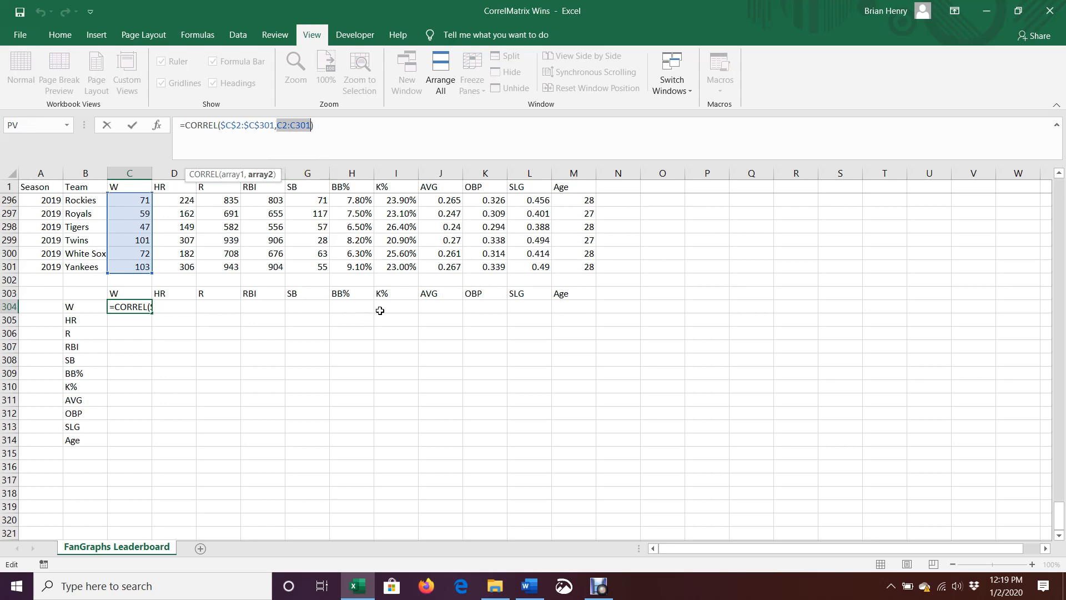
mouse_move(131, 352)
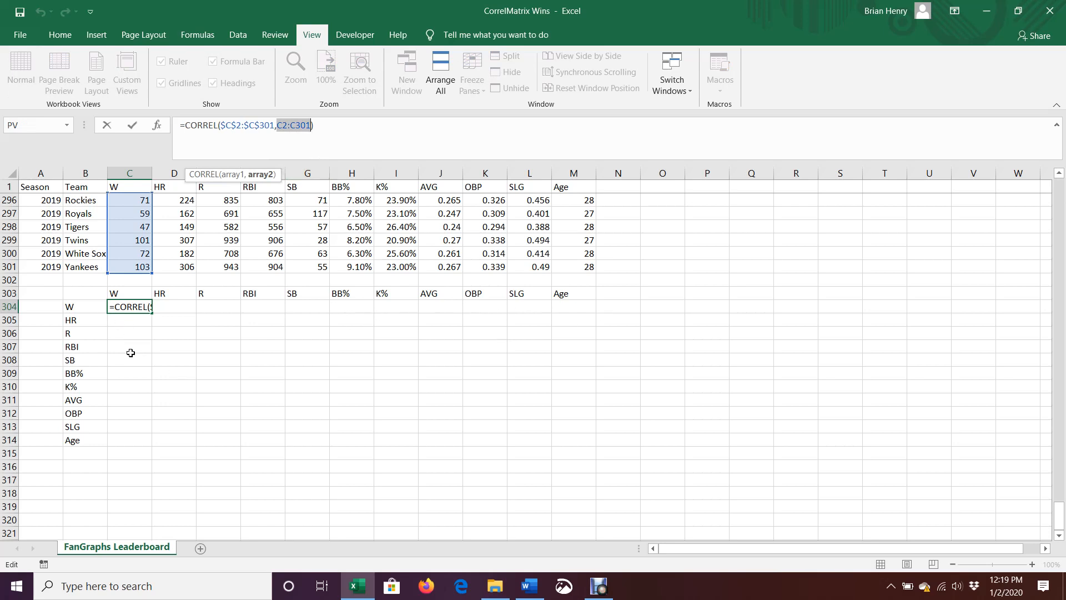
mouse_move(133, 359)
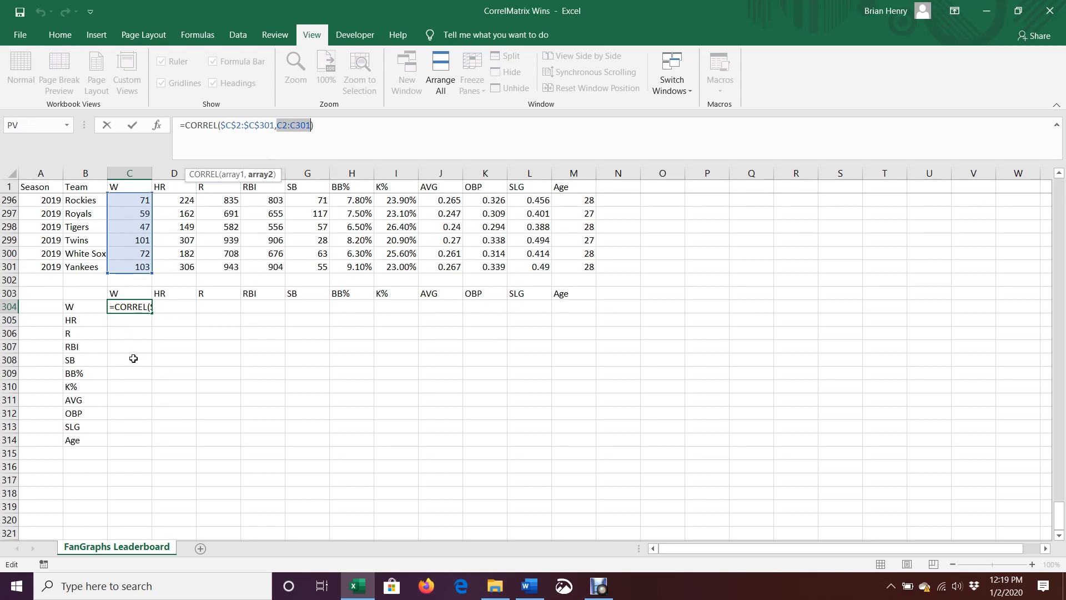
mouse_move(168, 442)
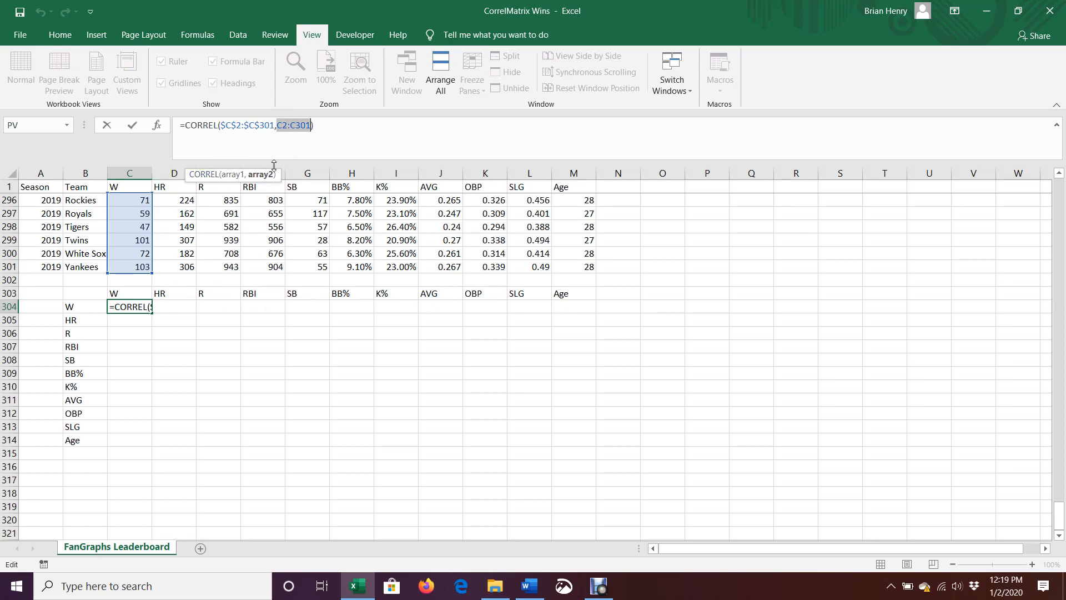
mouse_move(352, 155)
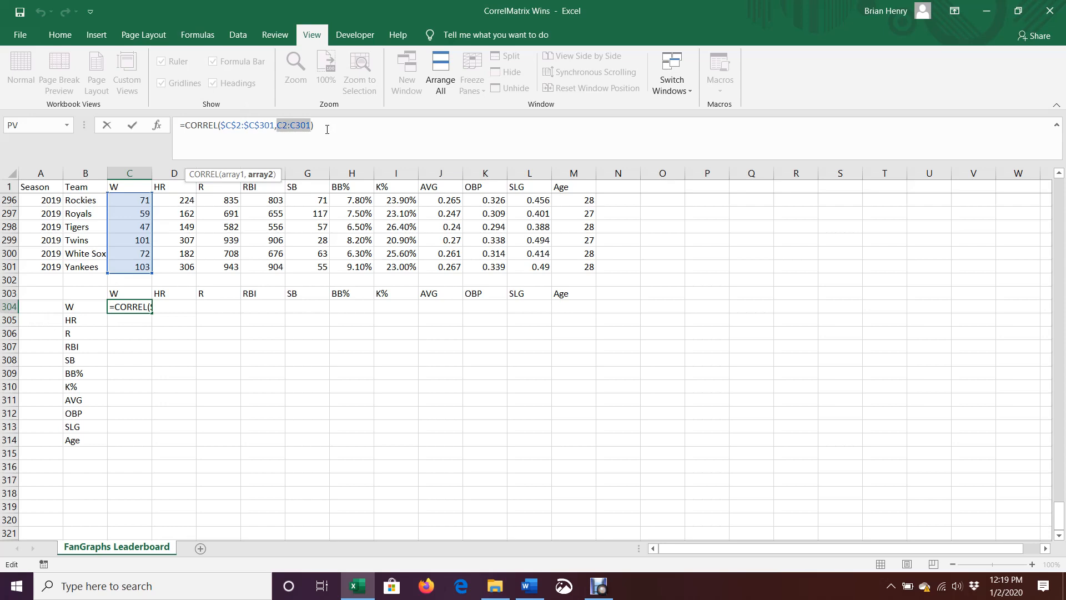
mouse_move(288, 194)
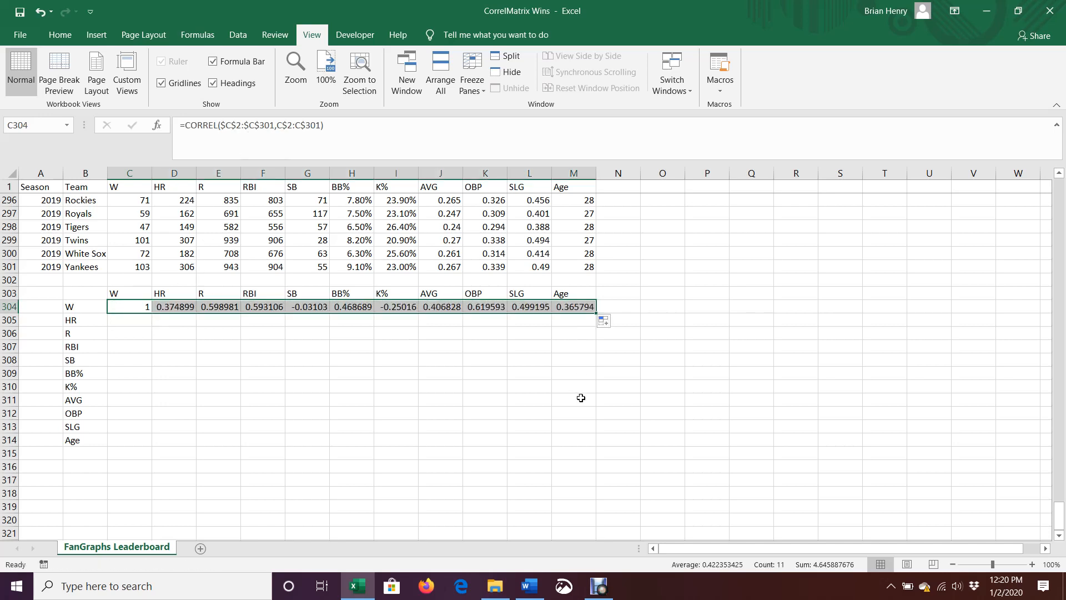
mouse_move(609, 312)
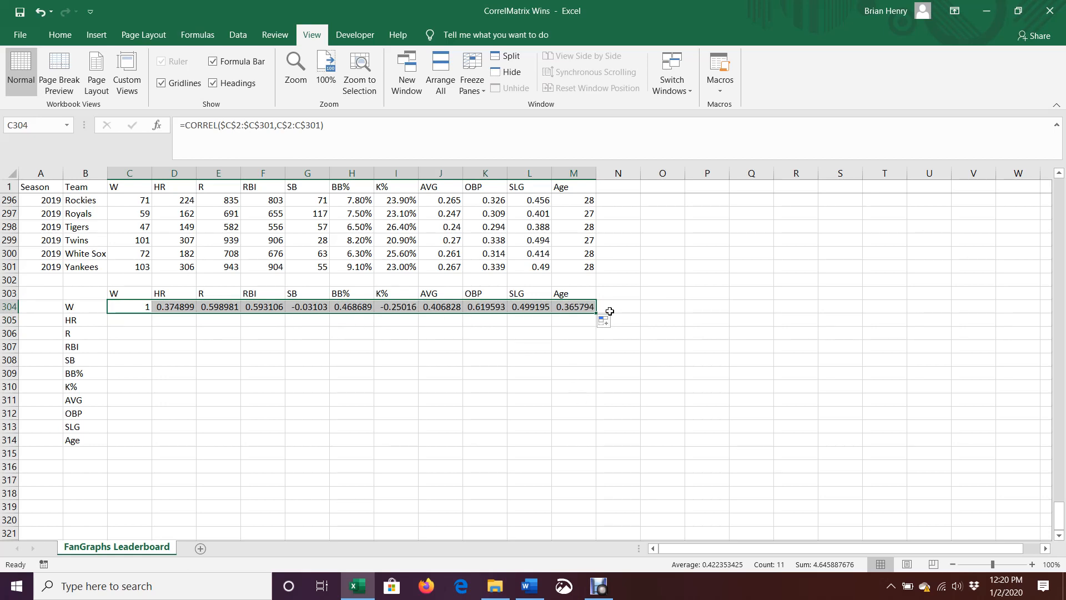
mouse_move(628, 309)
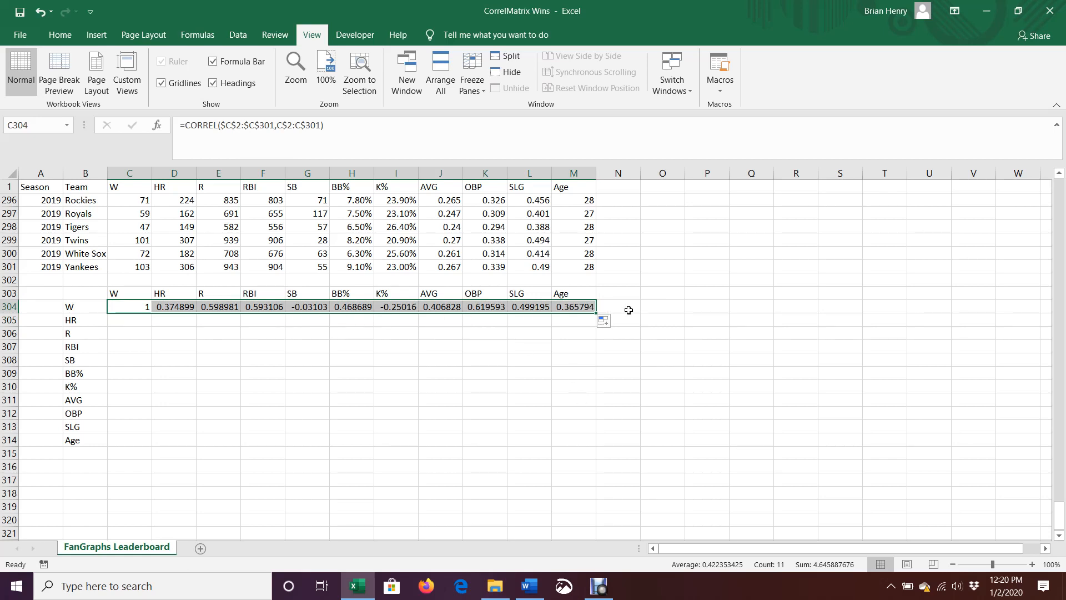
mouse_move(612, 315)
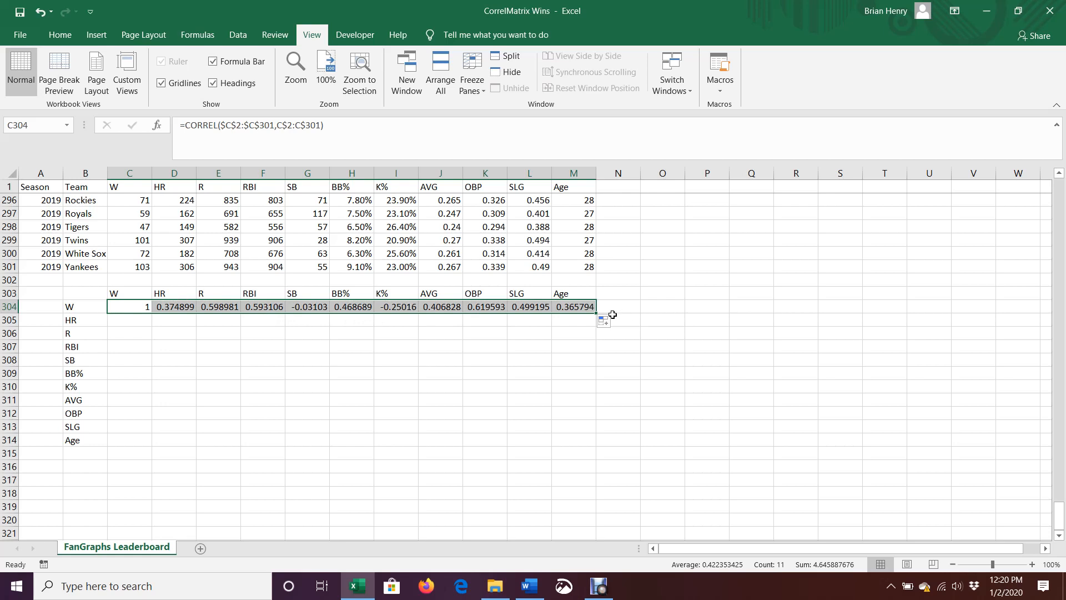
mouse_move(99, 306)
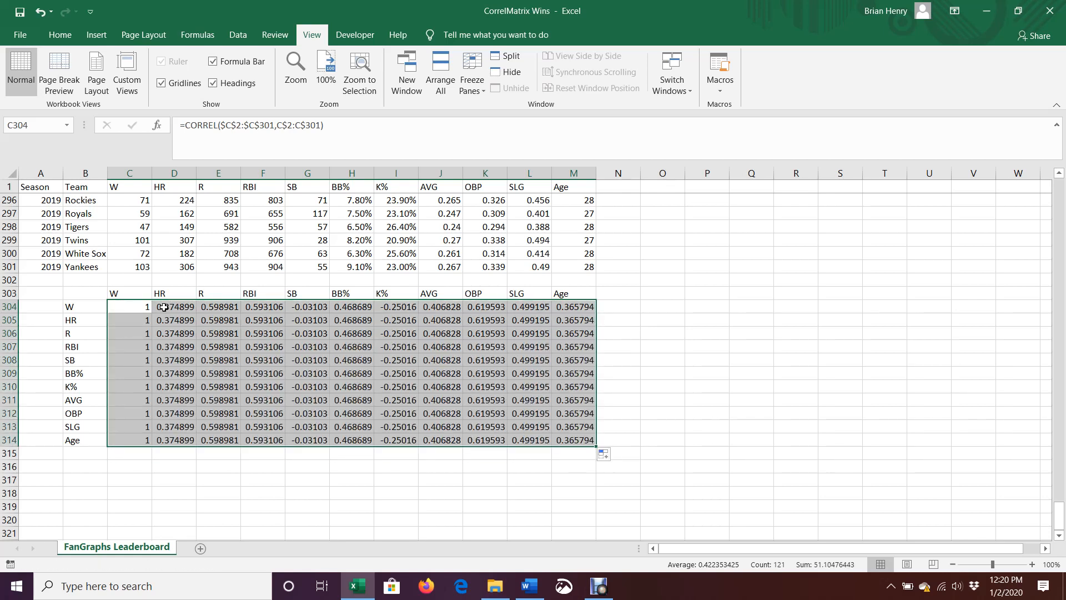
Inspect the filled formulas in the HR row under W, R and RBI, plus the row labels.
left_click(129, 319)
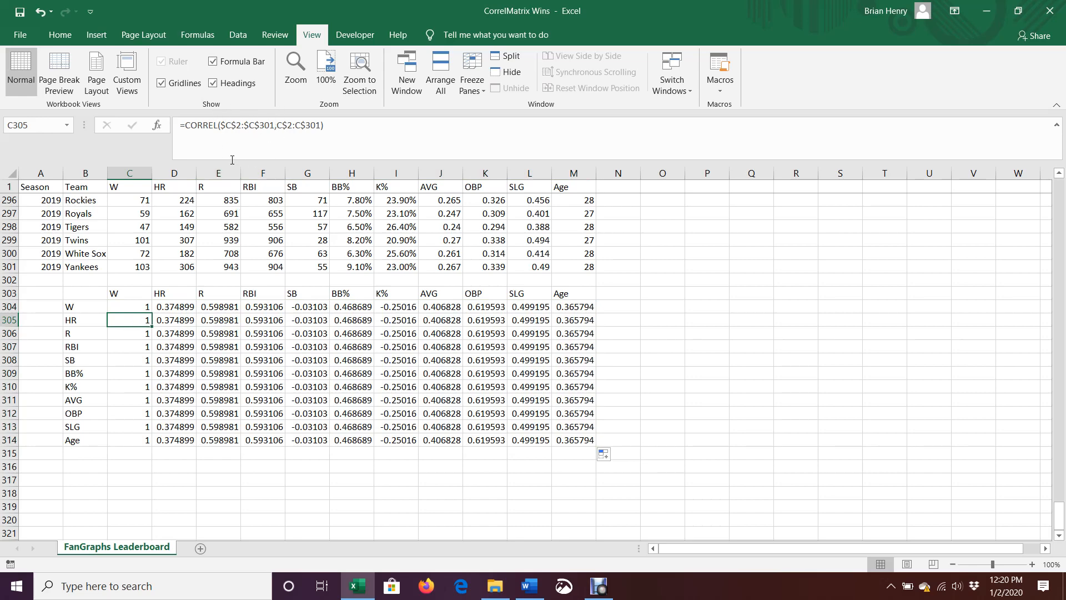
mouse_move(225, 117)
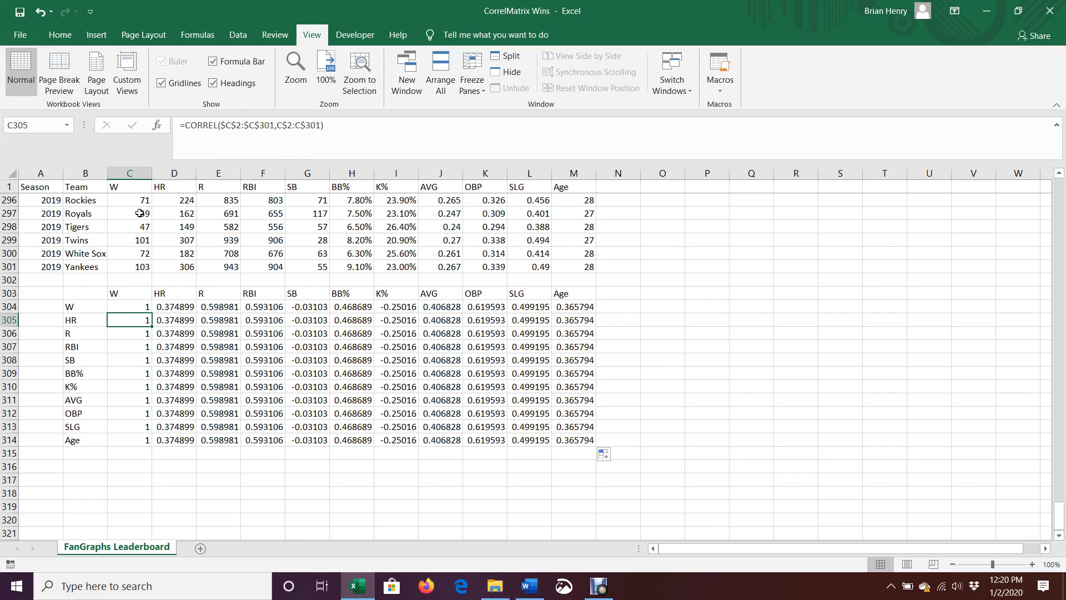
left_click(85, 320)
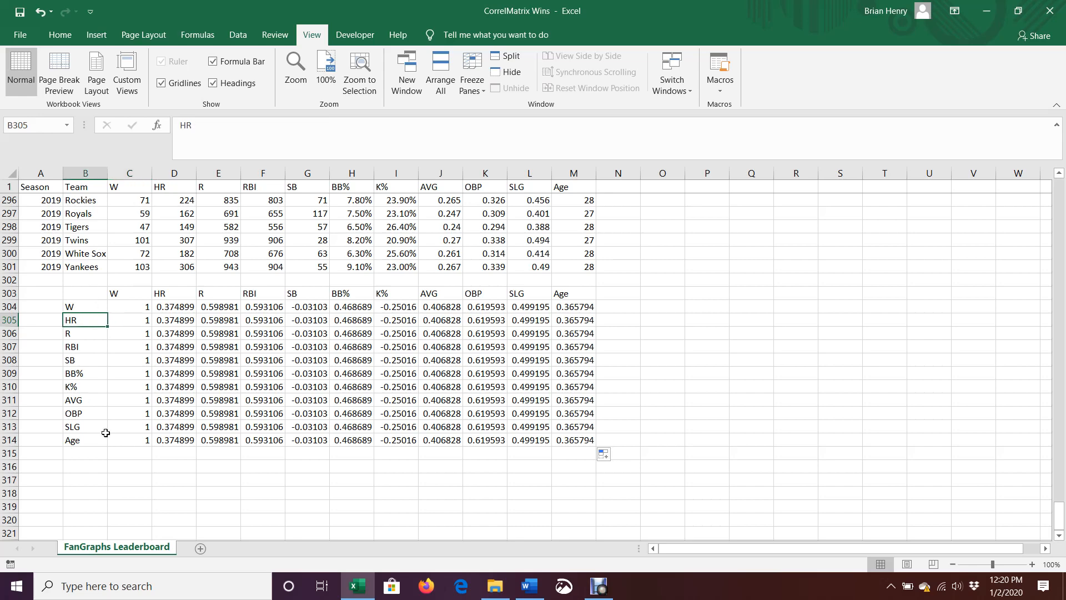
left_click(218, 320)
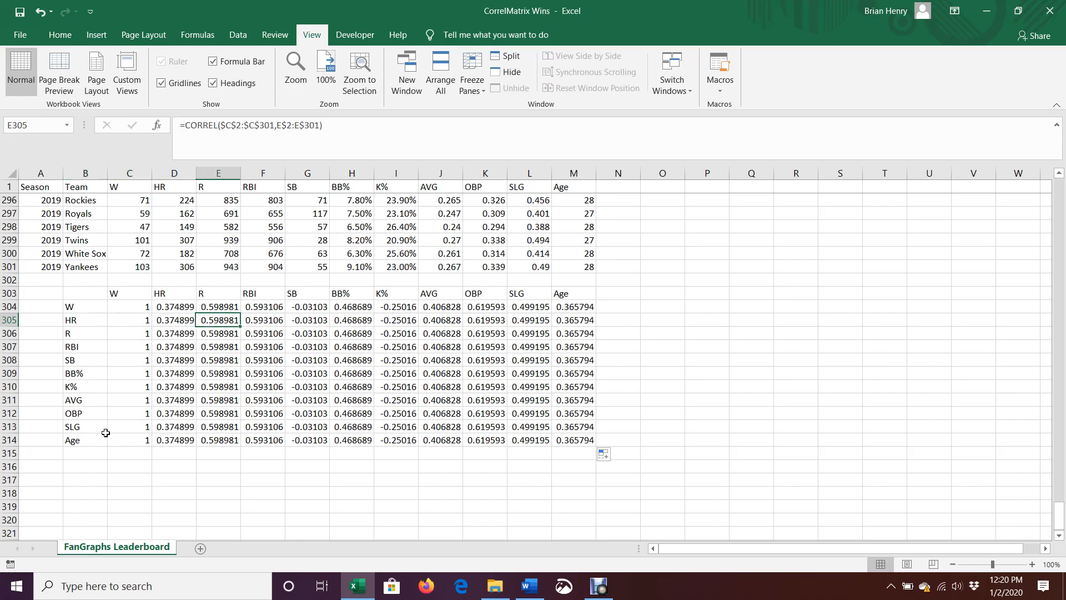
left_click(263, 319)
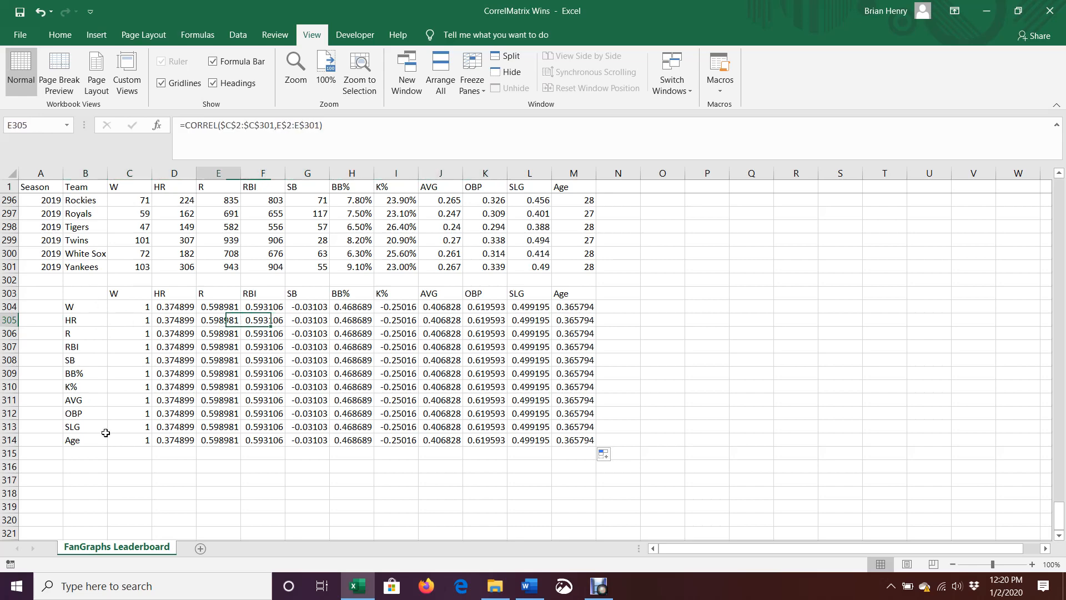
left_click(84, 333)
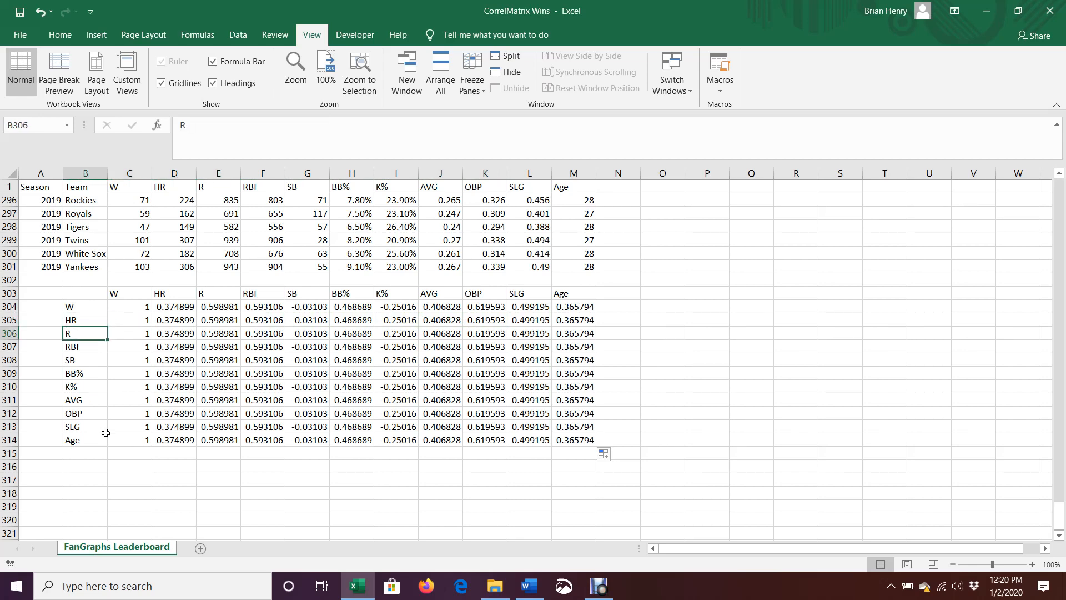
left_click(129, 320)
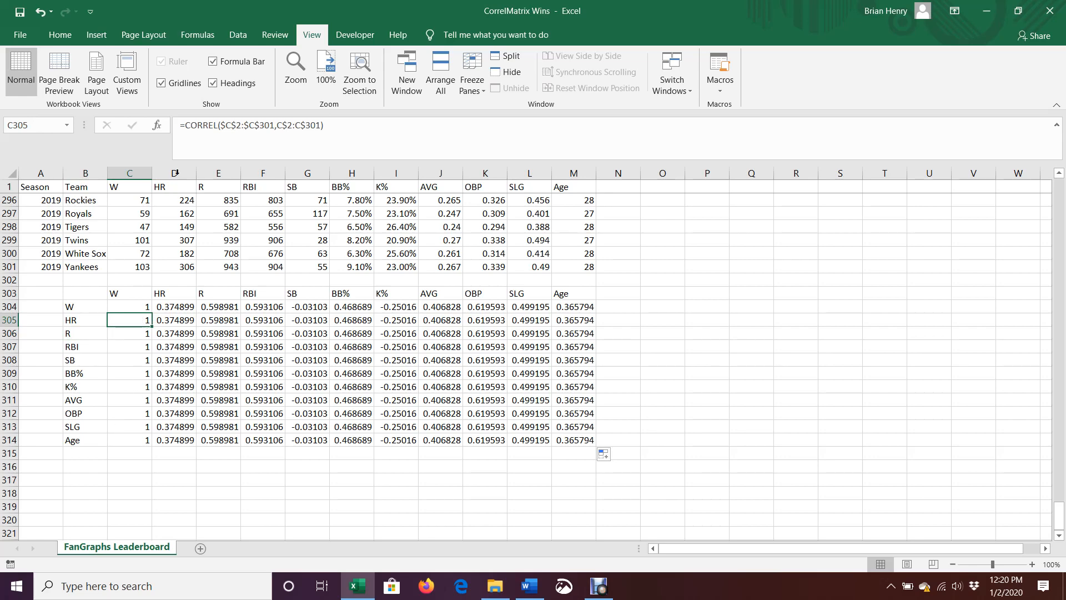
Edit the W-column formulas for HR, R, RBI, SB, BB%, K%, OBP and SLG to use each row's statistic.
double_click(128, 319)
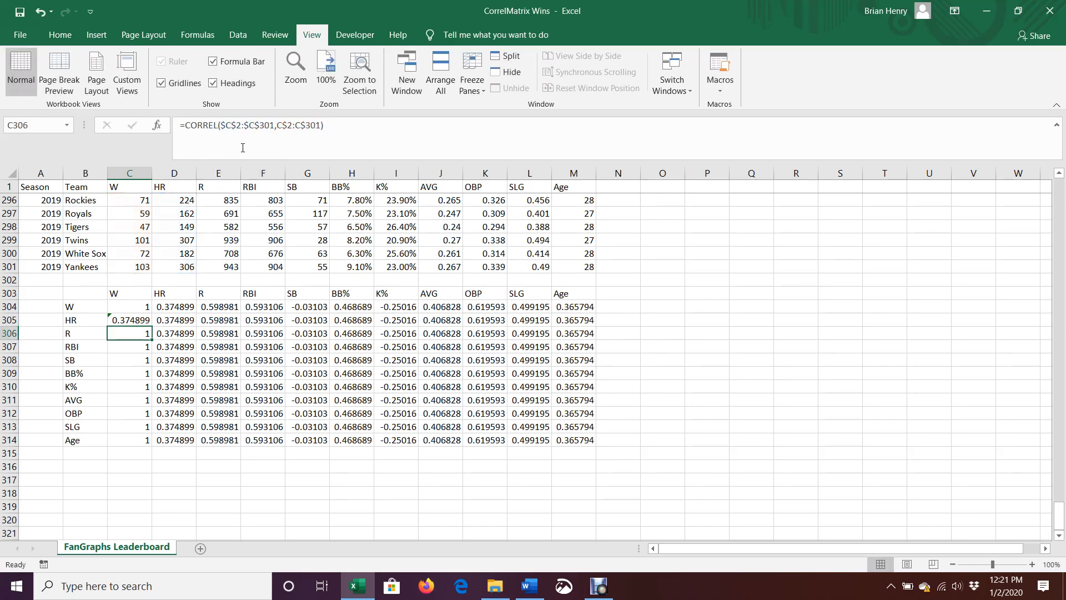
double_click(128, 333)
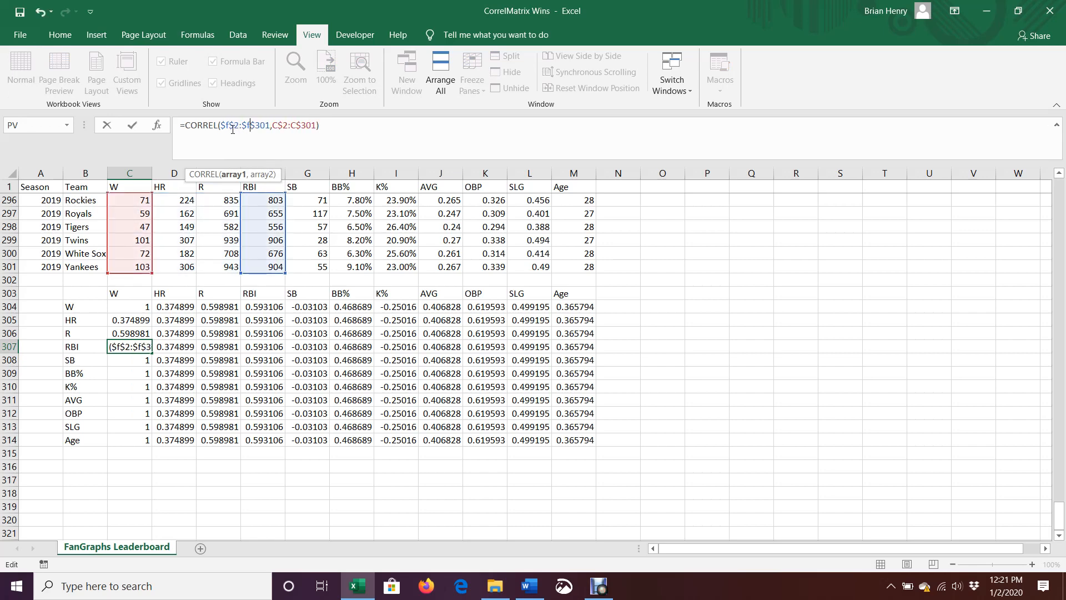
key("Return")
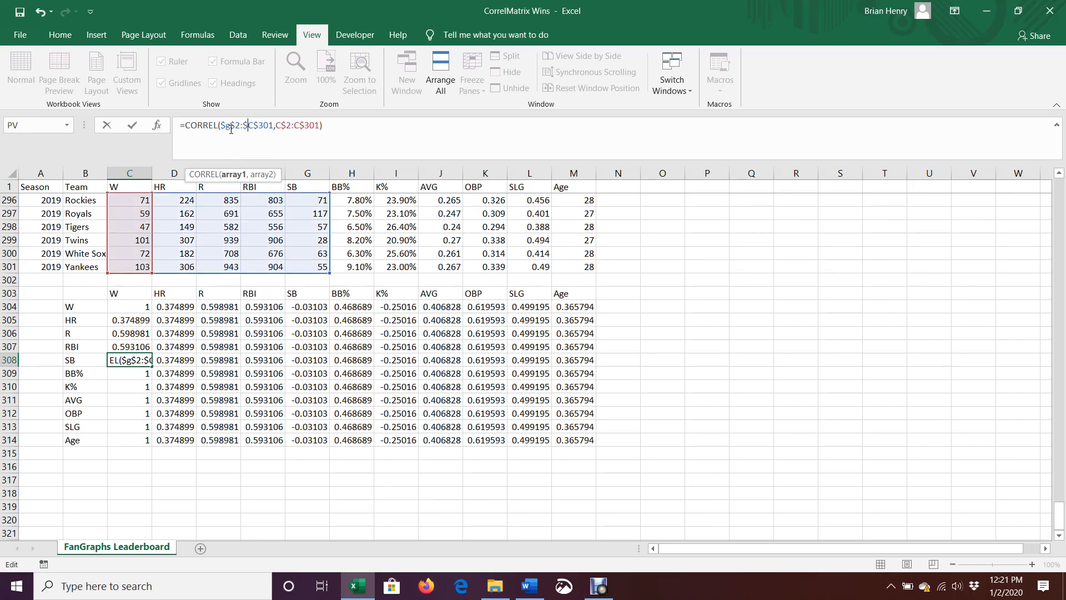
key("Return")
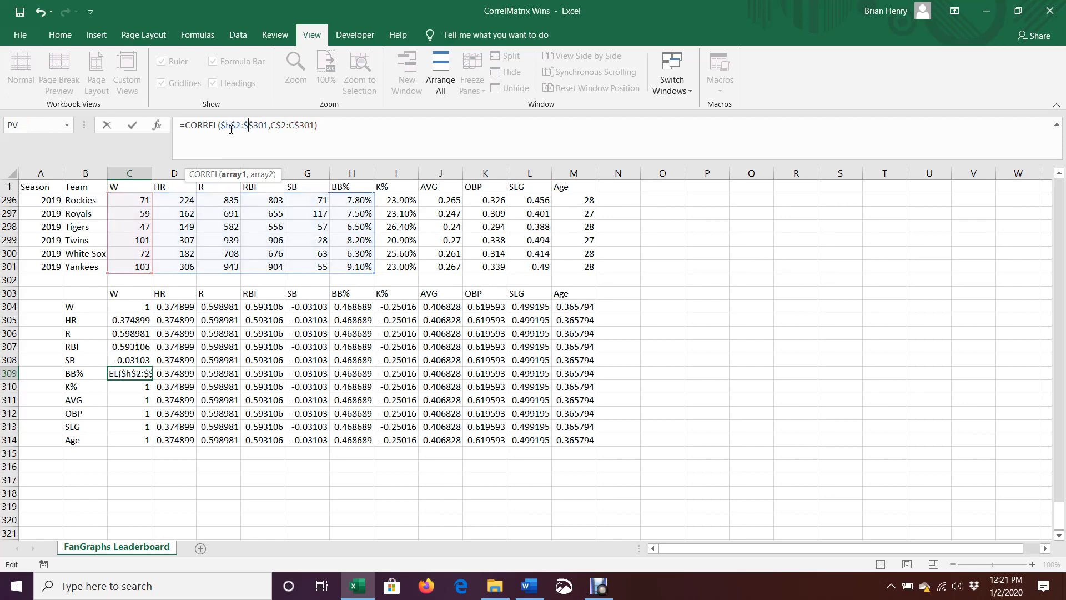
key("Return")
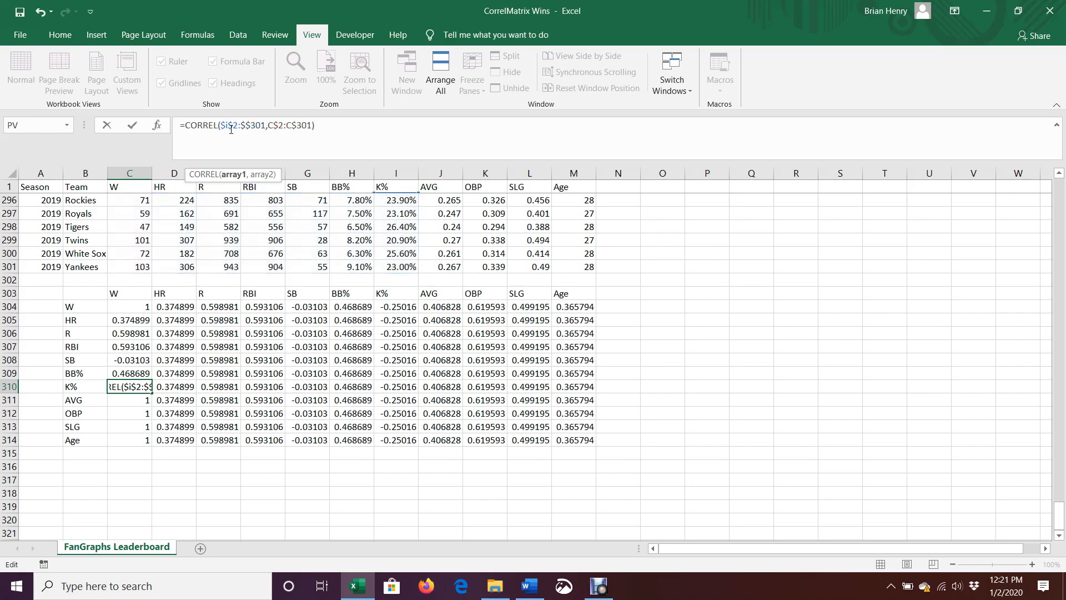
key("Return")
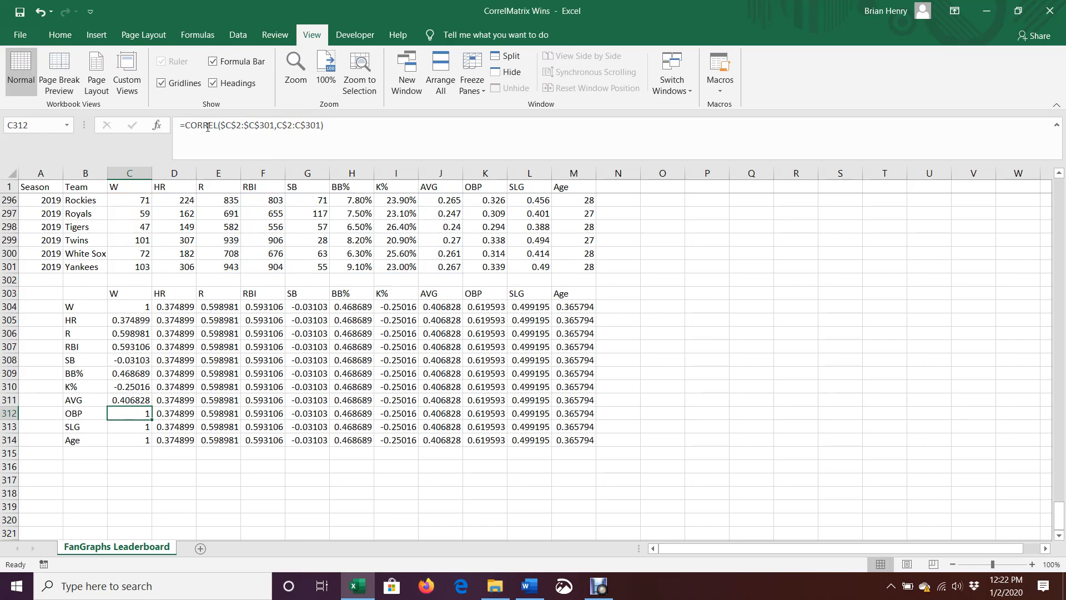
double_click(129, 413)
type("k")
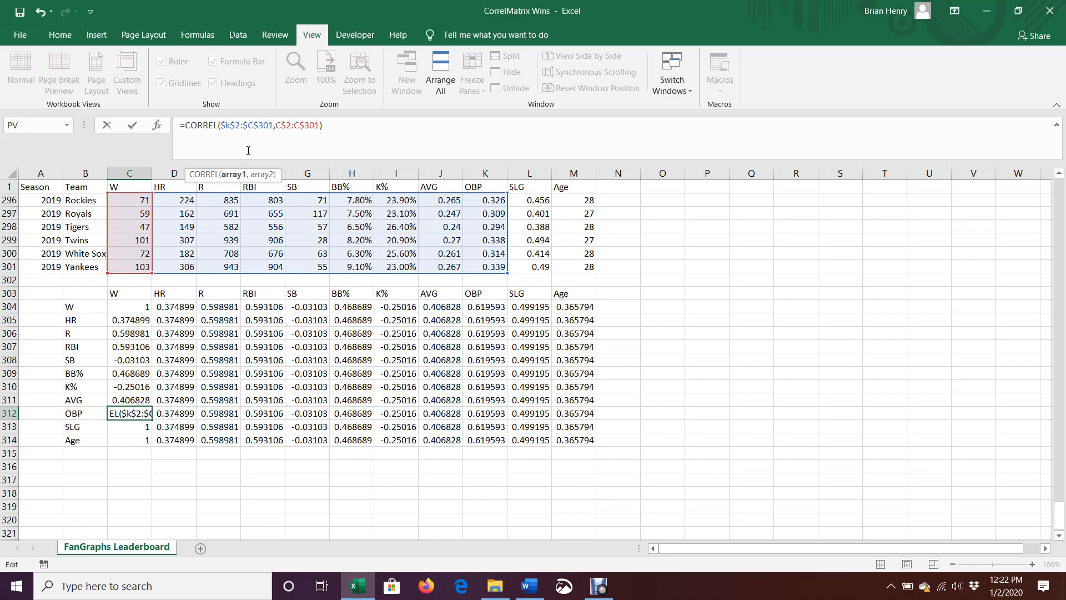
key("Return")
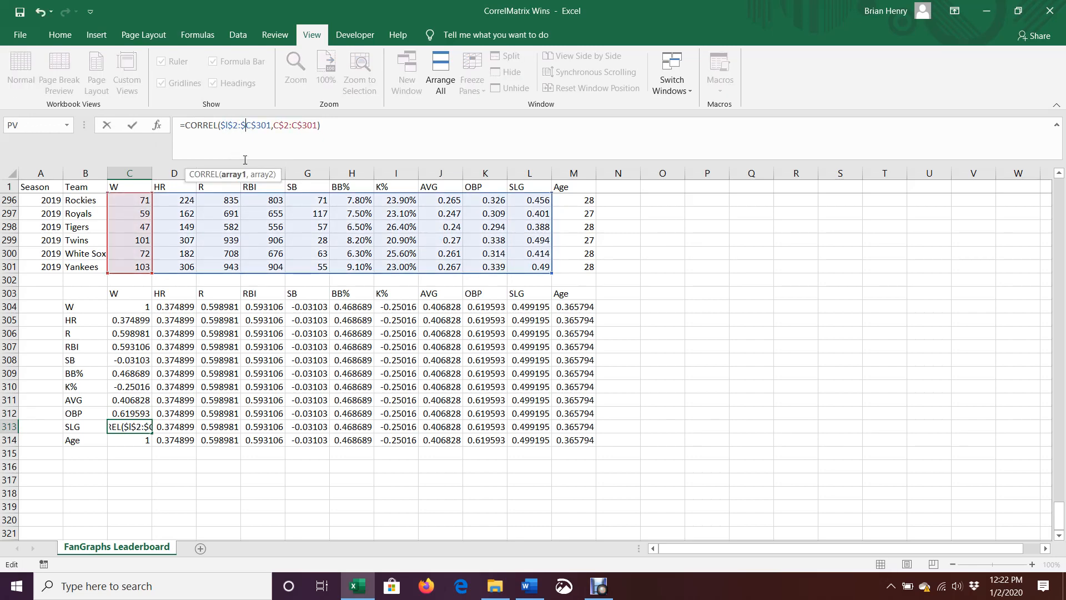
key("Return")
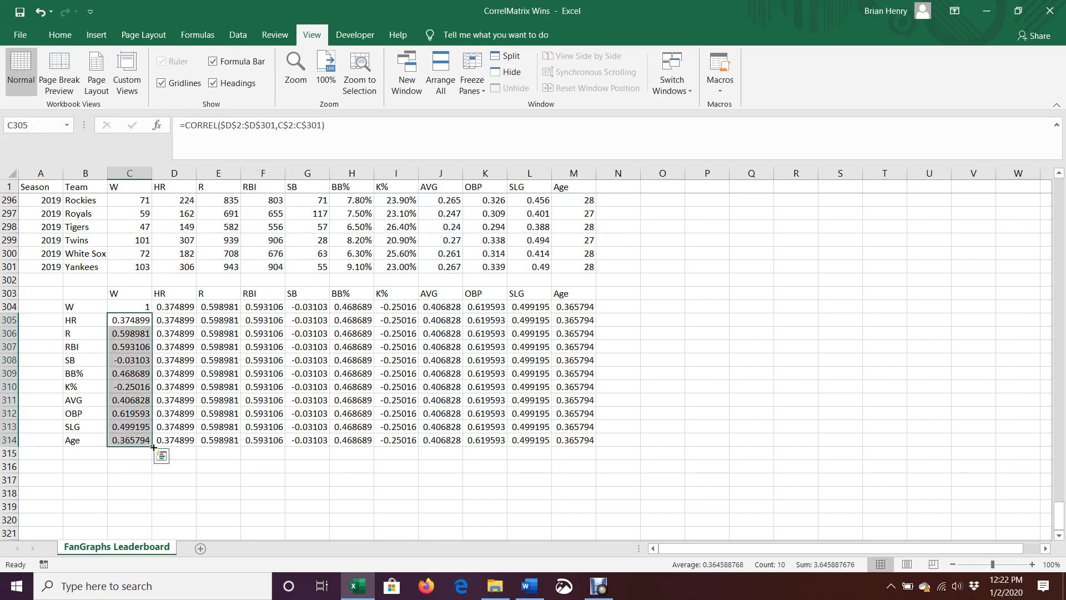
left_click(129, 479)
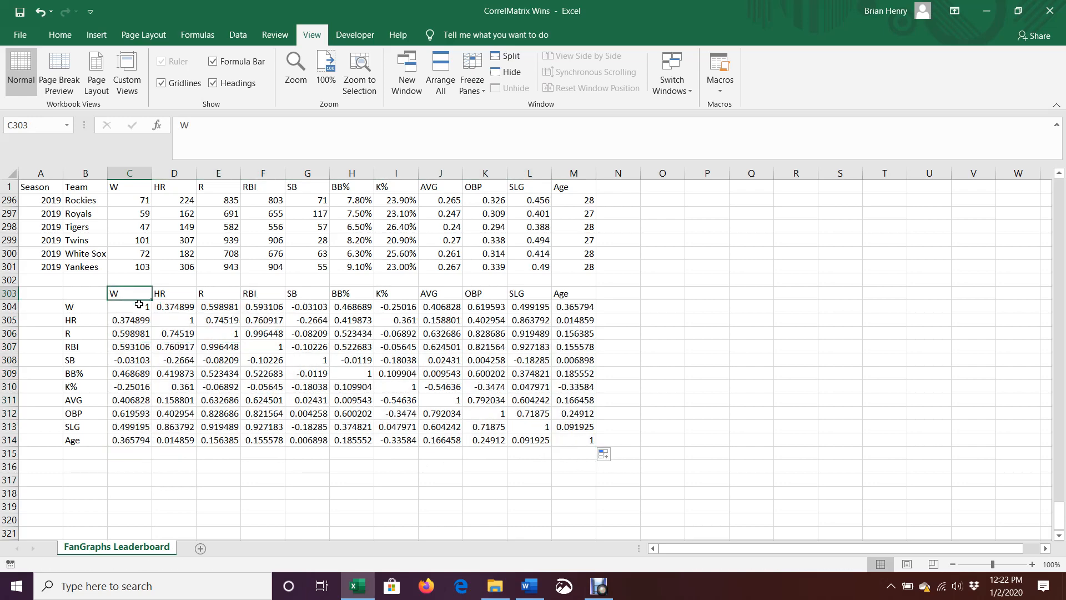
left_click(219, 333)
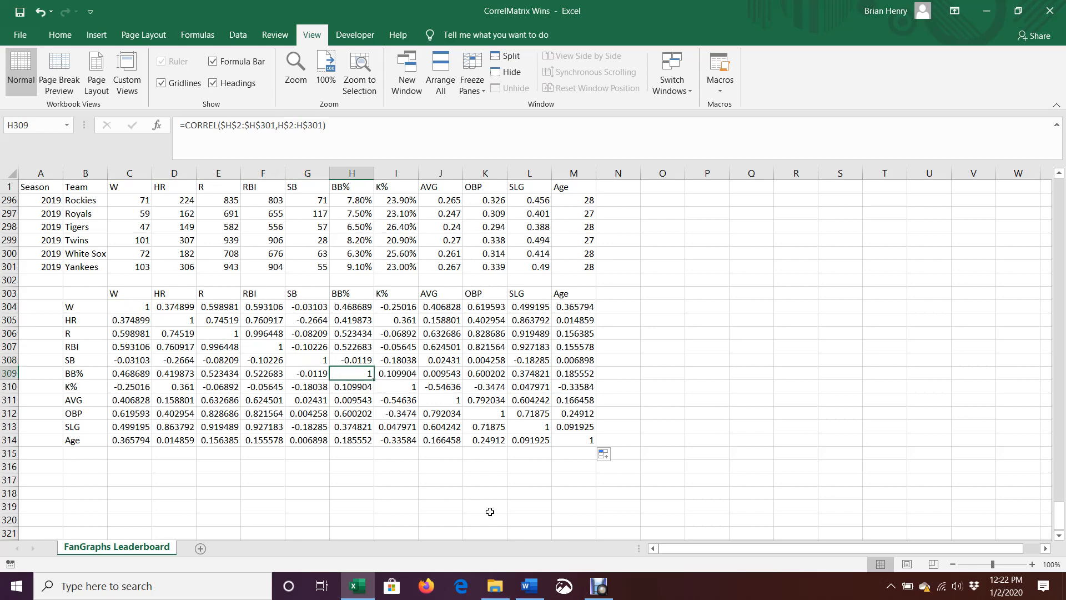
mouse_move(576, 440)
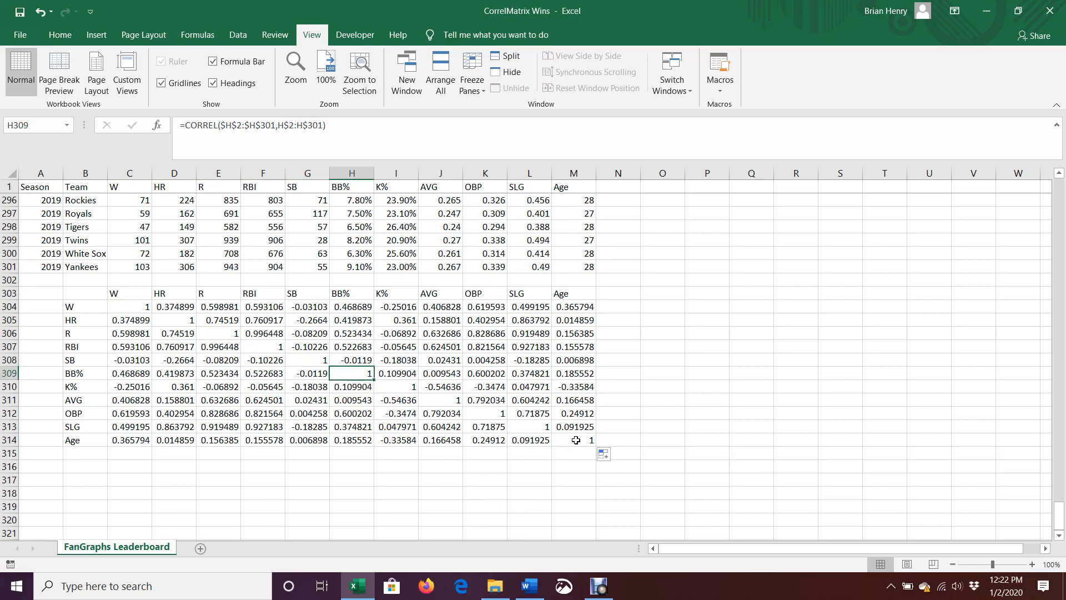
mouse_move(363, 297)
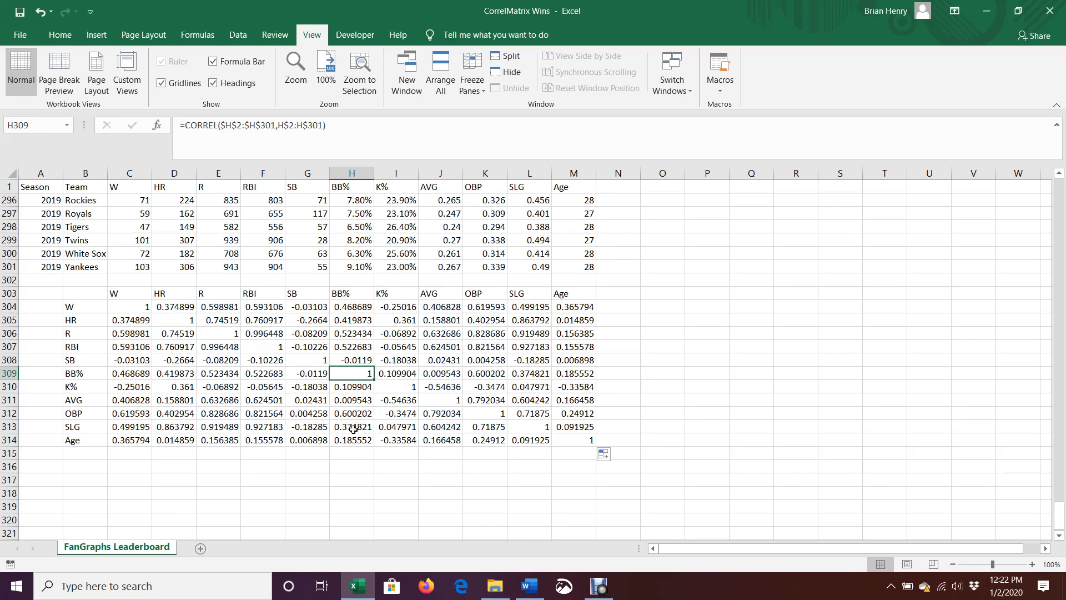
left_click(395, 387)
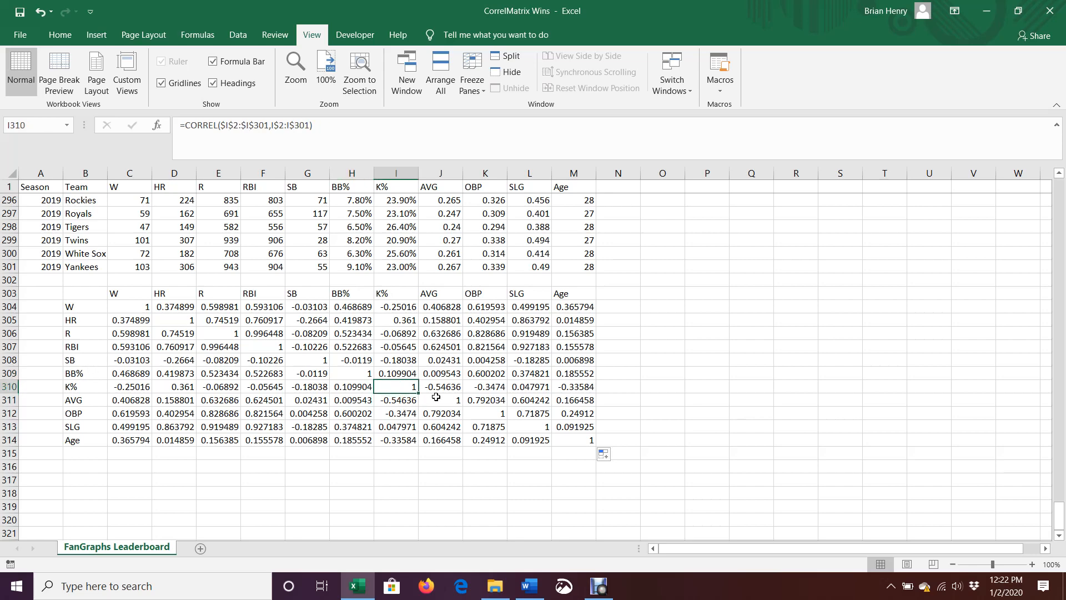
left_click(440, 399)
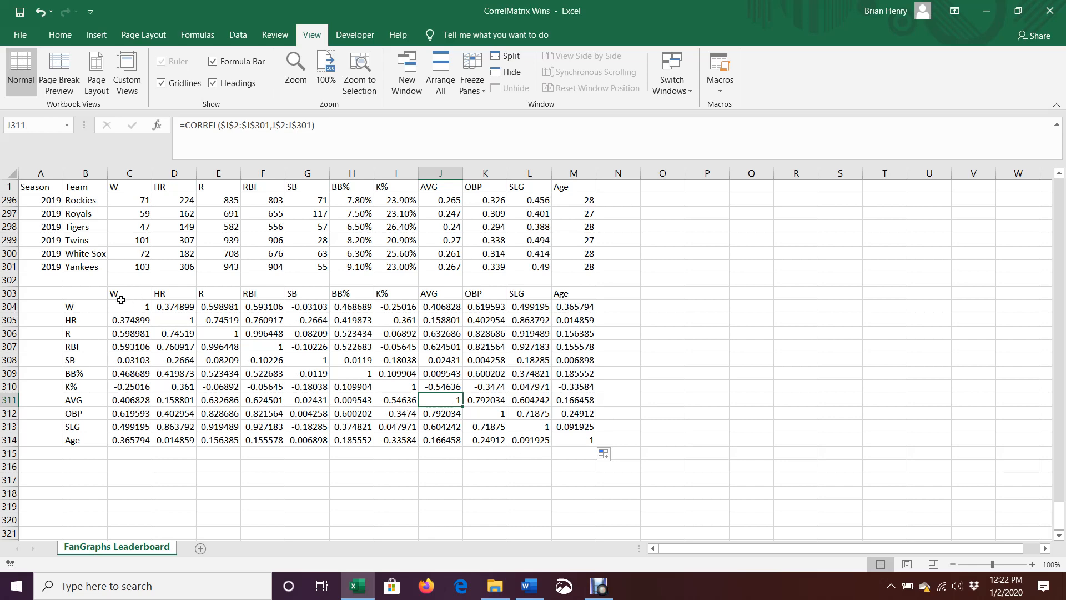
left_click(129, 306)
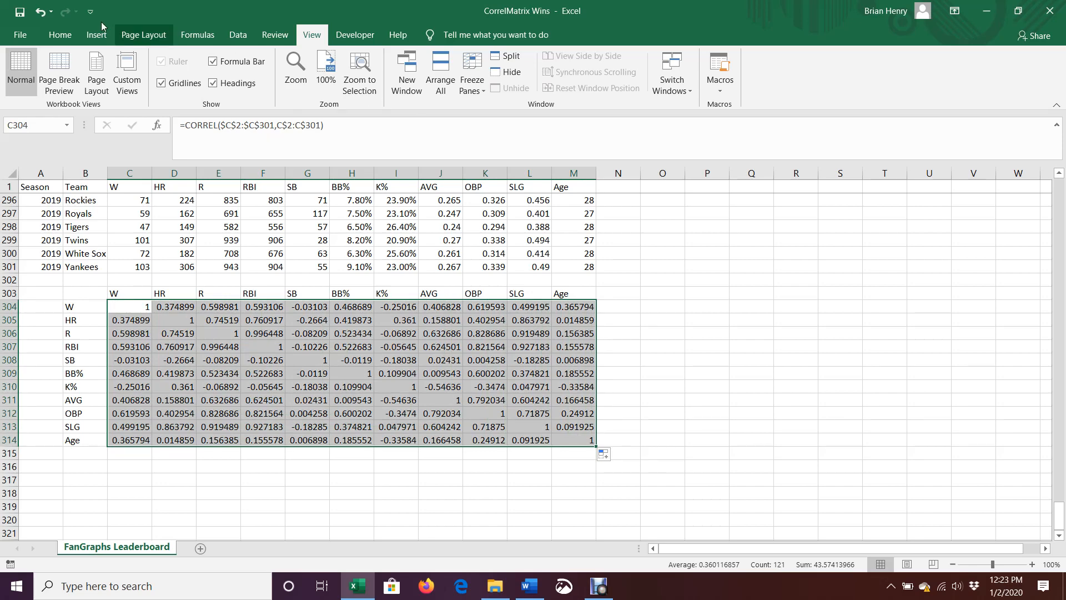
Apply Comma Style so the matrix correlations show two decimal places.
left_click(503, 83)
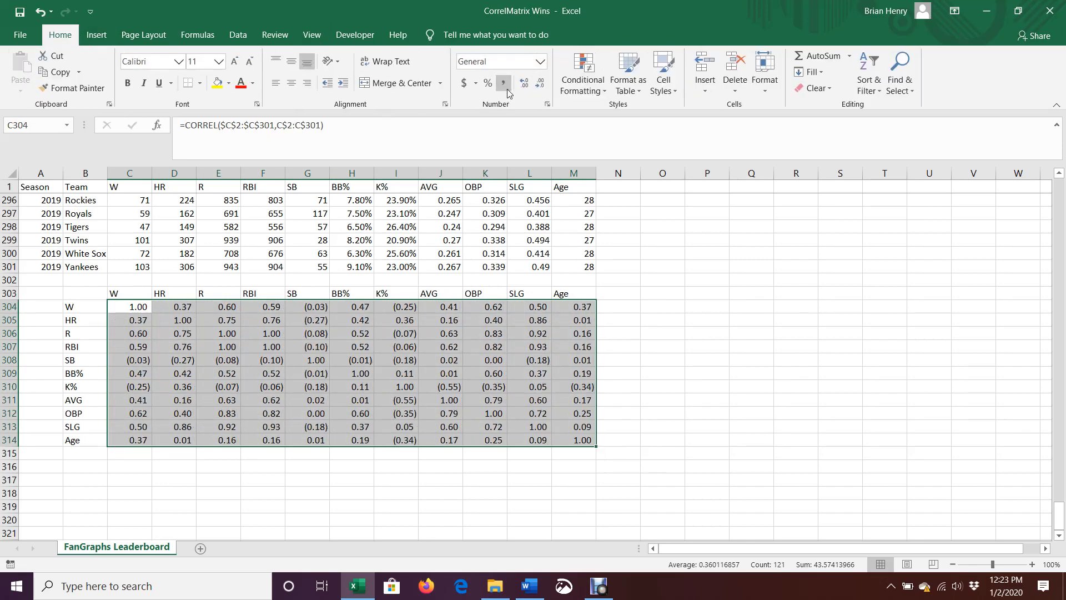
left_click(503, 83)
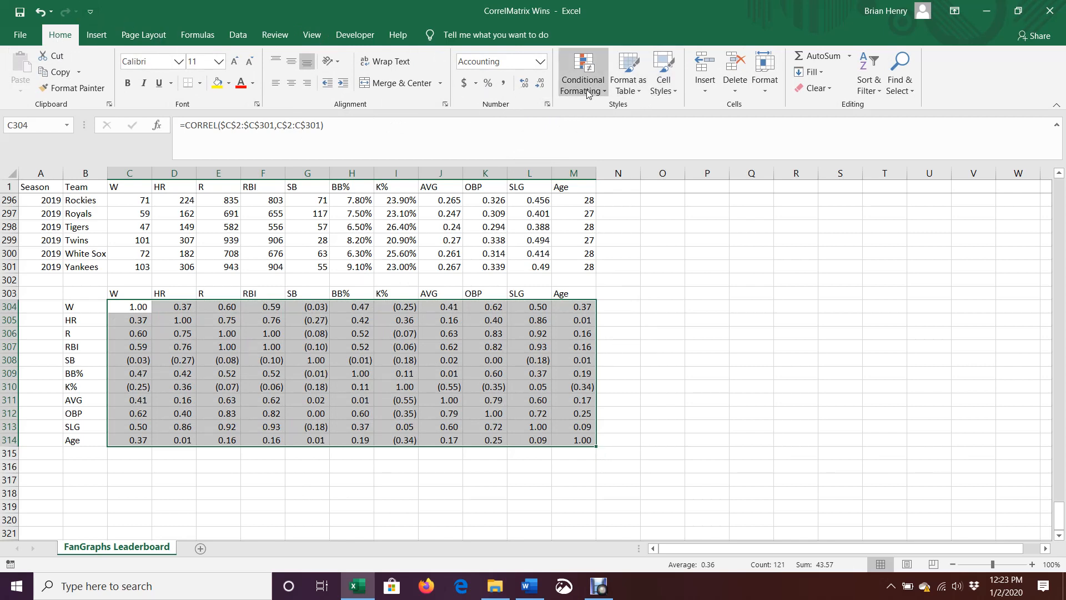
Add a Greater Than 0 highlight rule with green fill.
left_click(581, 73)
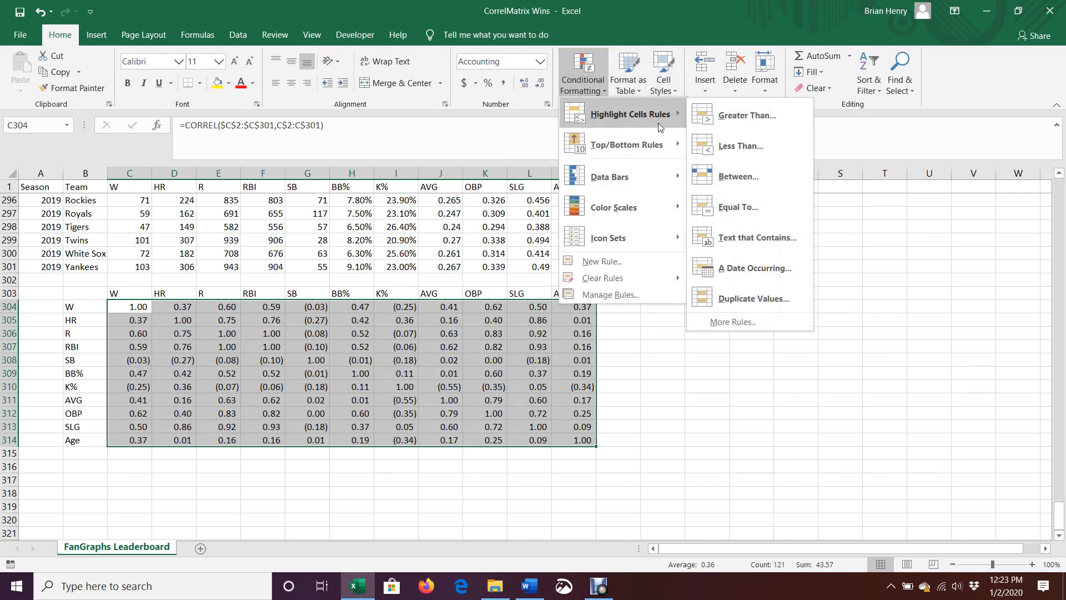
left_click(746, 115)
type("0")
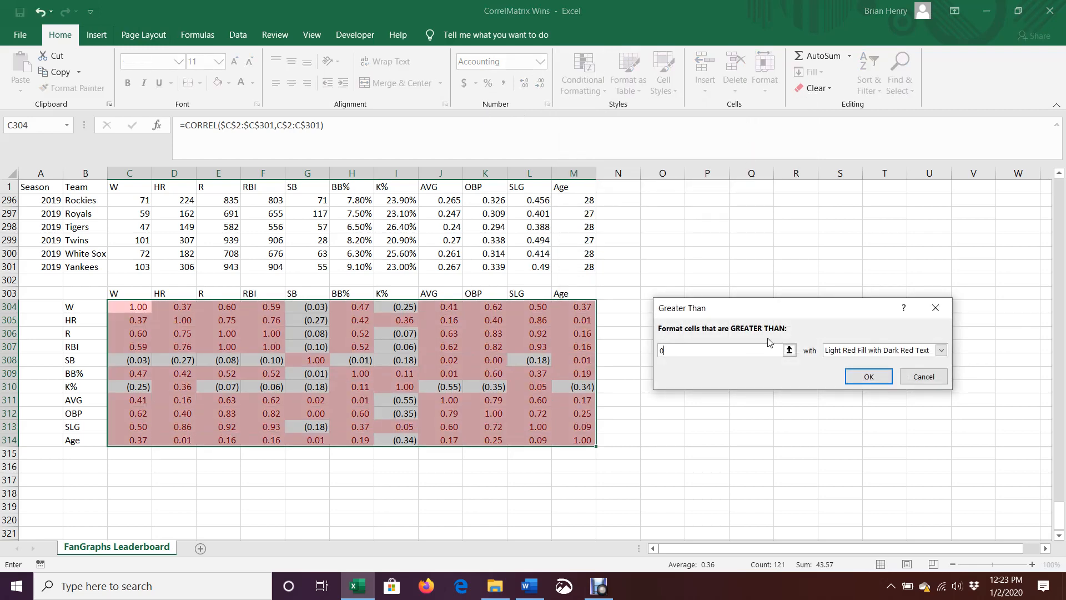
left_click(941, 349)
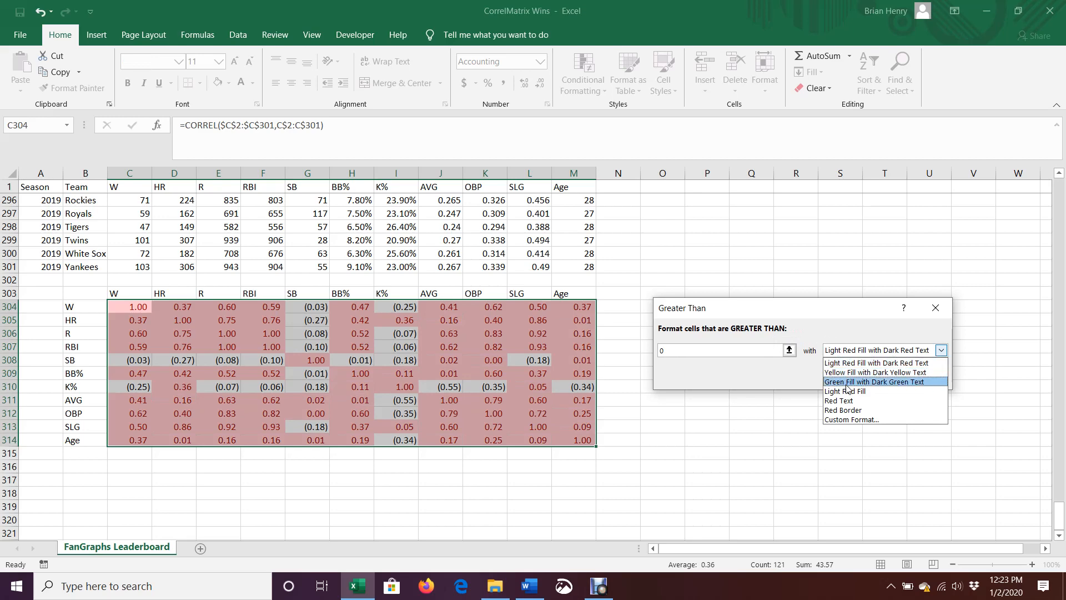
left_click(874, 381)
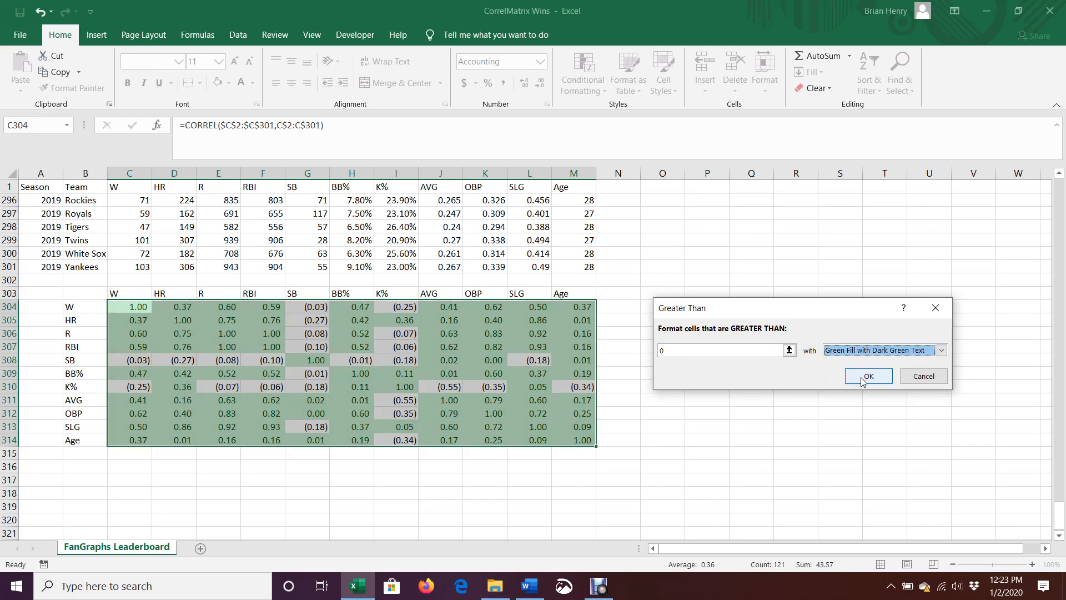
left_click(868, 375)
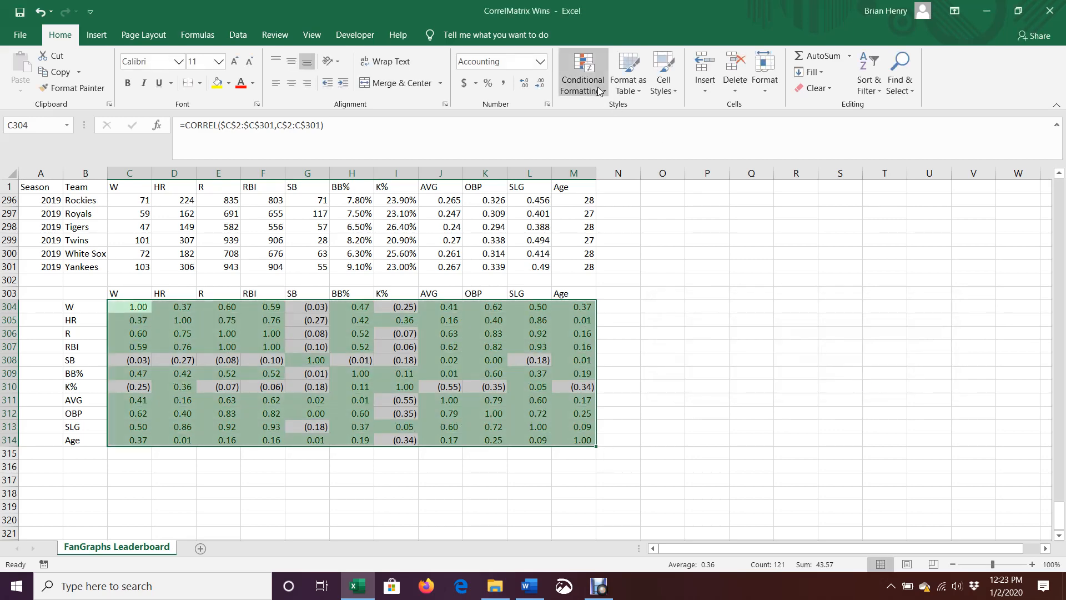
Add a Less Than 0 highlight rule with red fill and deselect the matrix.
left_click(582, 73)
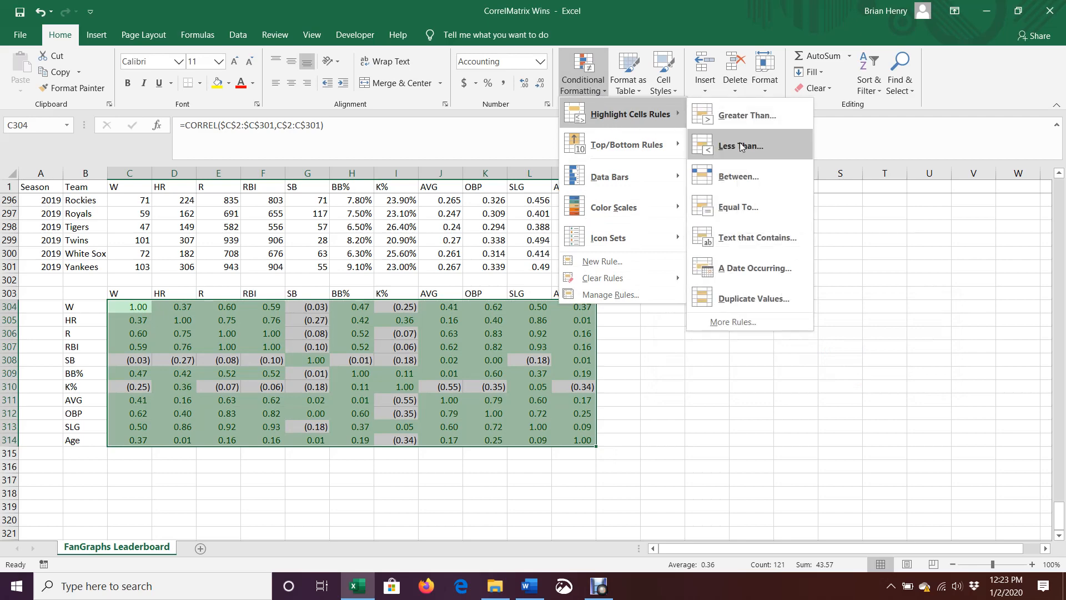
left_click(739, 145)
type("0")
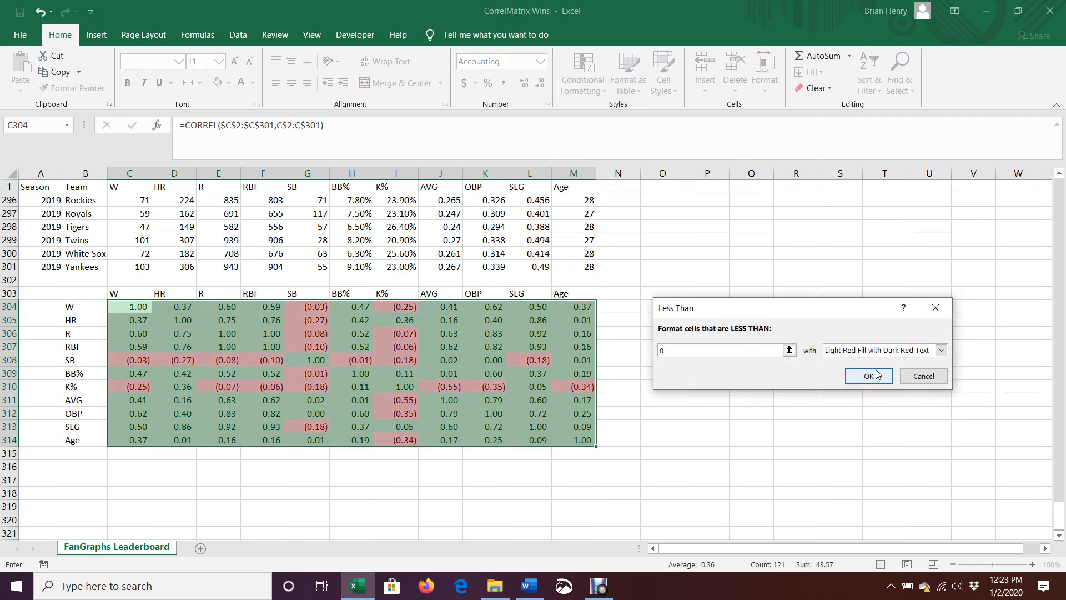
left_click(868, 376)
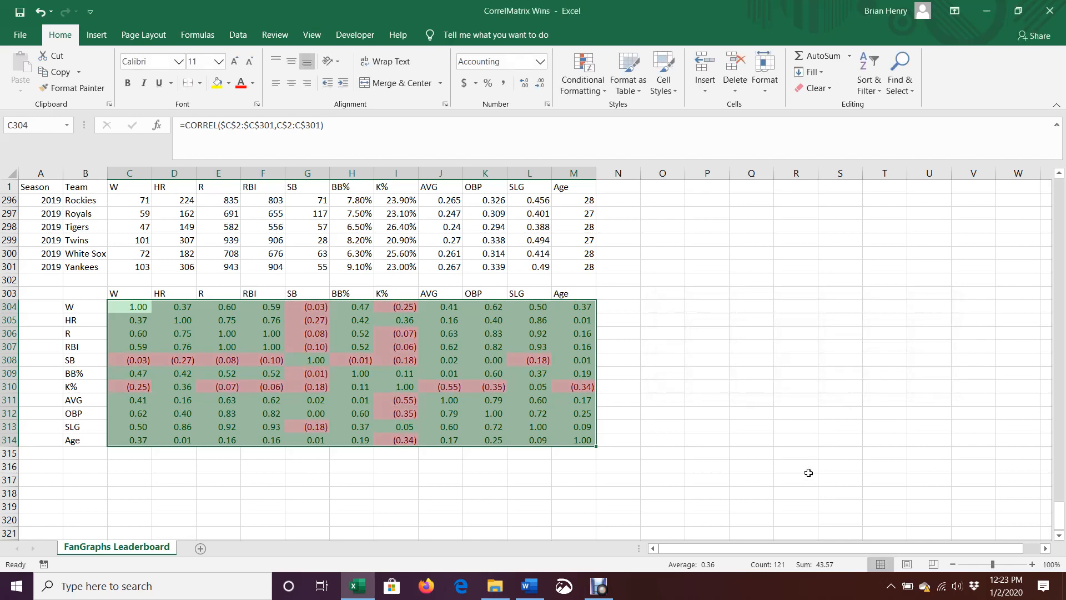
left_click(796, 465)
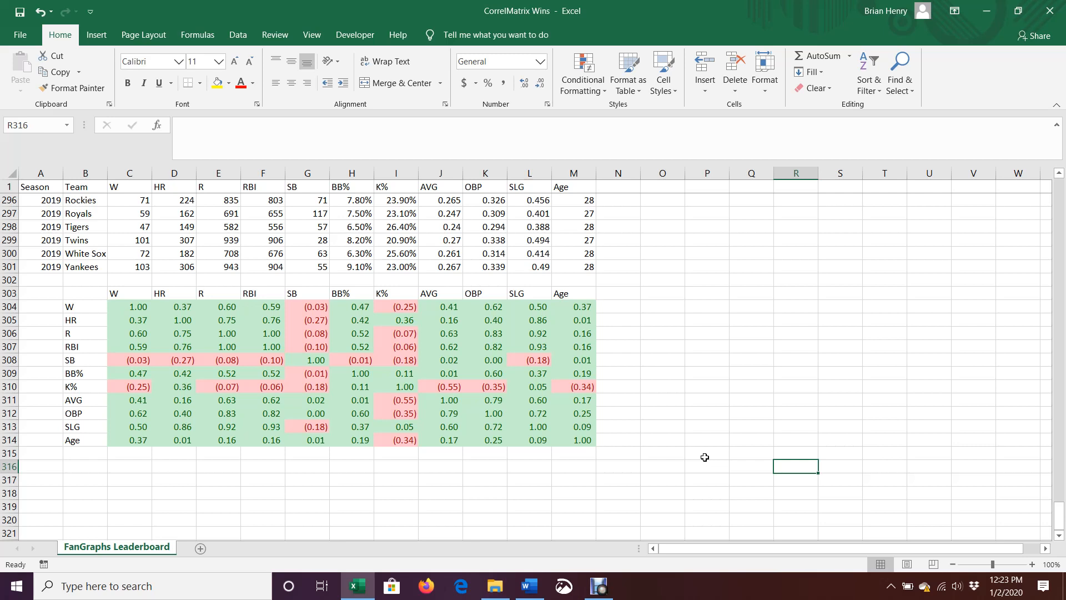
left_click(85, 306)
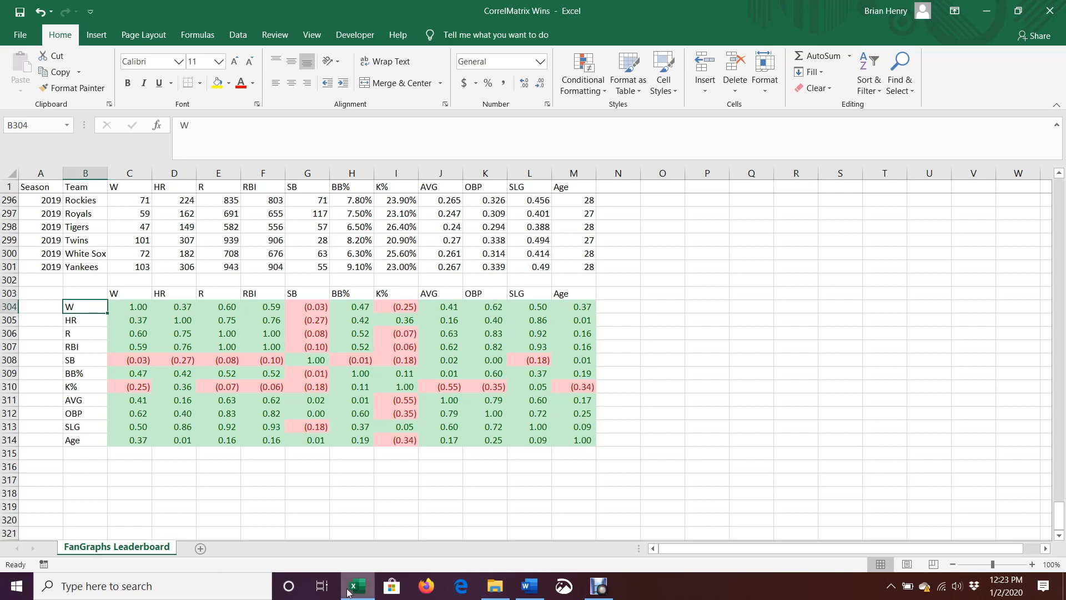
mouse_move(356, 585)
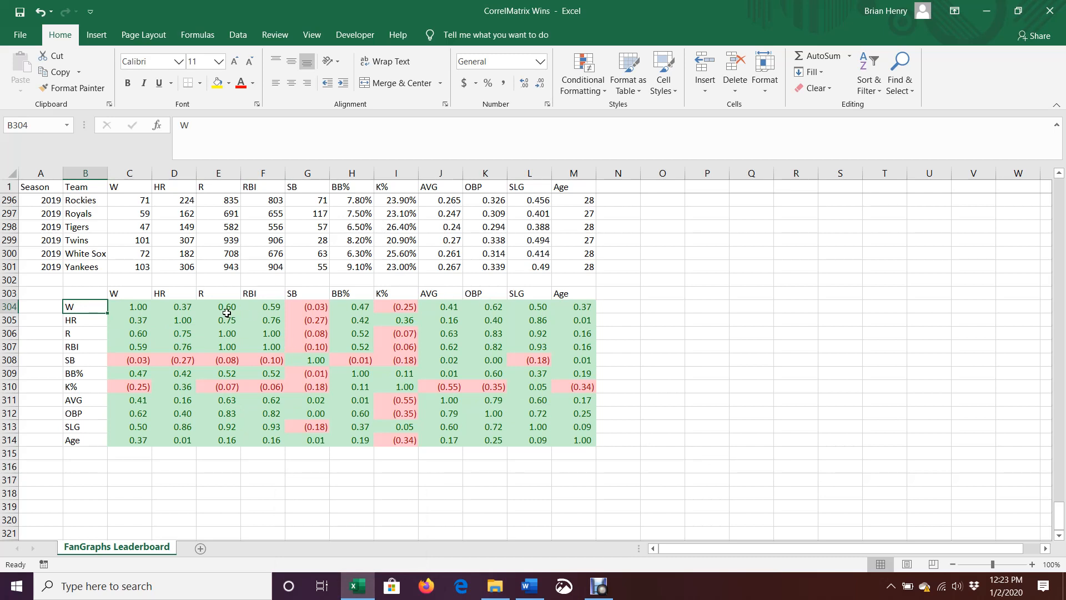
left_click(263, 307)
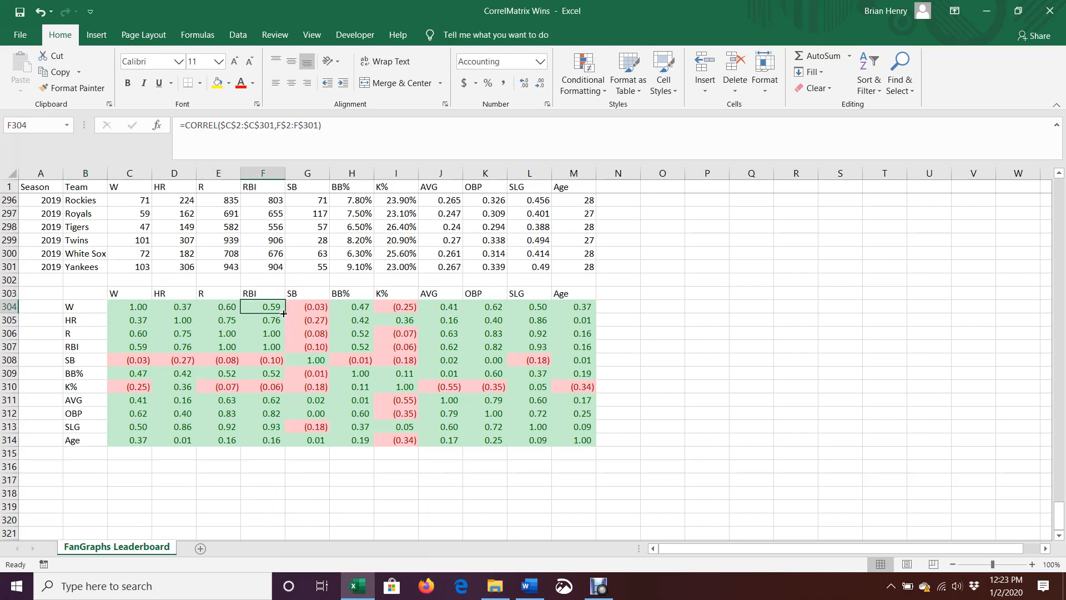
mouse_move(318, 278)
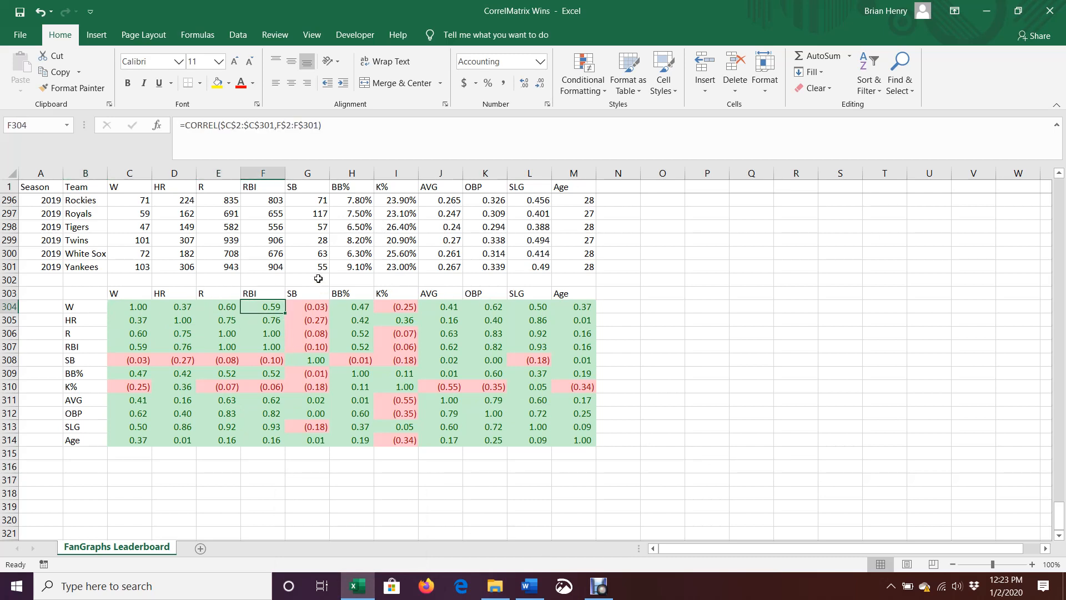
mouse_move(303, 323)
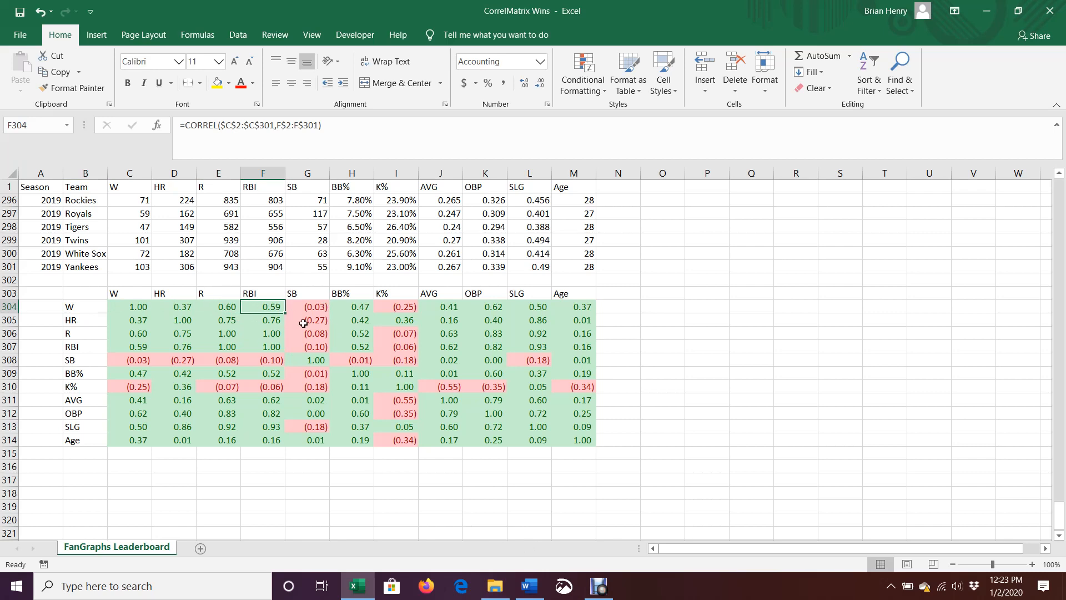
mouse_move(237, 327)
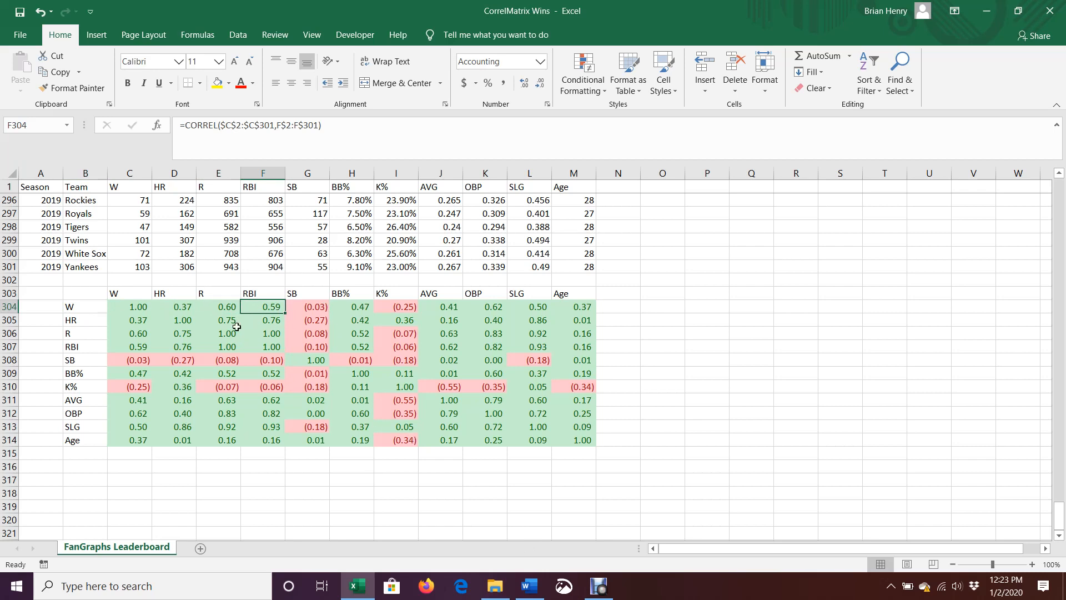
left_click(174, 307)
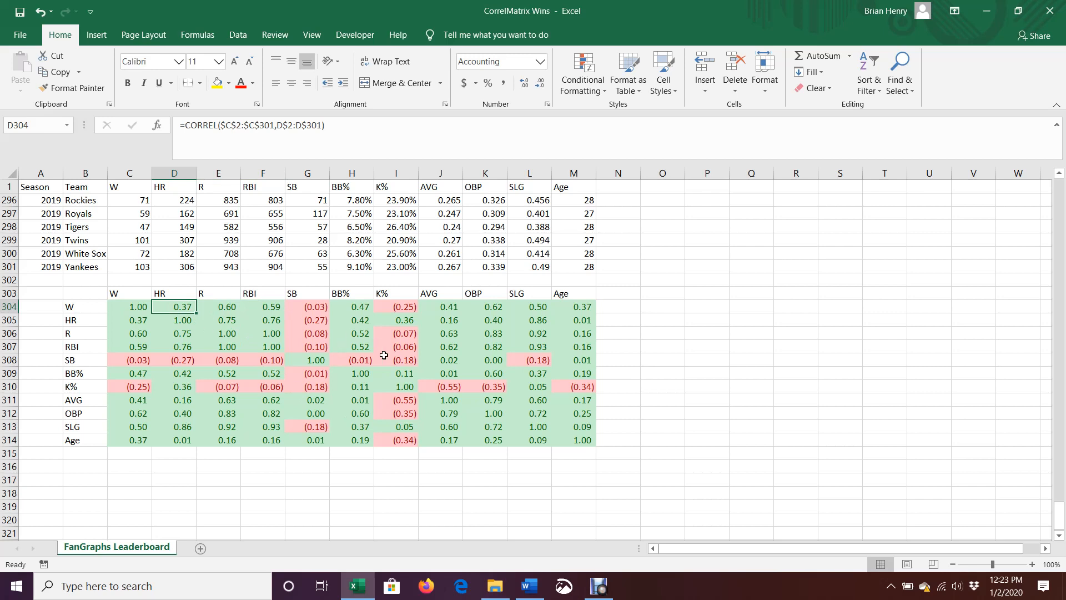
left_click(351, 306)
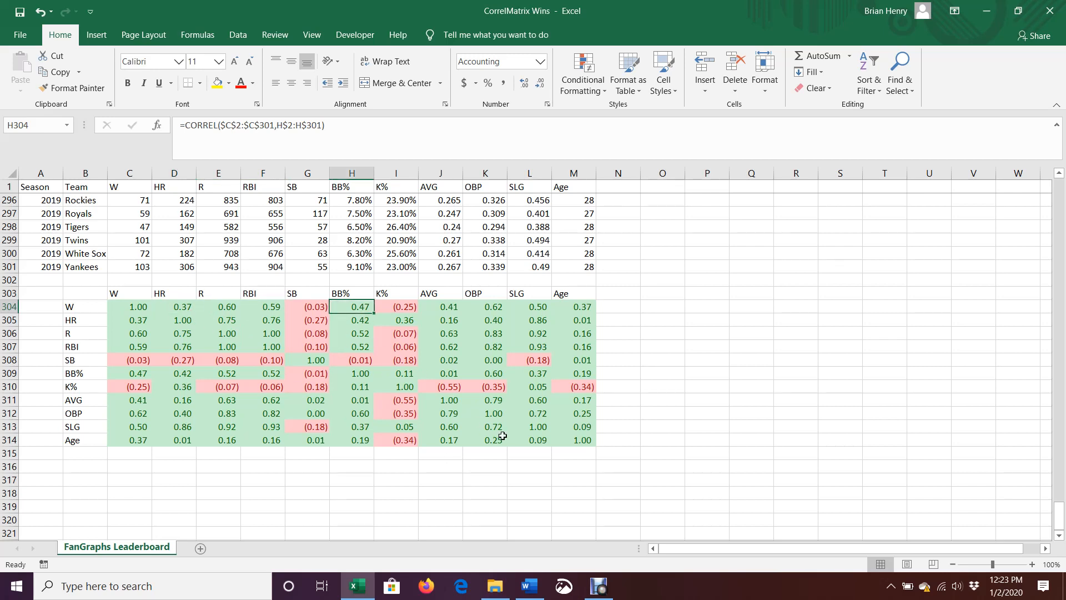
left_click(484, 306)
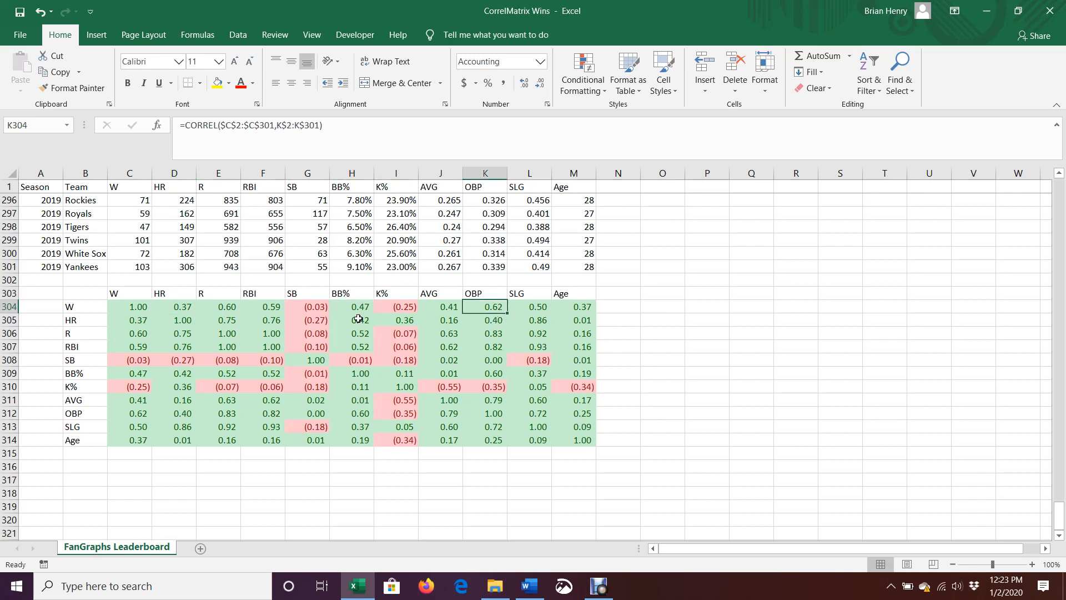
mouse_move(496, 312)
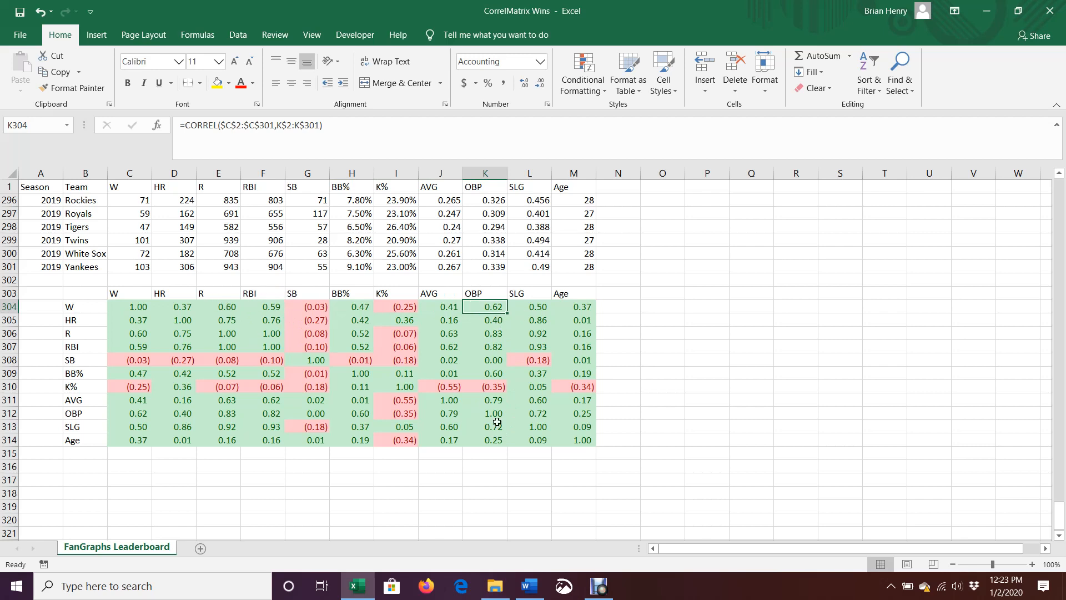
mouse_move(534, 466)
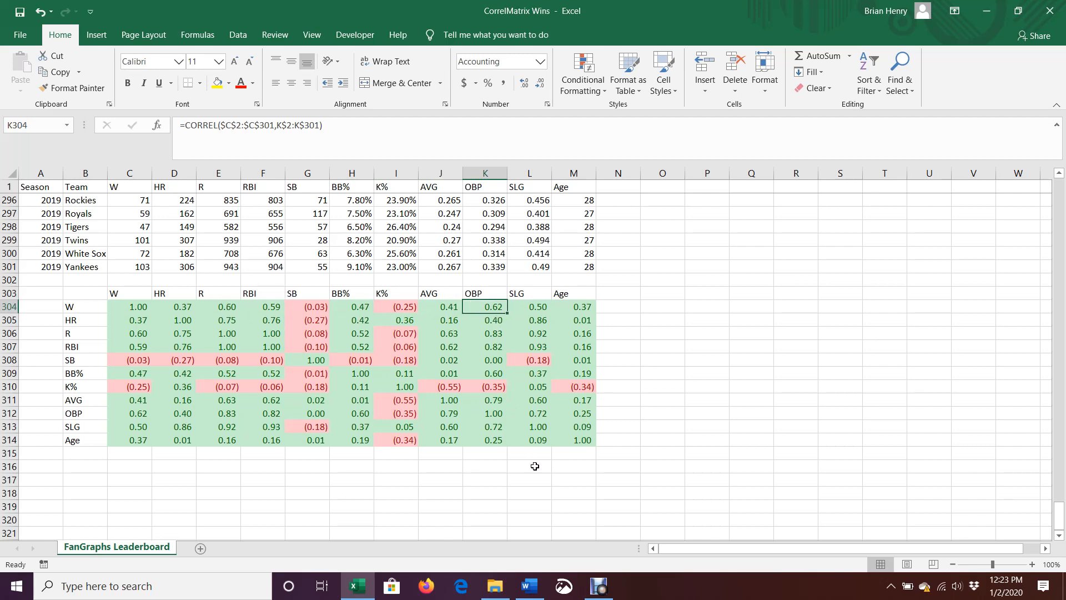
mouse_move(414, 332)
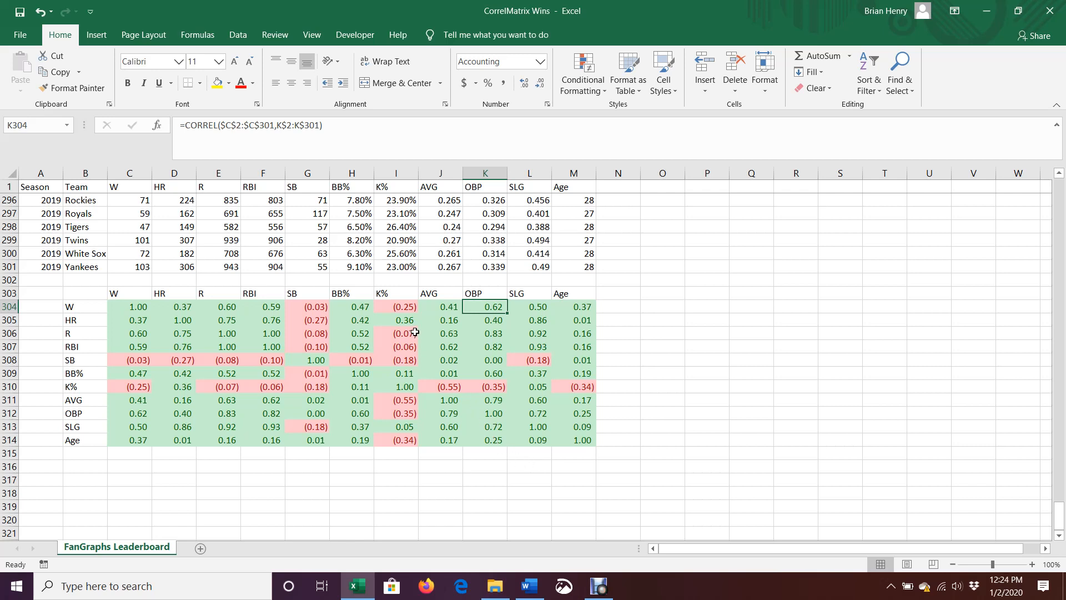
left_click(394, 306)
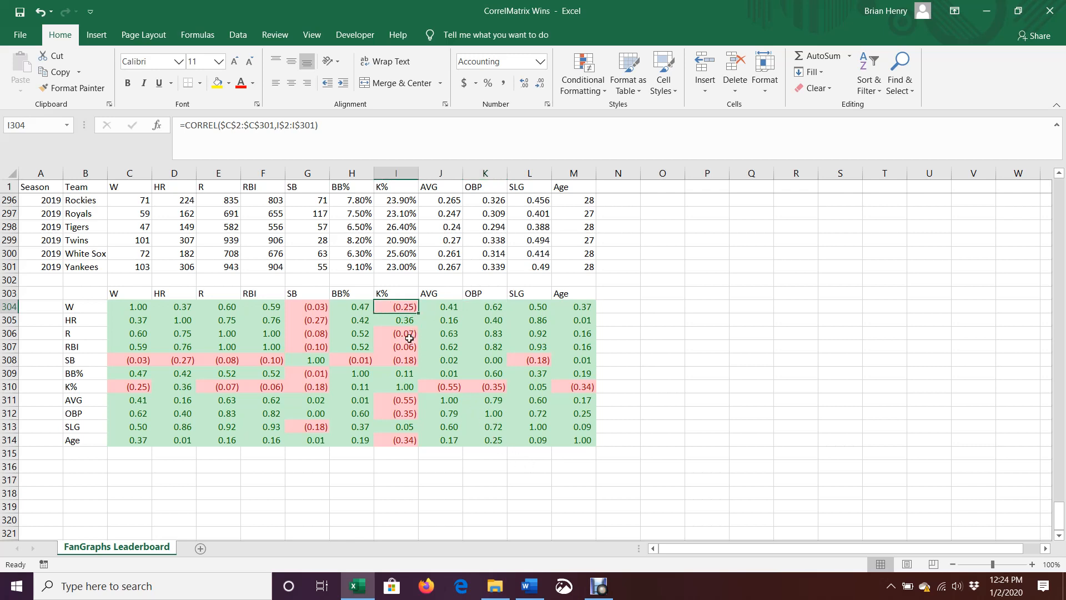
mouse_move(397, 306)
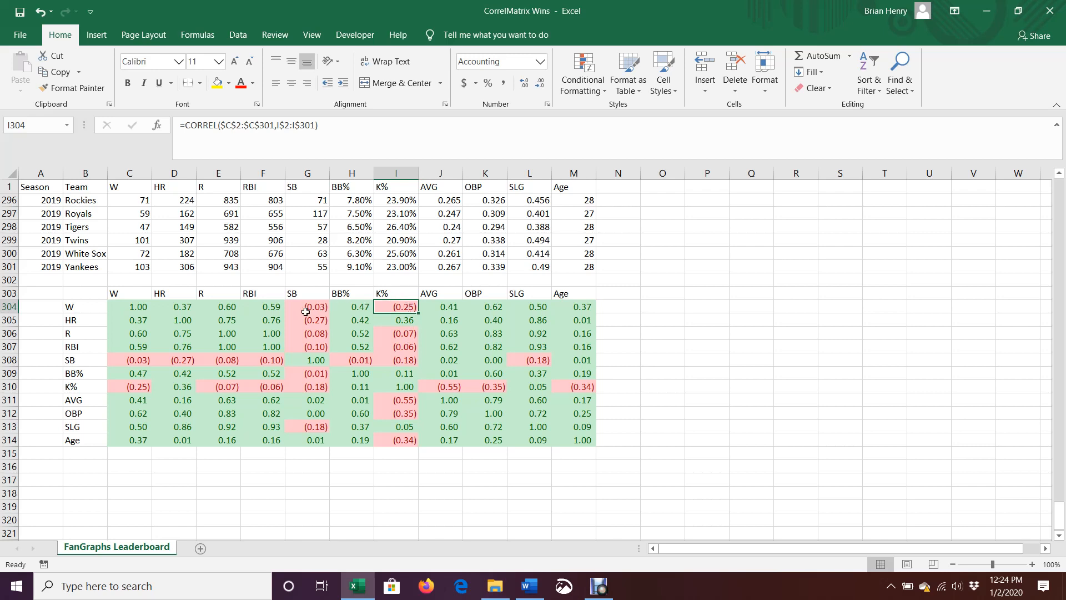
left_click(307, 306)
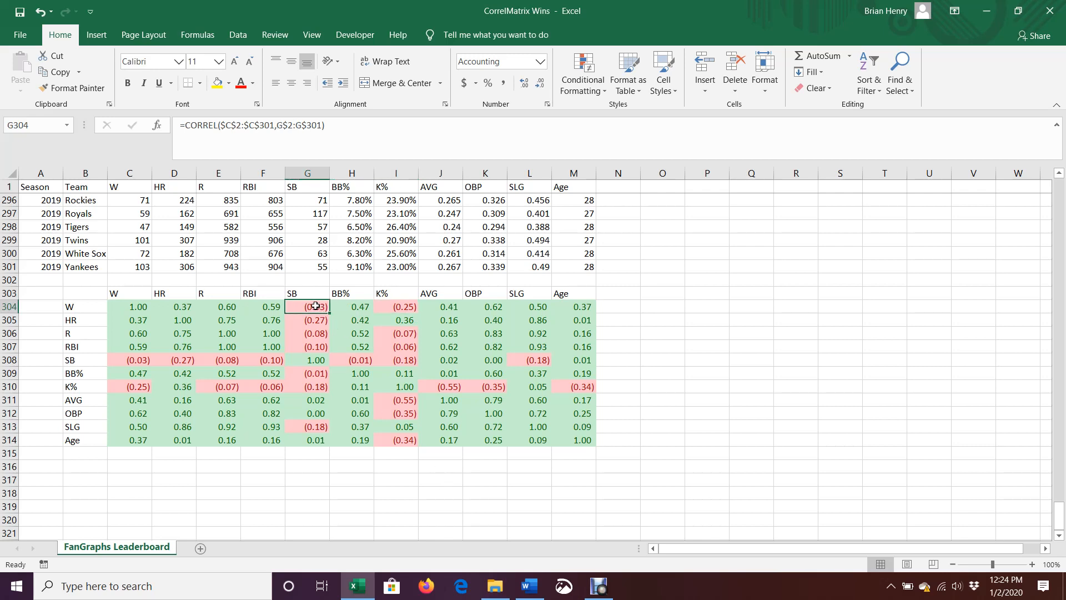
mouse_move(386, 497)
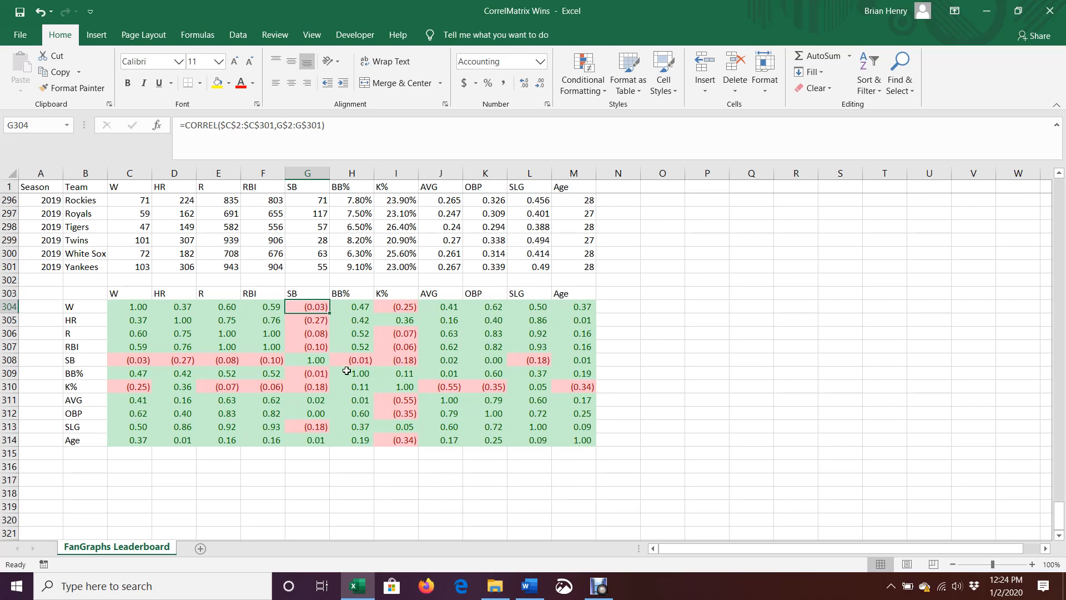
mouse_move(469, 513)
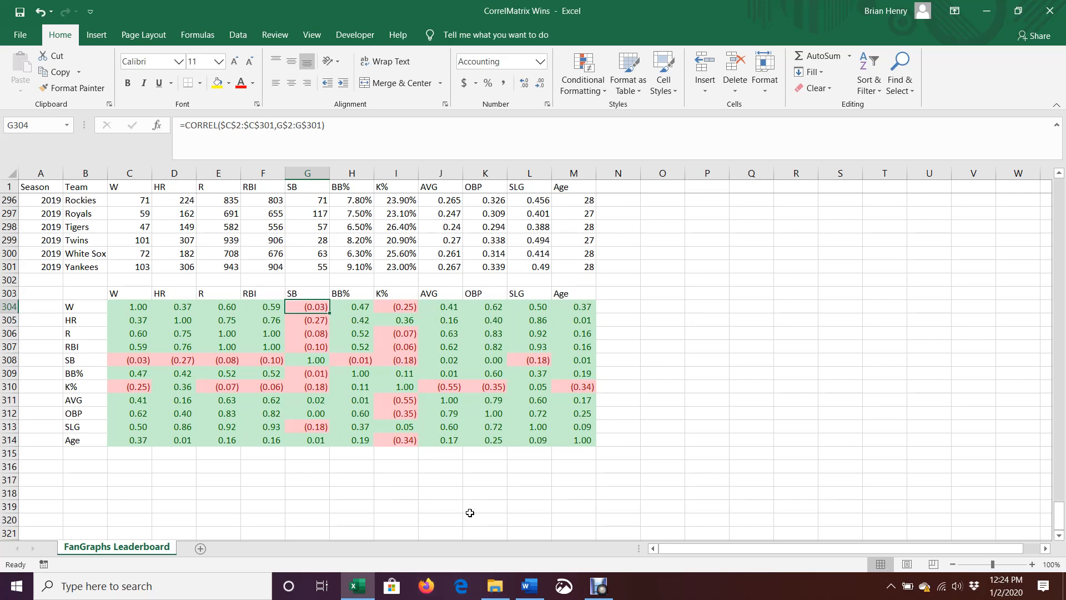
mouse_move(457, 525)
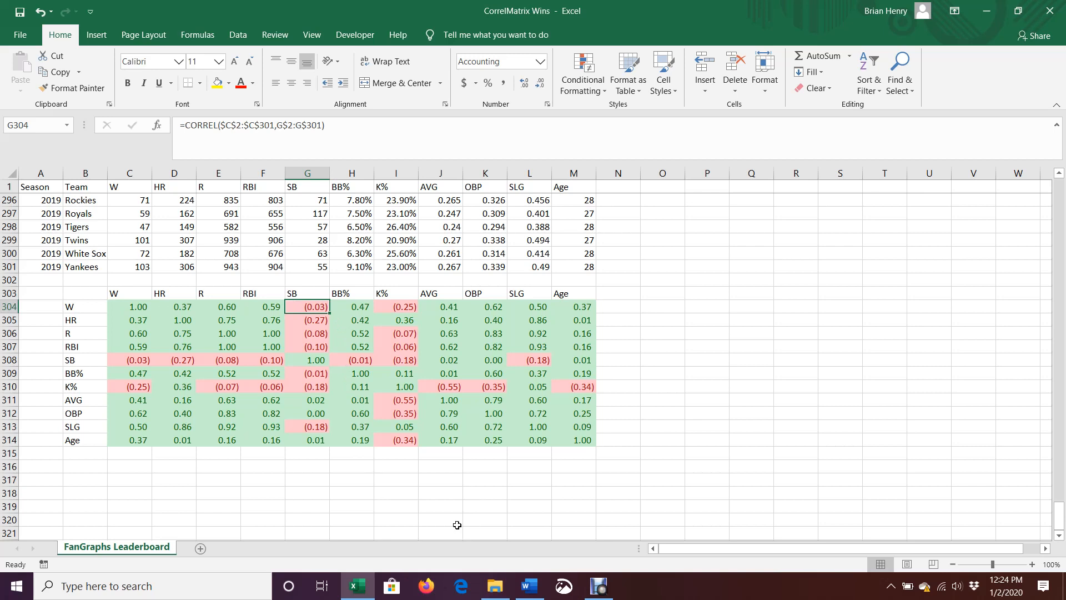
mouse_move(522, 386)
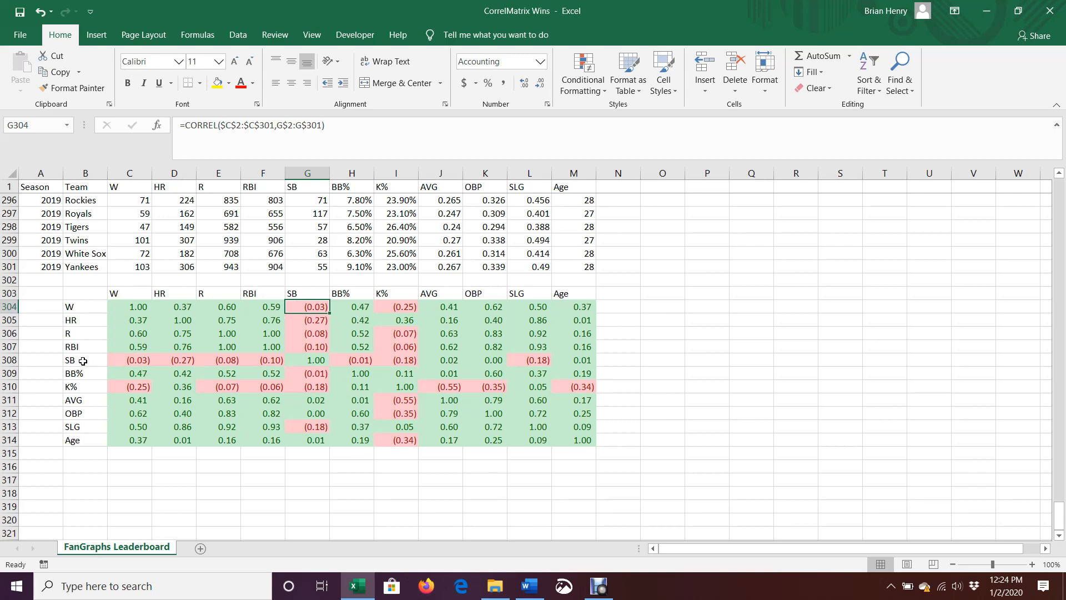
left_click(129, 359)
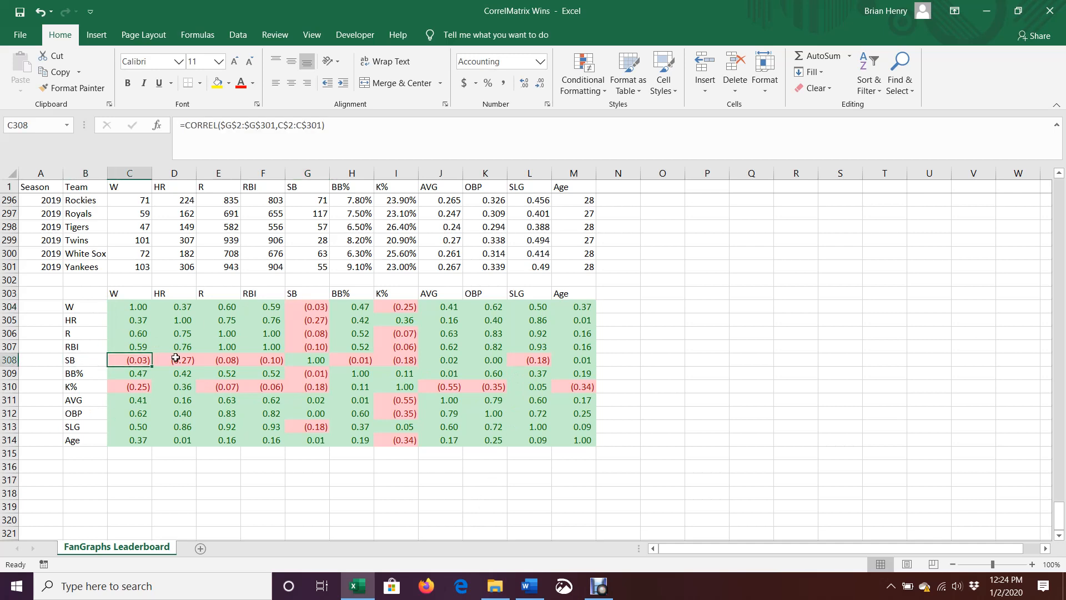
left_click(263, 360)
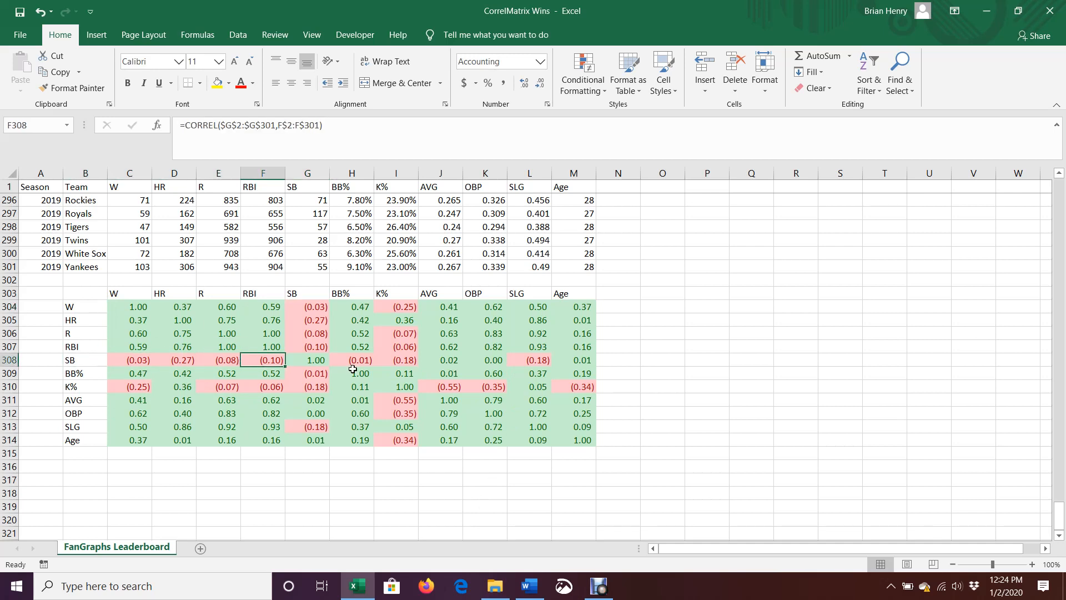
mouse_move(268, 359)
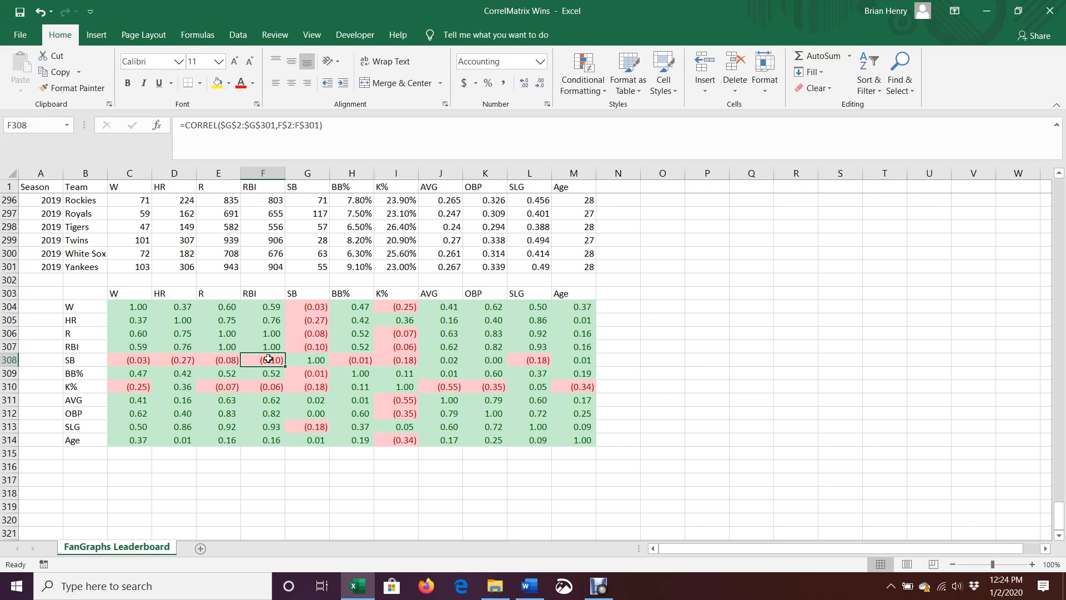
mouse_move(366, 363)
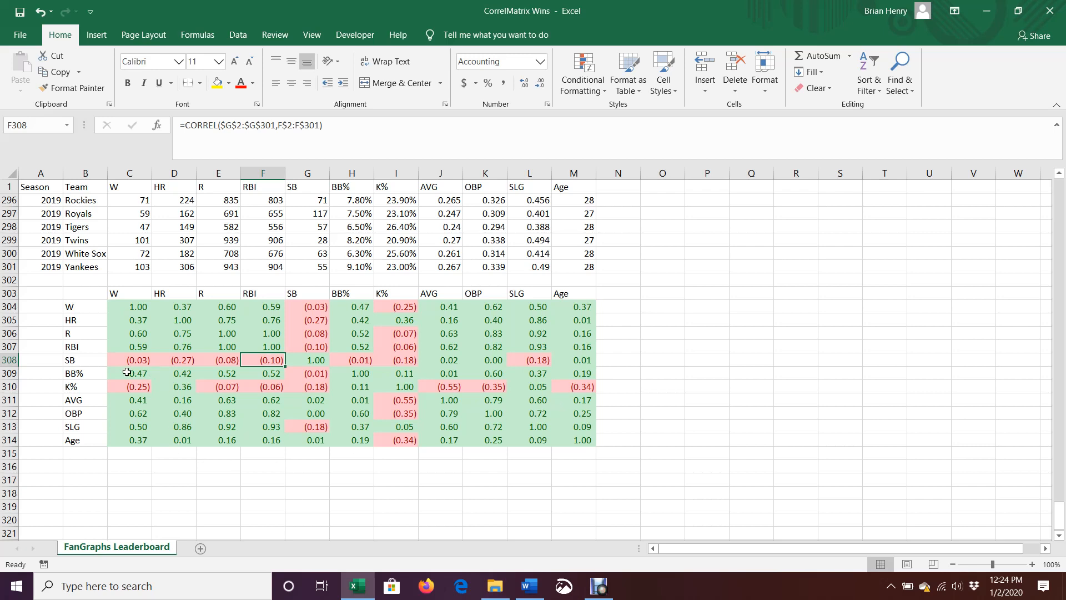
left_click(129, 372)
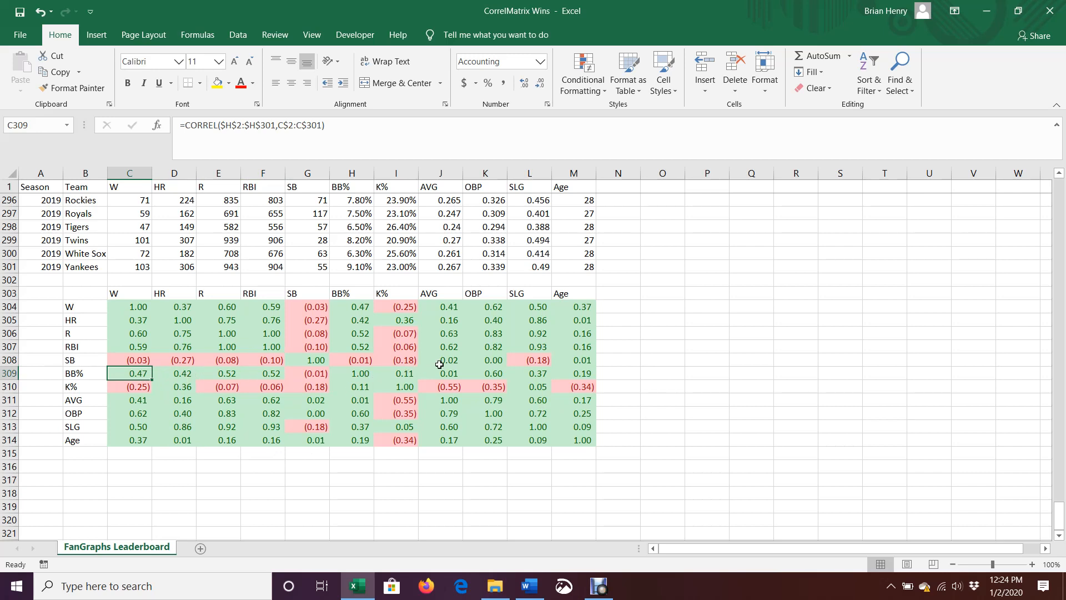
mouse_move(461, 377)
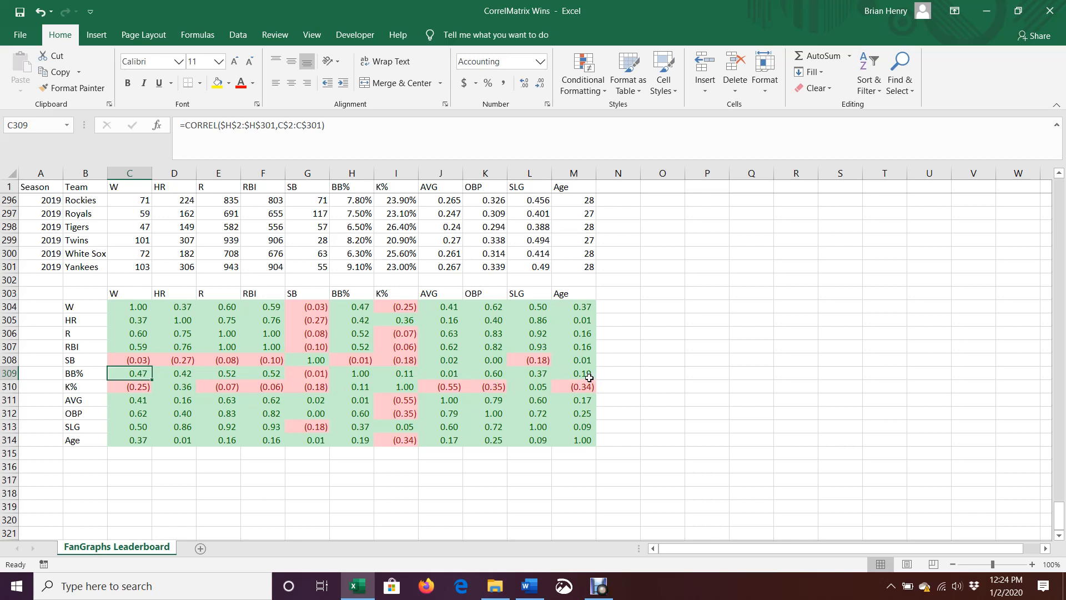
mouse_move(344, 318)
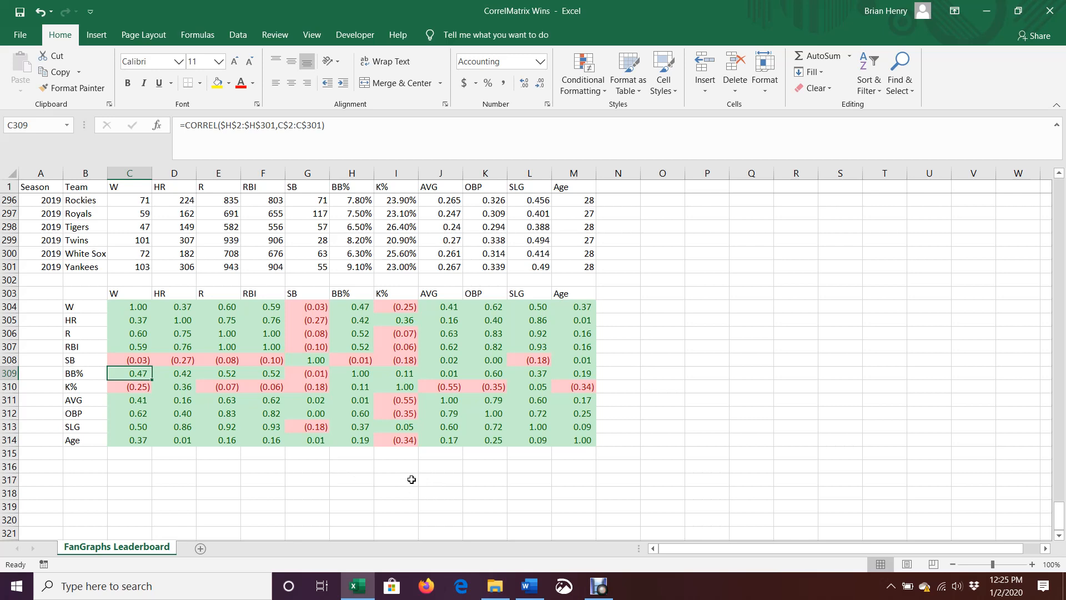
mouse_move(153, 314)
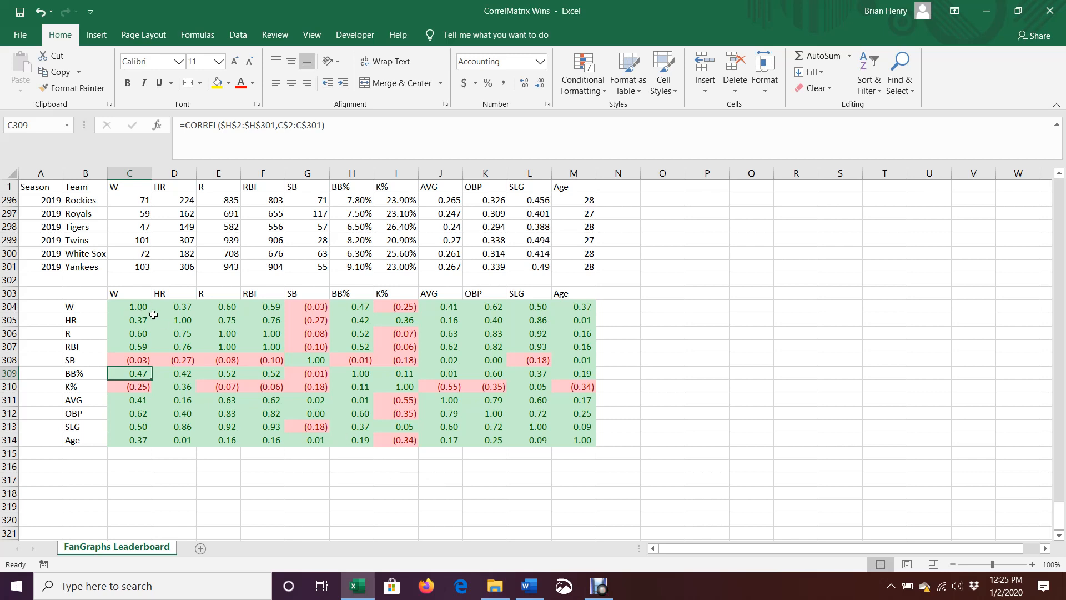
mouse_move(323, 379)
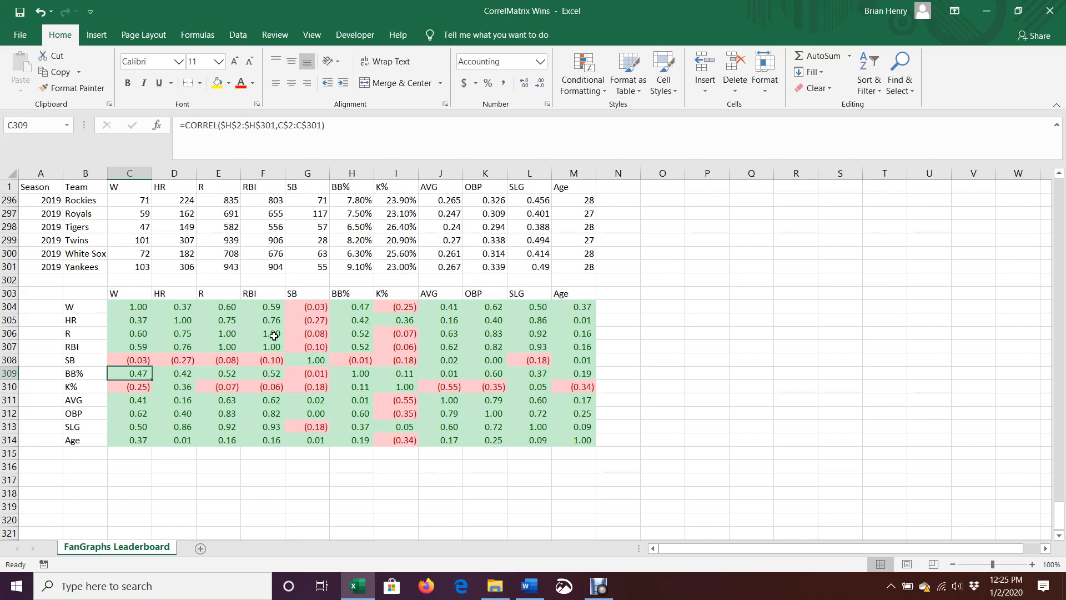
left_click(218, 293)
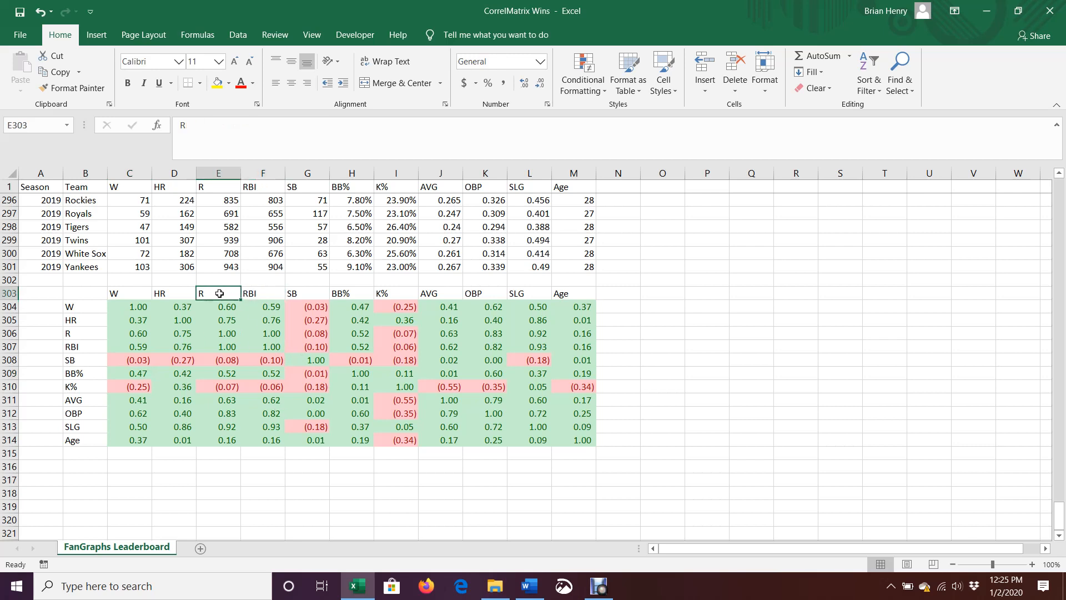
left_click(262, 293)
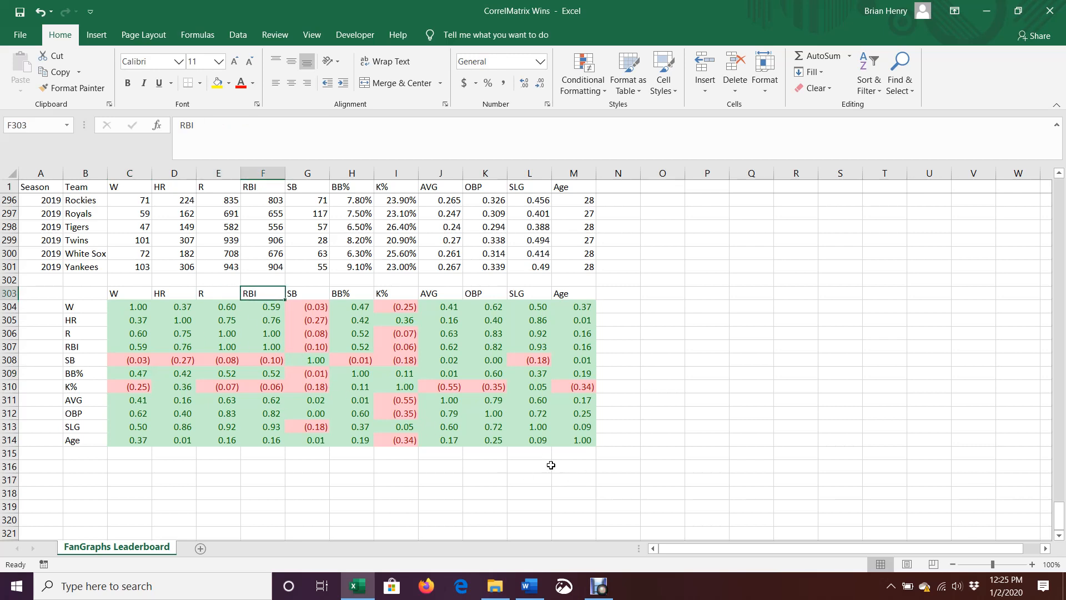
mouse_move(436, 547)
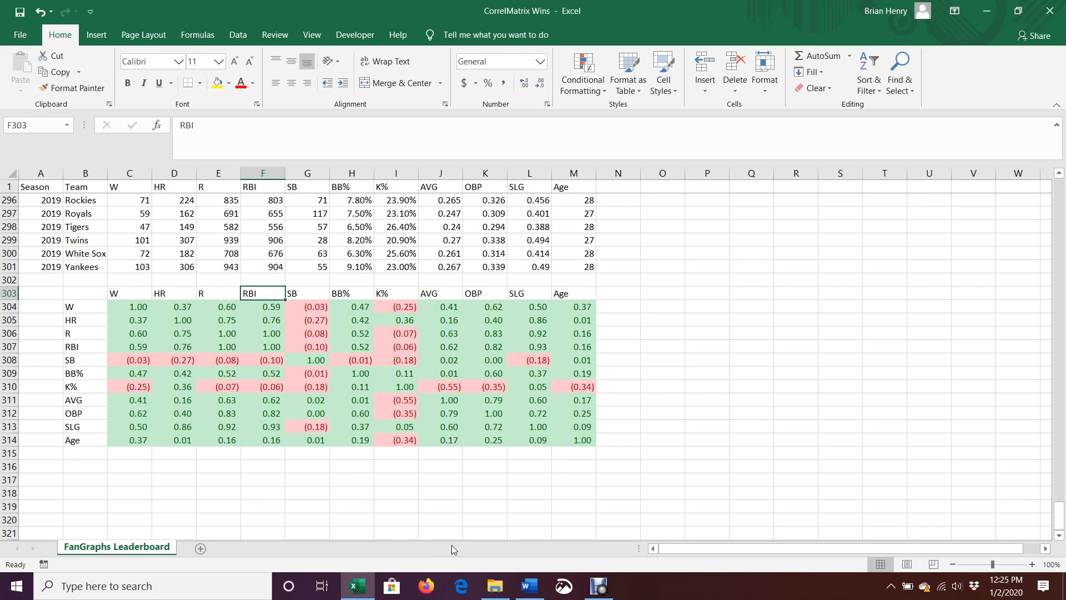
left_click(485, 427)
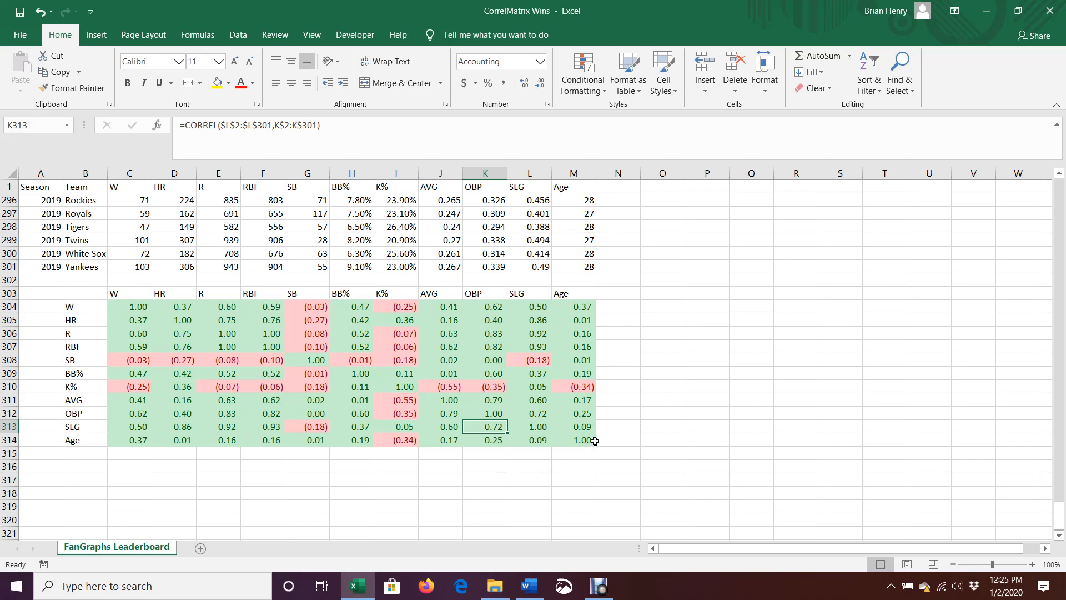
left_click(485, 346)
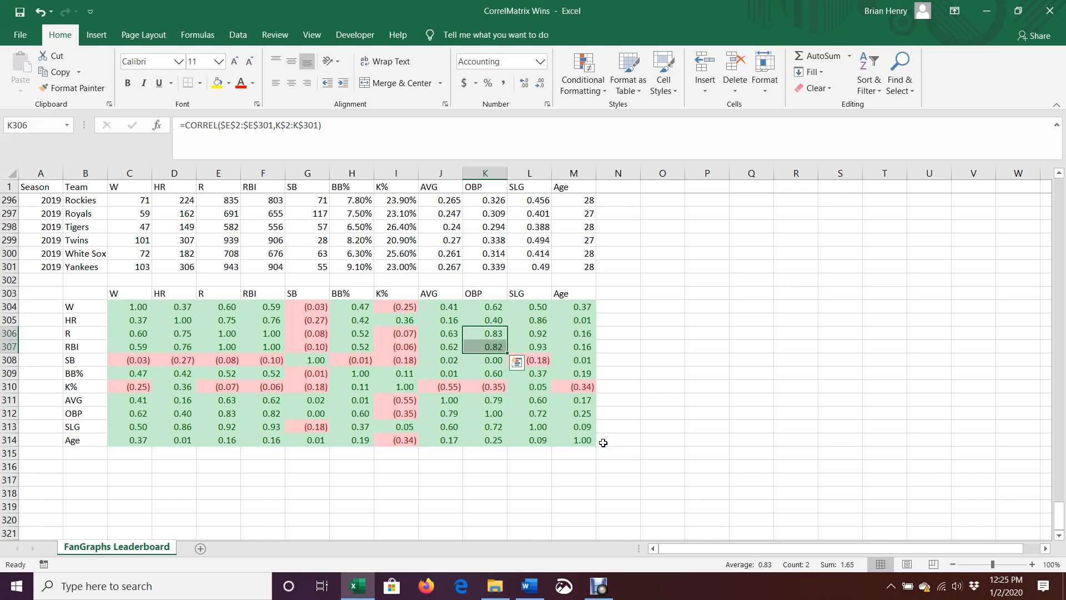
mouse_move(482, 294)
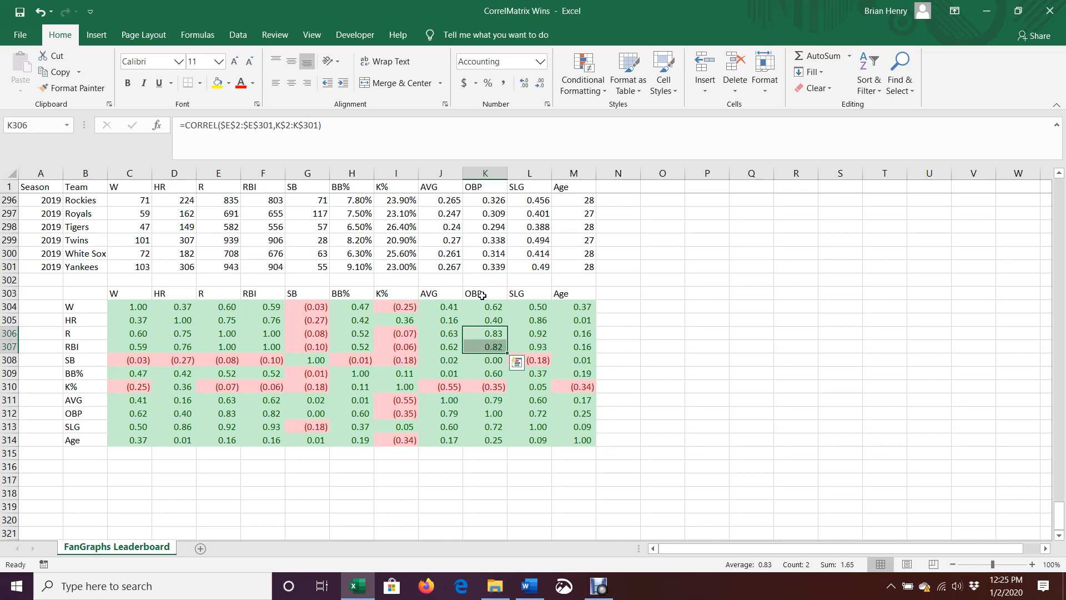
left_click(484, 293)
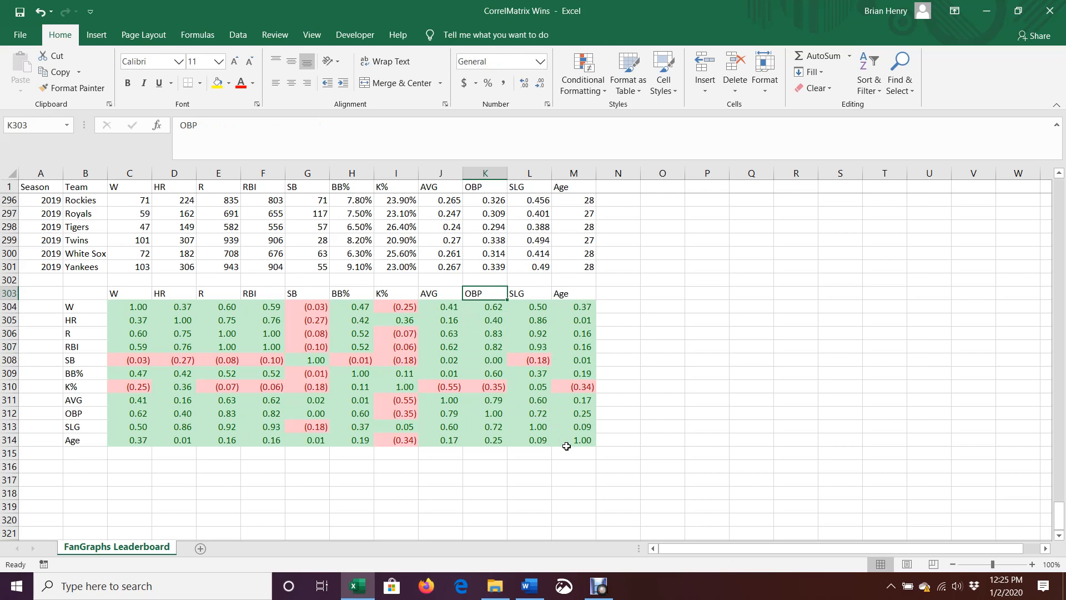
mouse_move(618, 495)
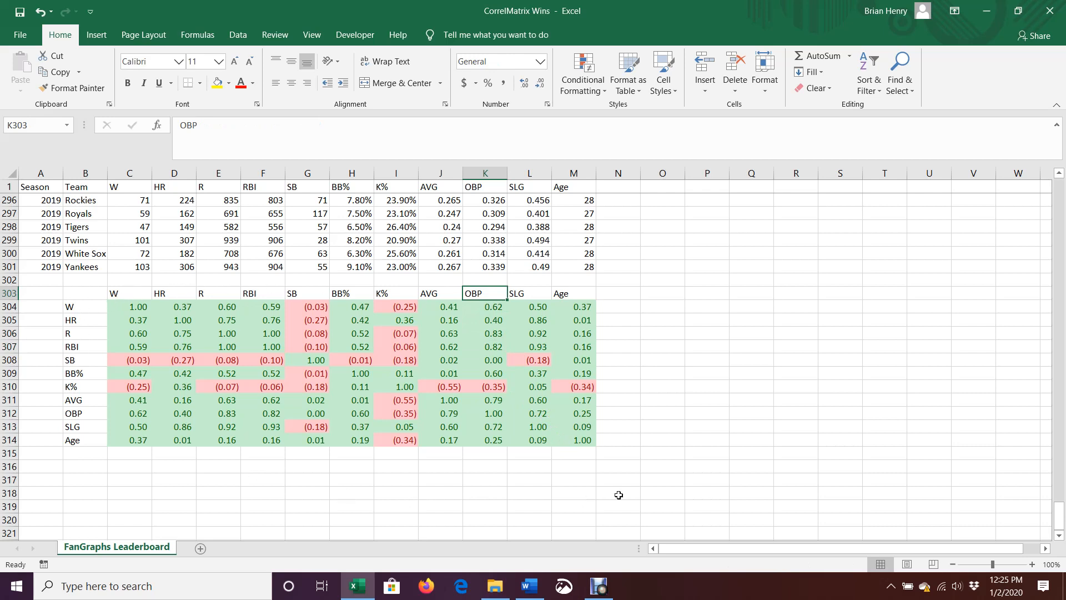
mouse_move(688, 466)
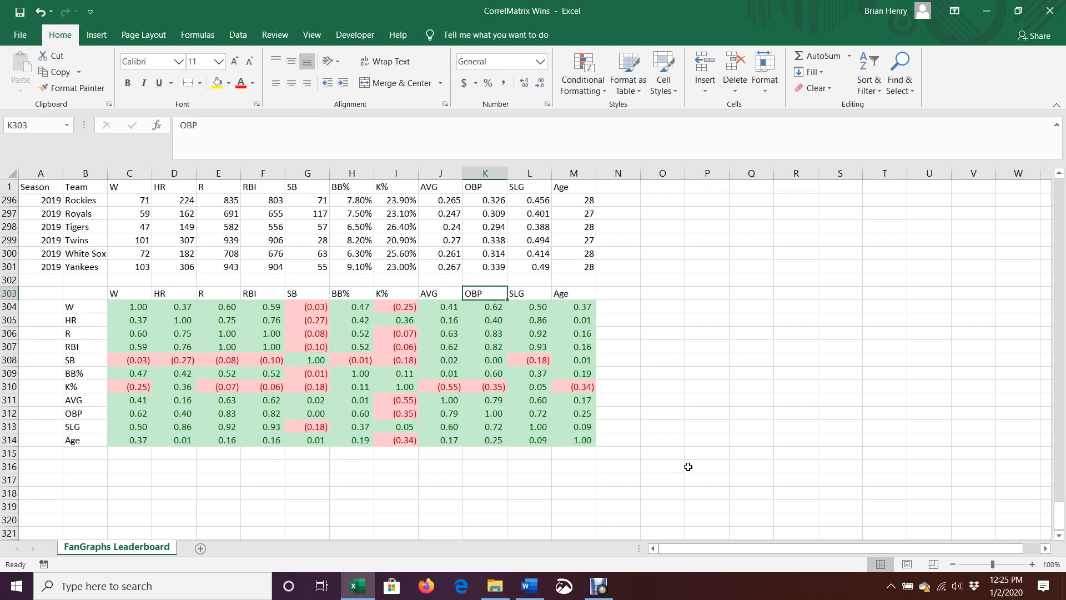
mouse_move(627, 581)
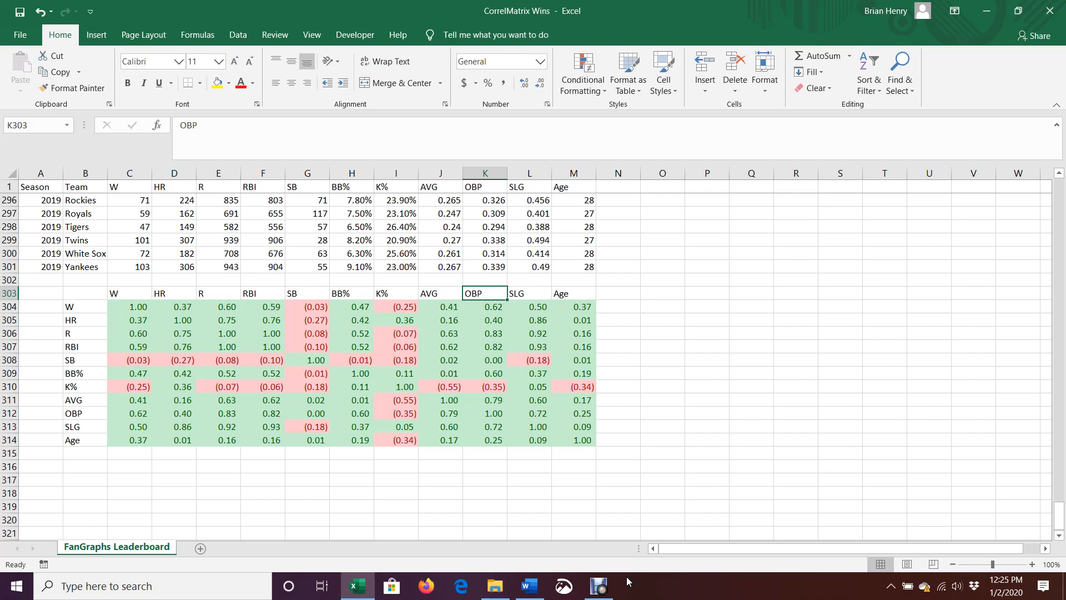
mouse_move(619, 591)
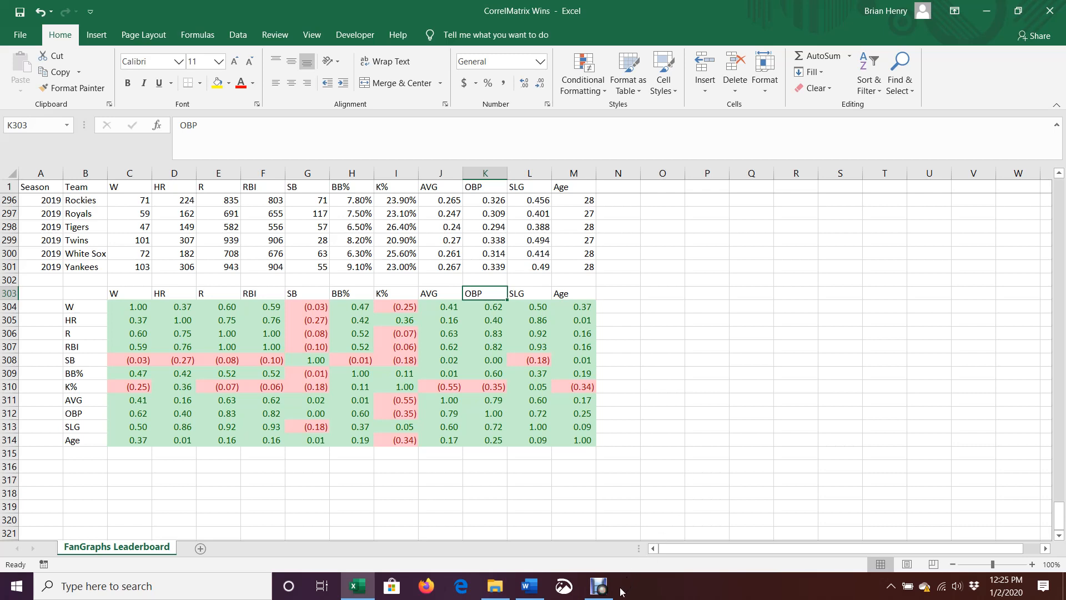
mouse_move(545, 258)
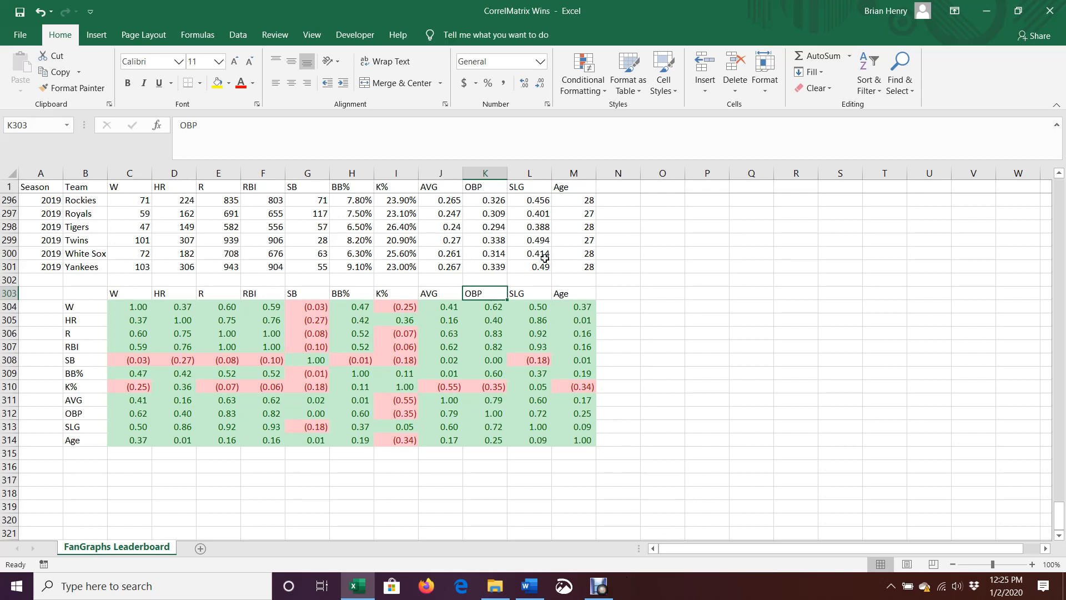
mouse_move(551, 413)
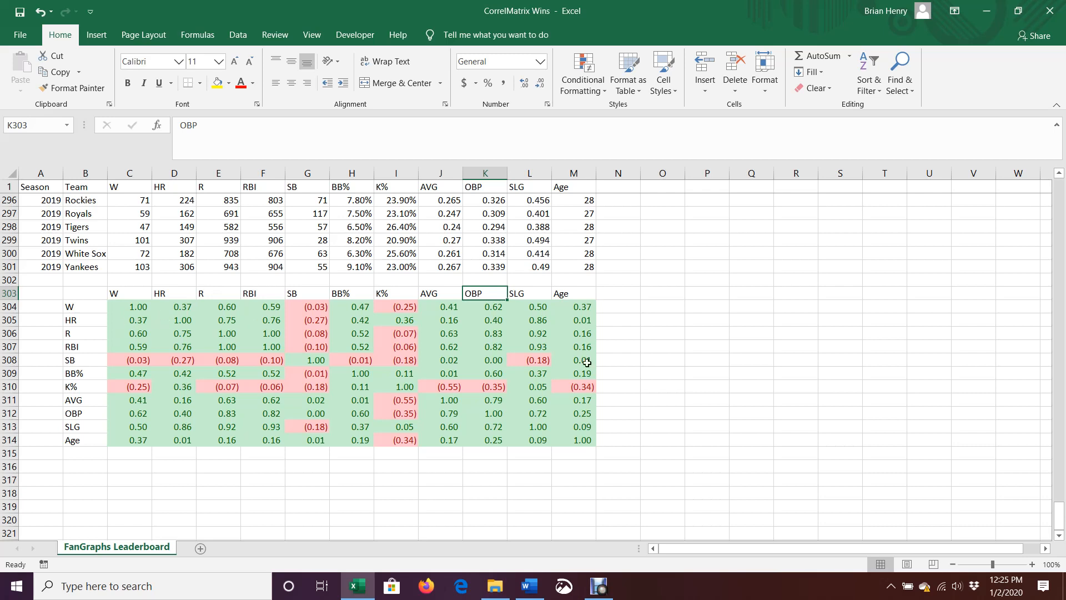
mouse_move(771, 458)
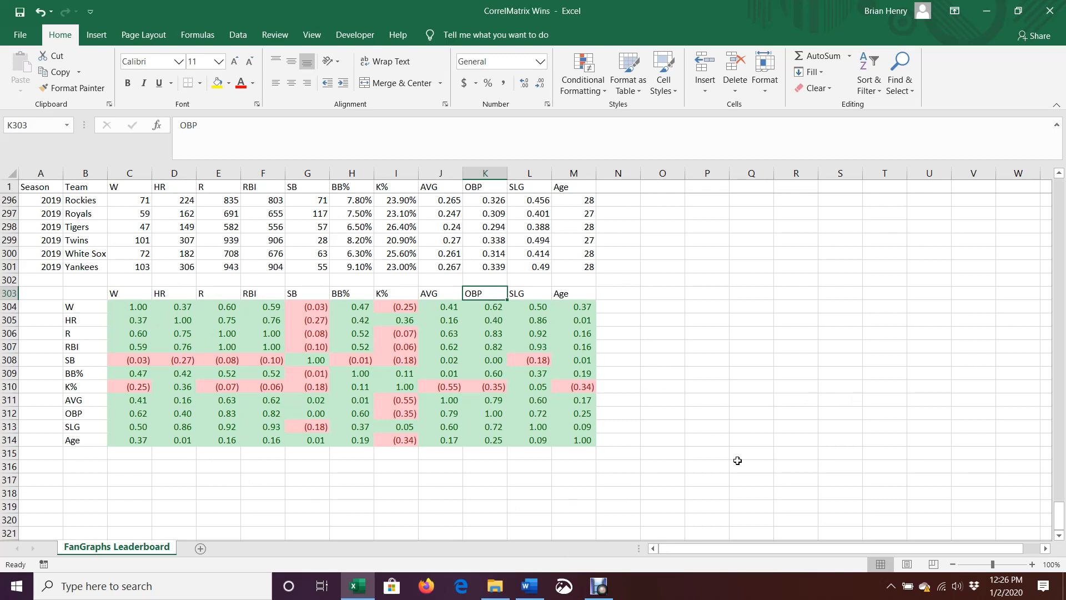
mouse_move(666, 514)
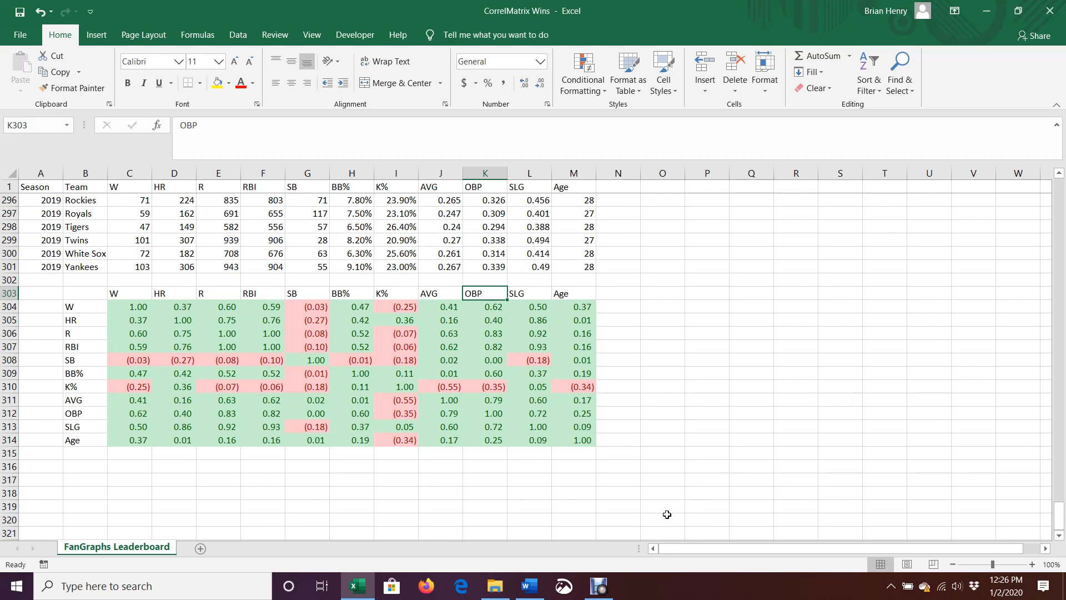